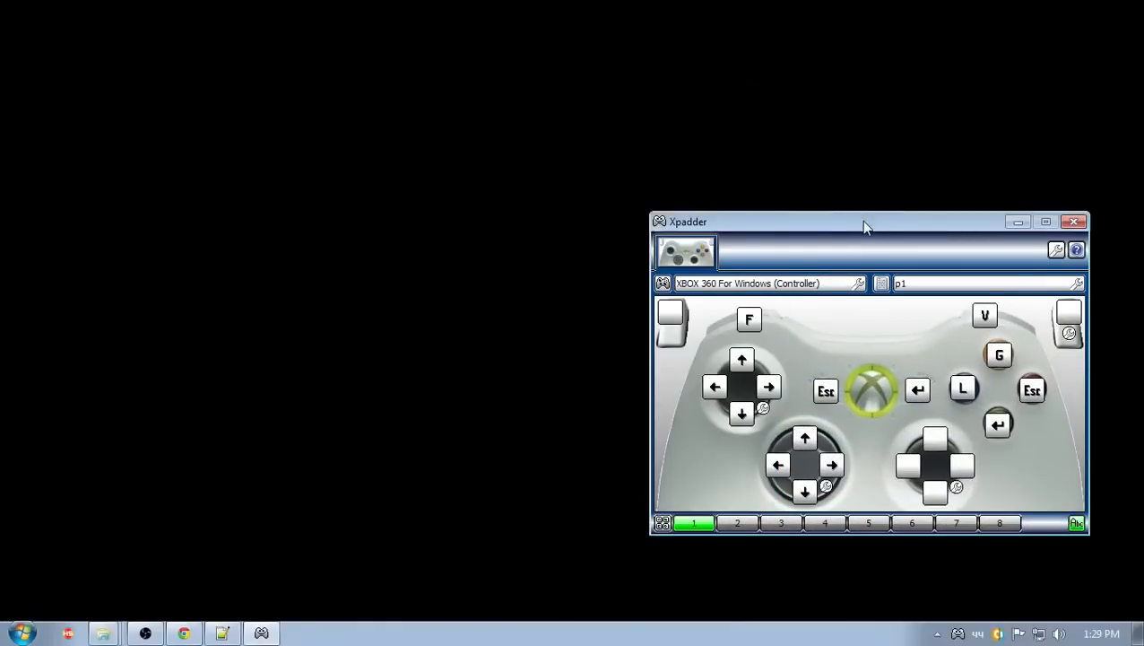
- Drag the Xpadder window with the p1 profile toward the upper right of the desktop
left_click_drag(866, 222, 869, 178)
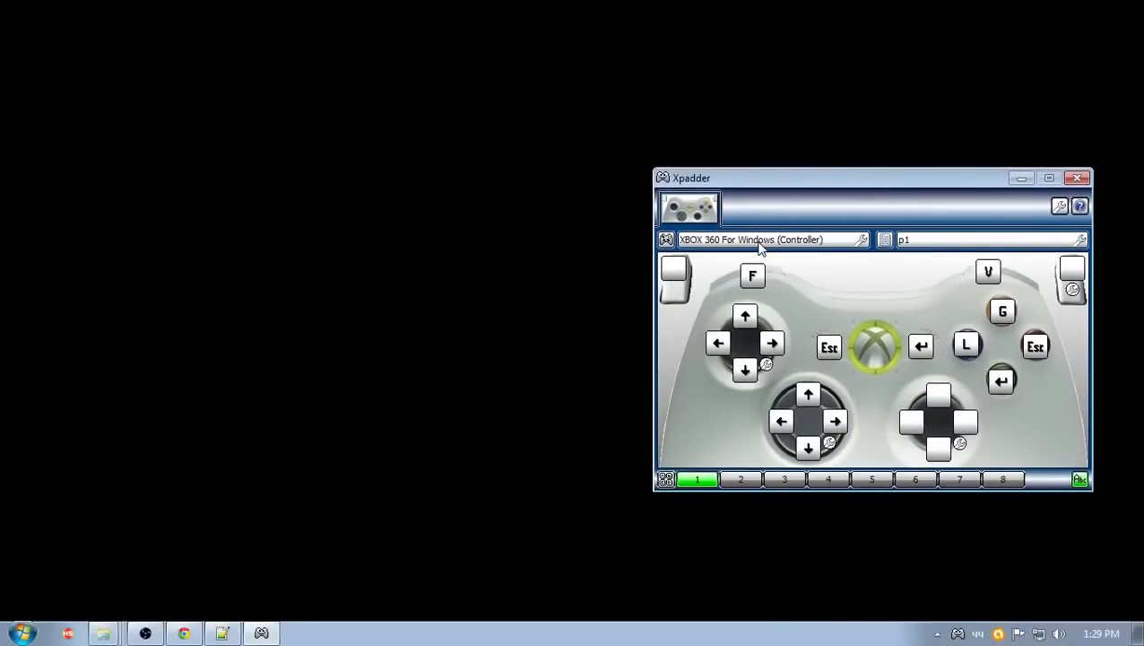
mouse_move(767, 247)
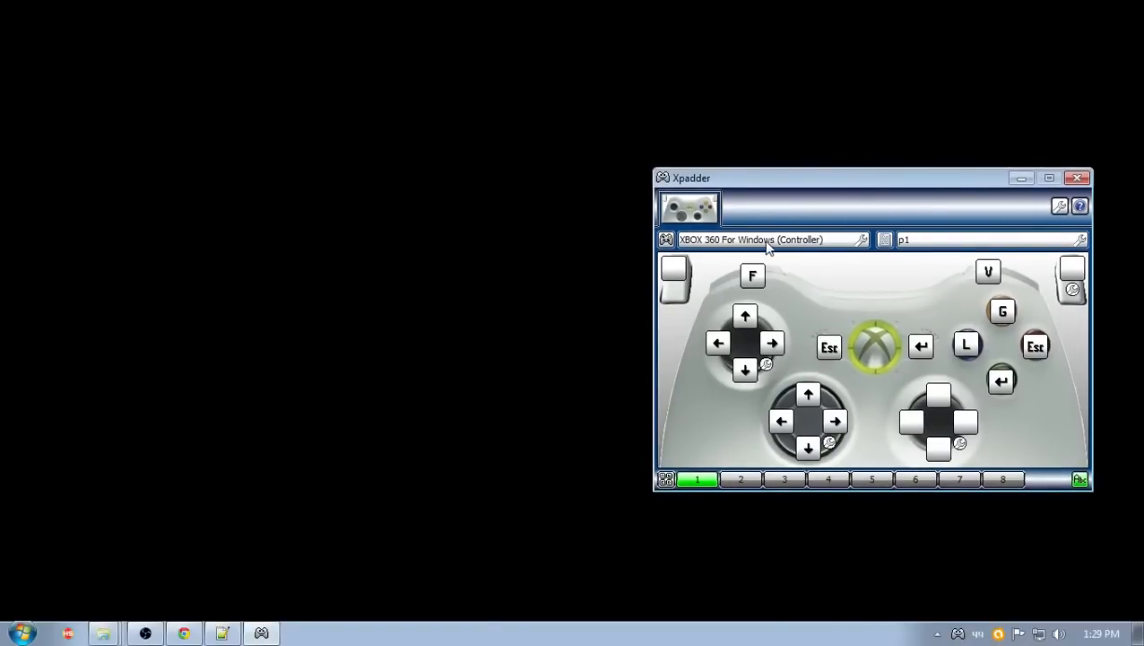
mouse_move(945, 271)
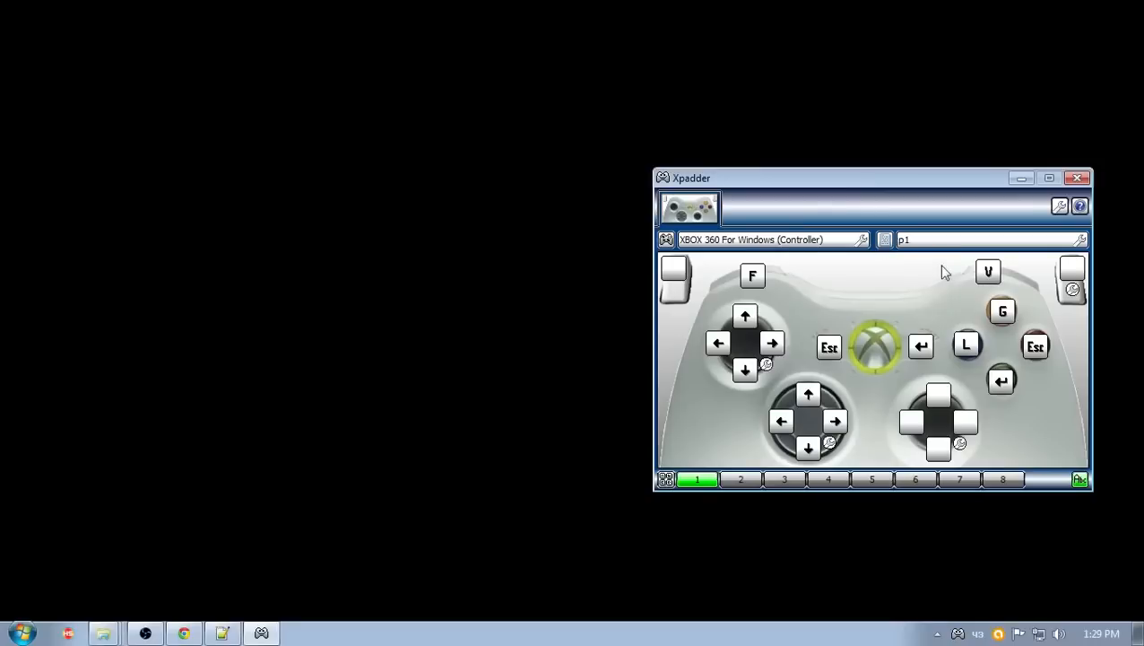
left_click_drag(946, 177, 932, 148)
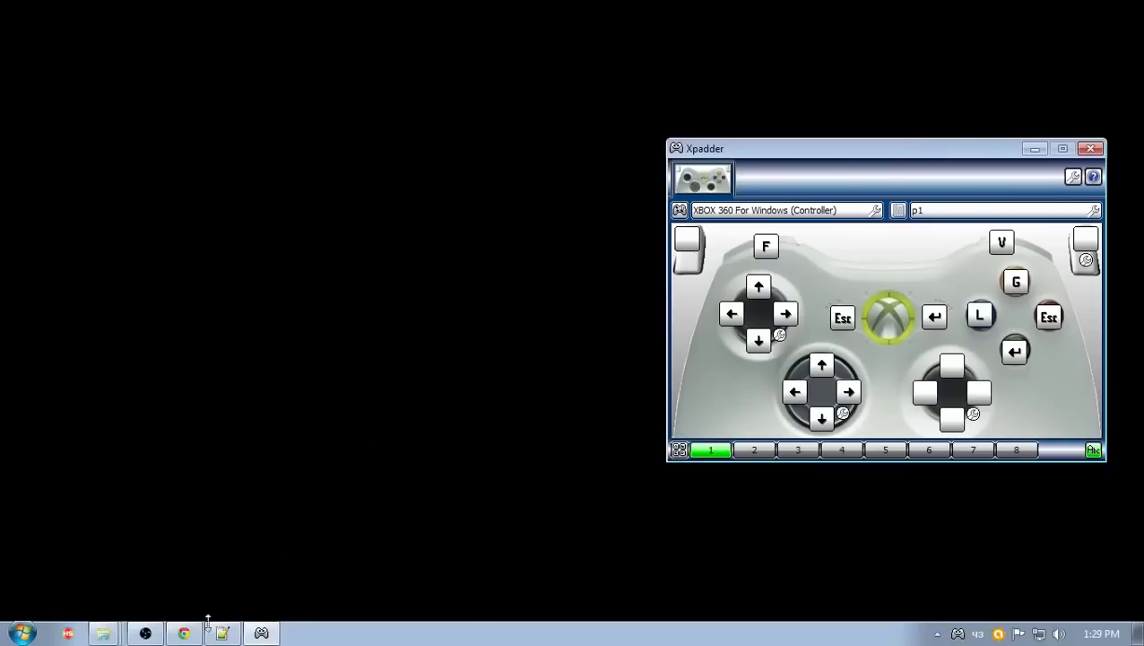
- Browse Computer to H:\Hyperspin\Hyperlaunch\HyperLaunchHQ and launch HyperLaunchHQ.exe
left_click(20, 626)
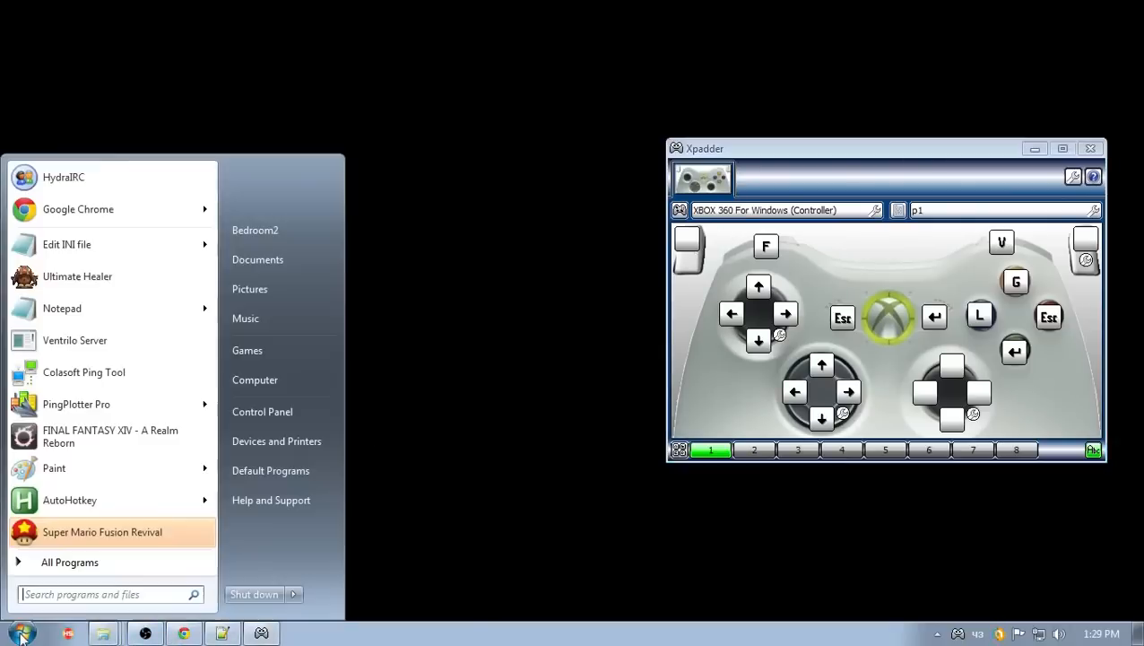
mouse_move(261, 393)
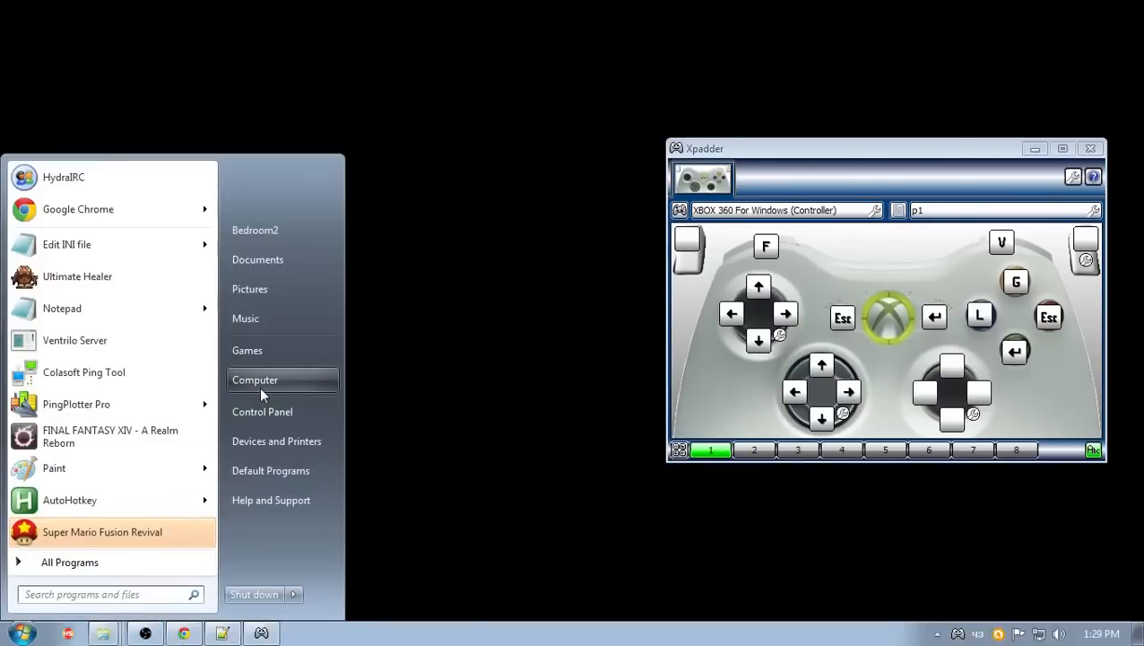
left_click(254, 380)
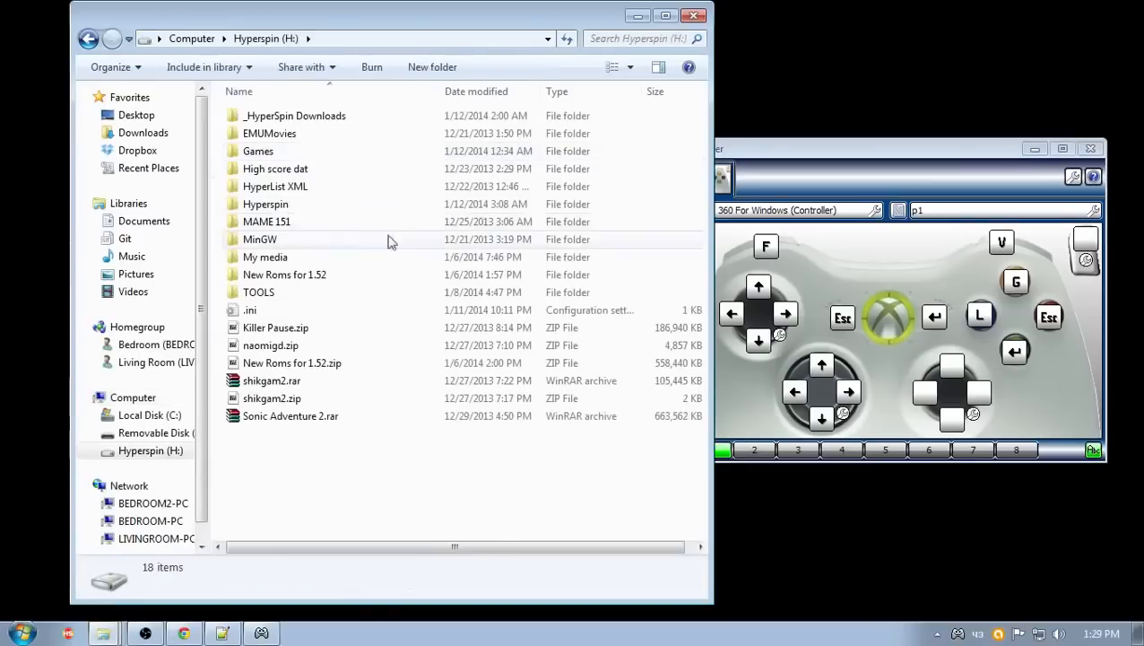
double_click(266, 204)
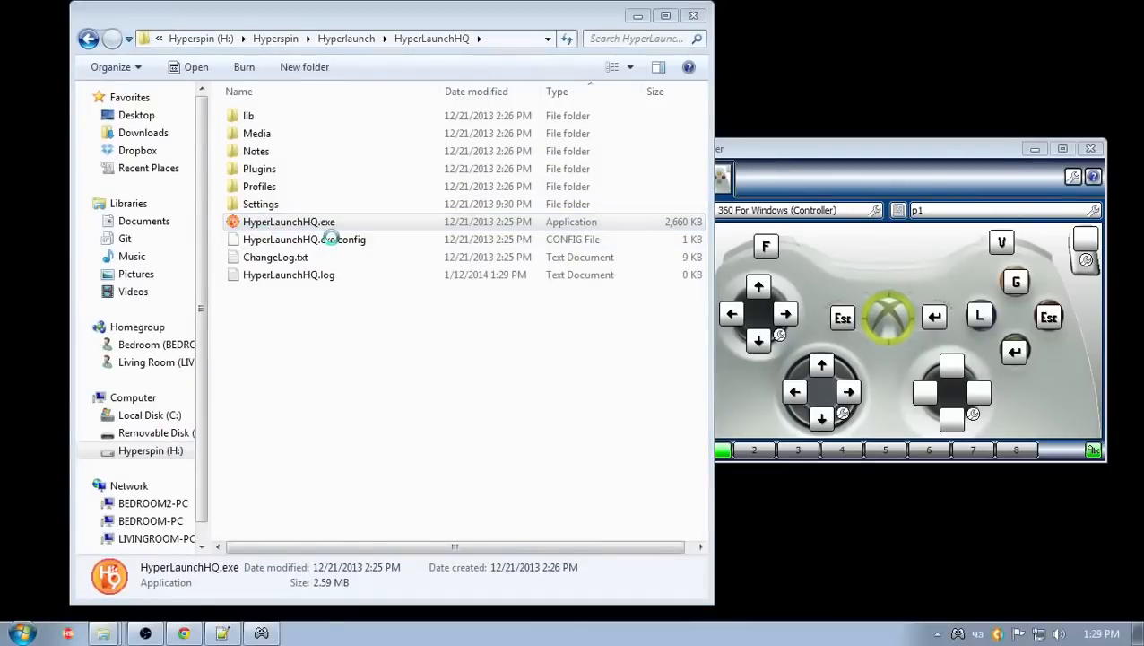
double_click(289, 221)
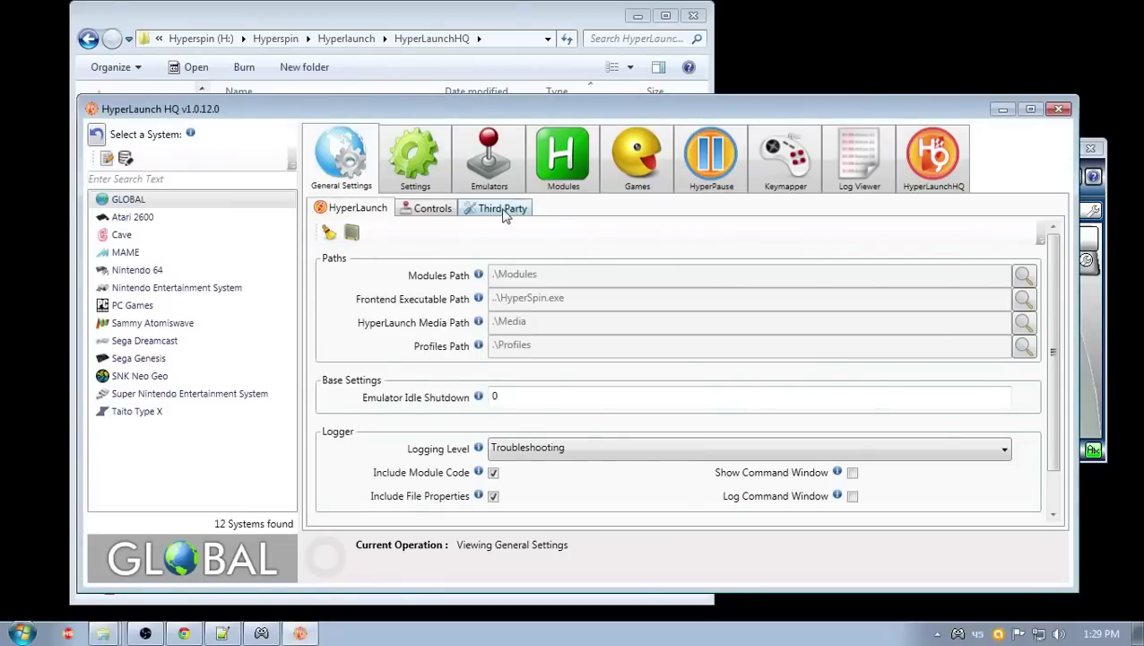
- On the Third Party tab, keep HyperSpin as frontend profile name and untick Enable HyperLaunch Profile
left_click(501, 207)
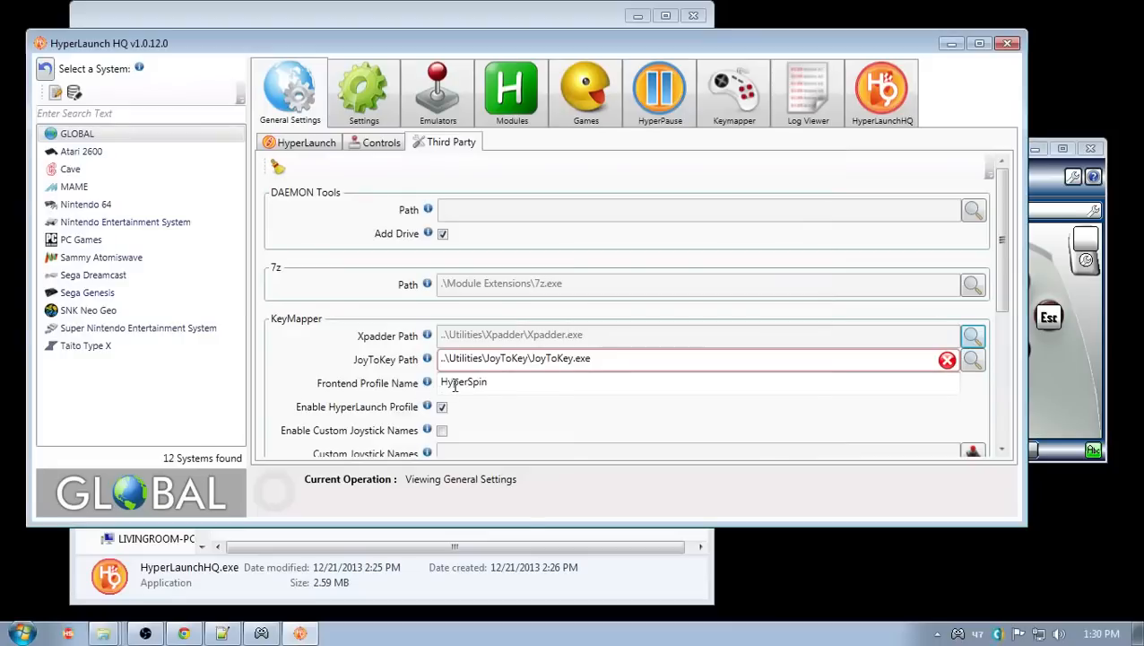
double_click(468, 382)
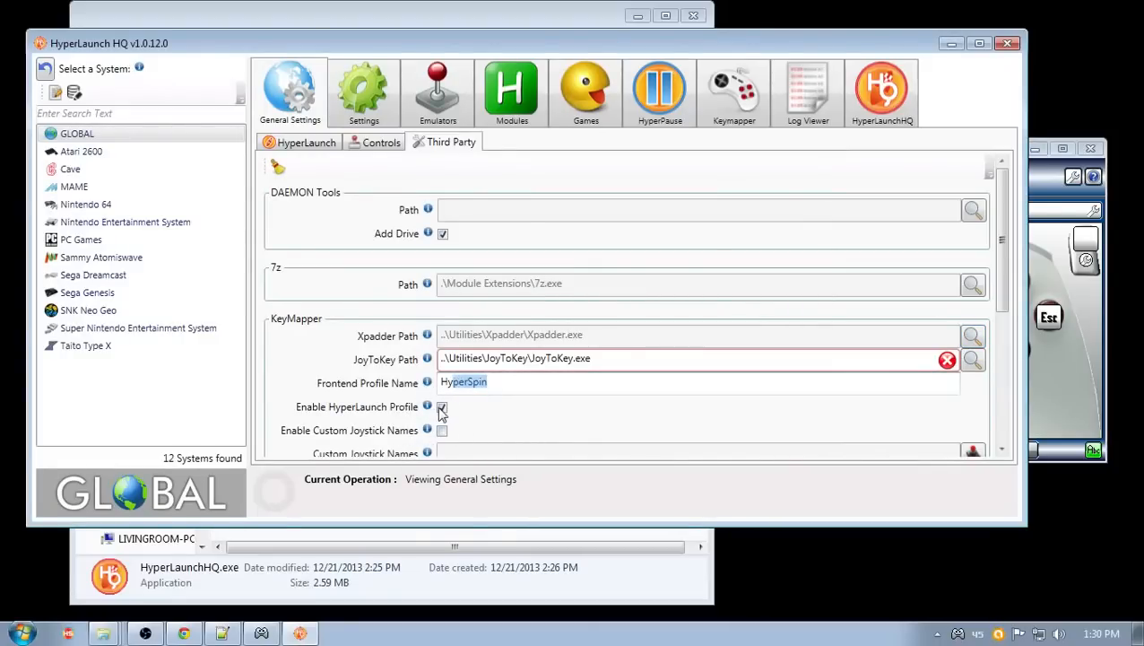
mouse_move(430, 411)
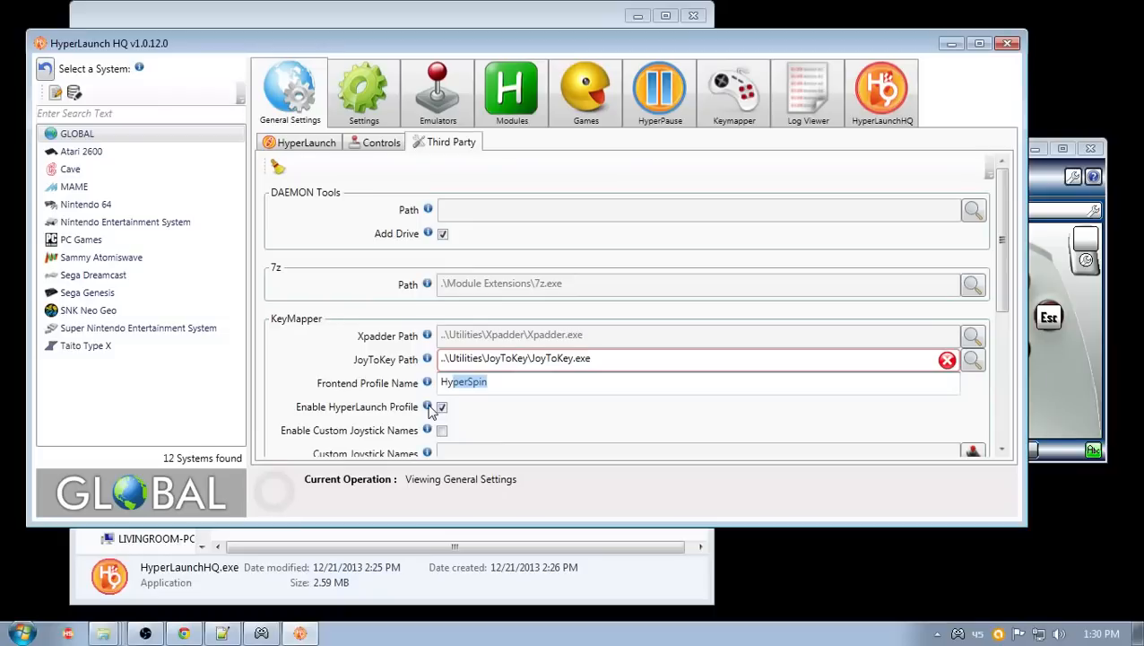
left_click(442, 407)
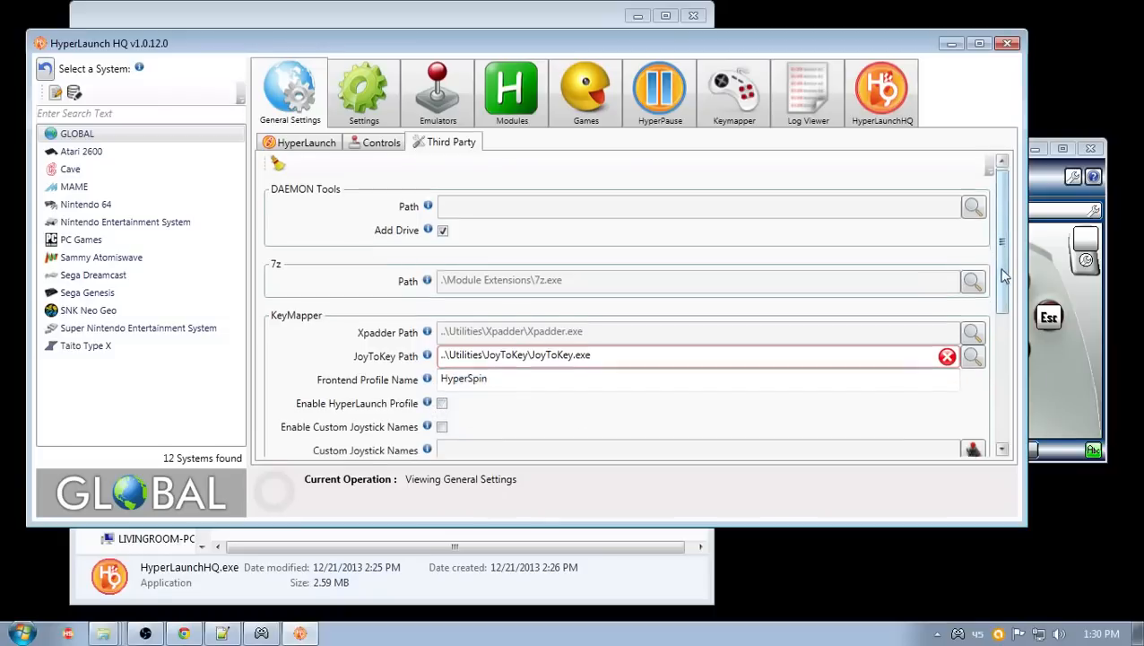
scroll("down", 3)
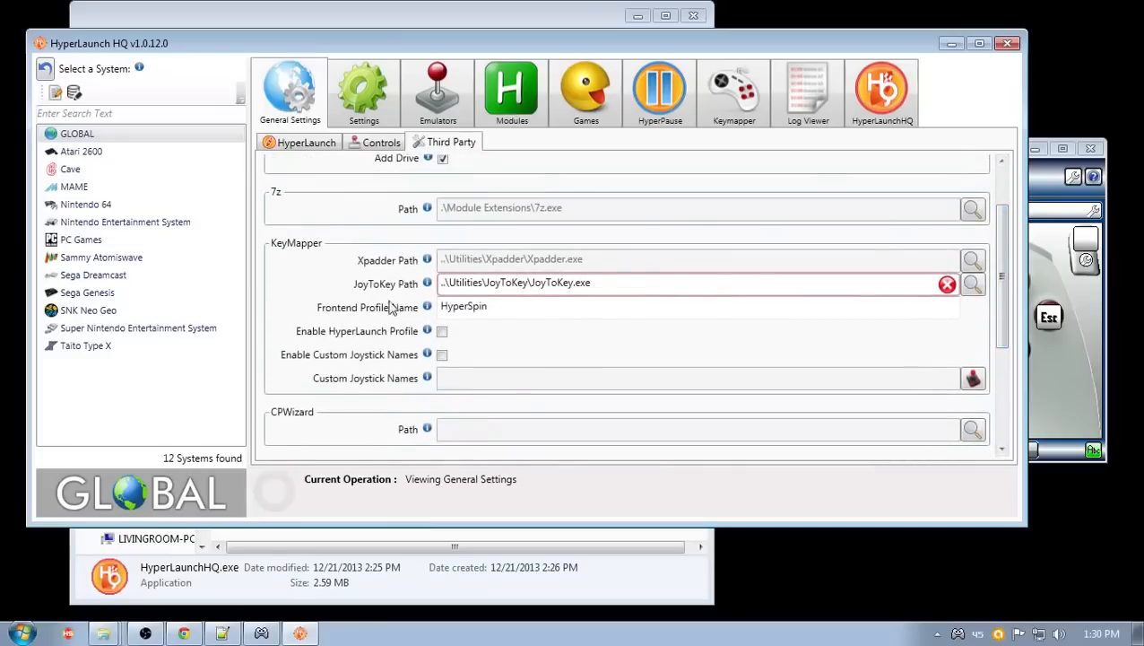
mouse_move(119, 267)
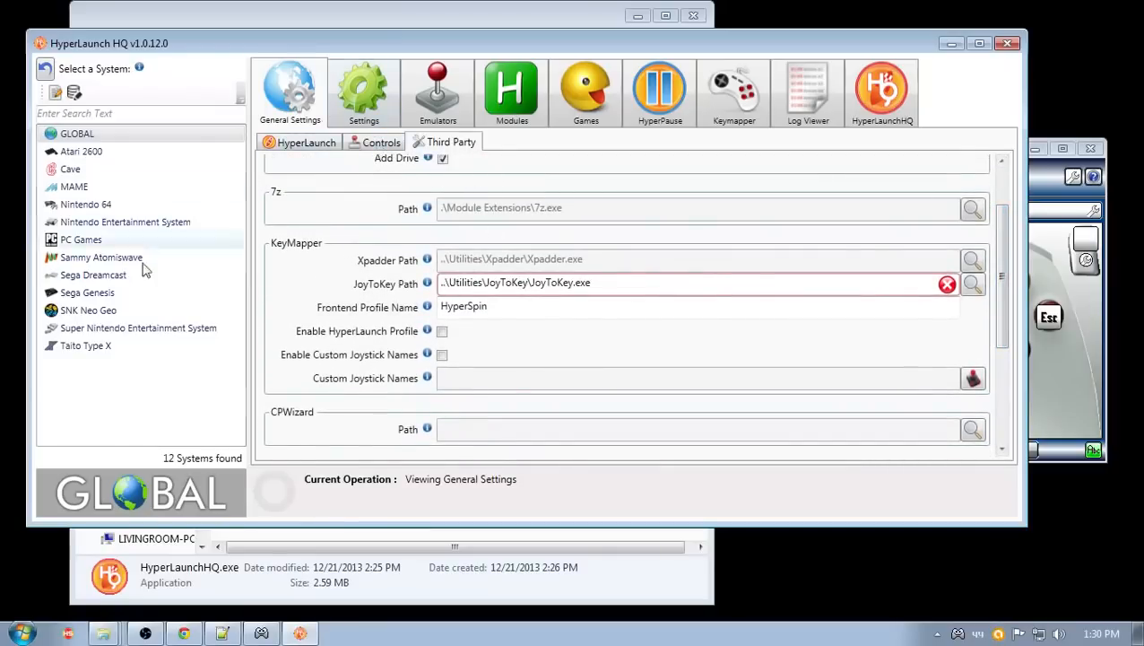
- Review the global Keymapper section (enabled, xpadder), then select the Sega Genesis system
left_click(363, 90)
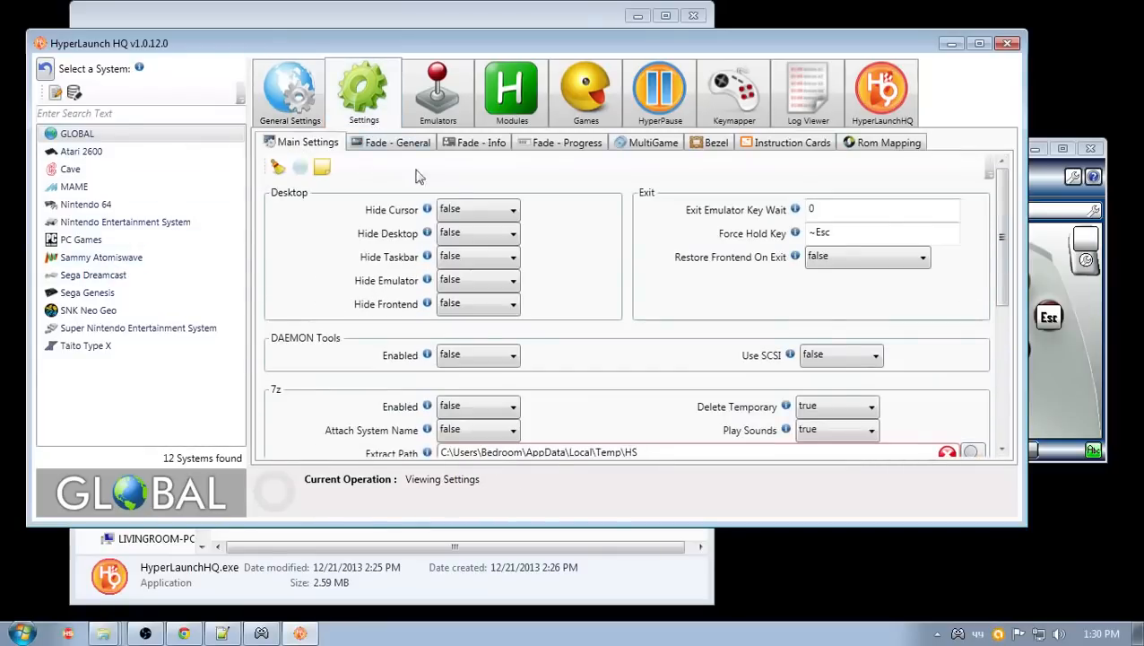
scroll("down", 3)
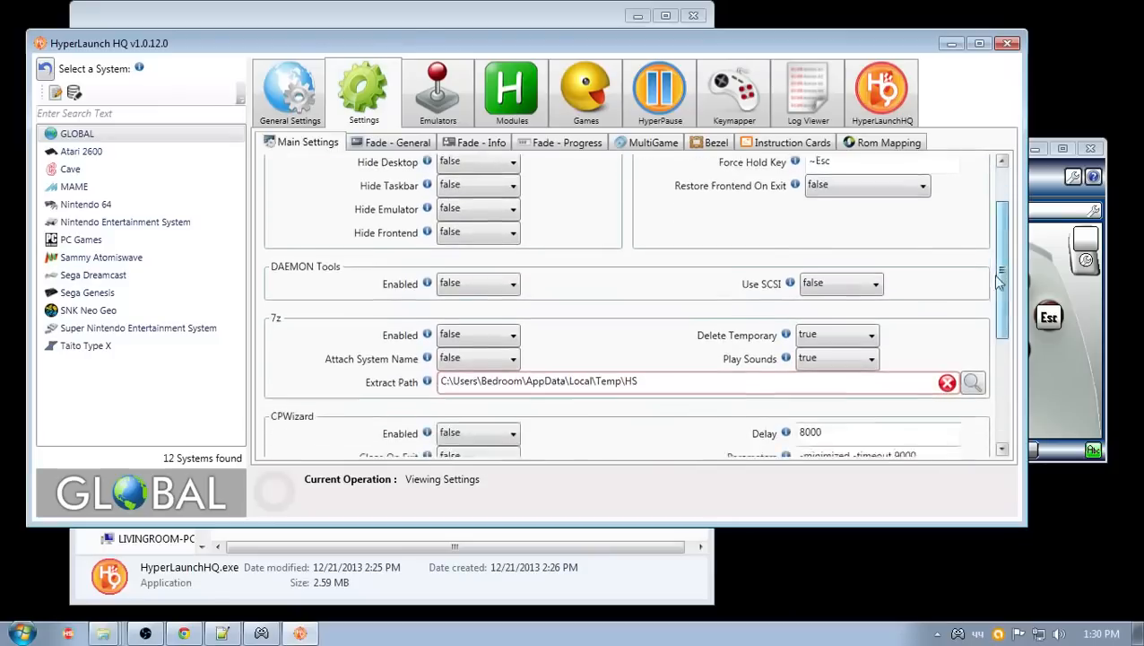
scroll("down", 3)
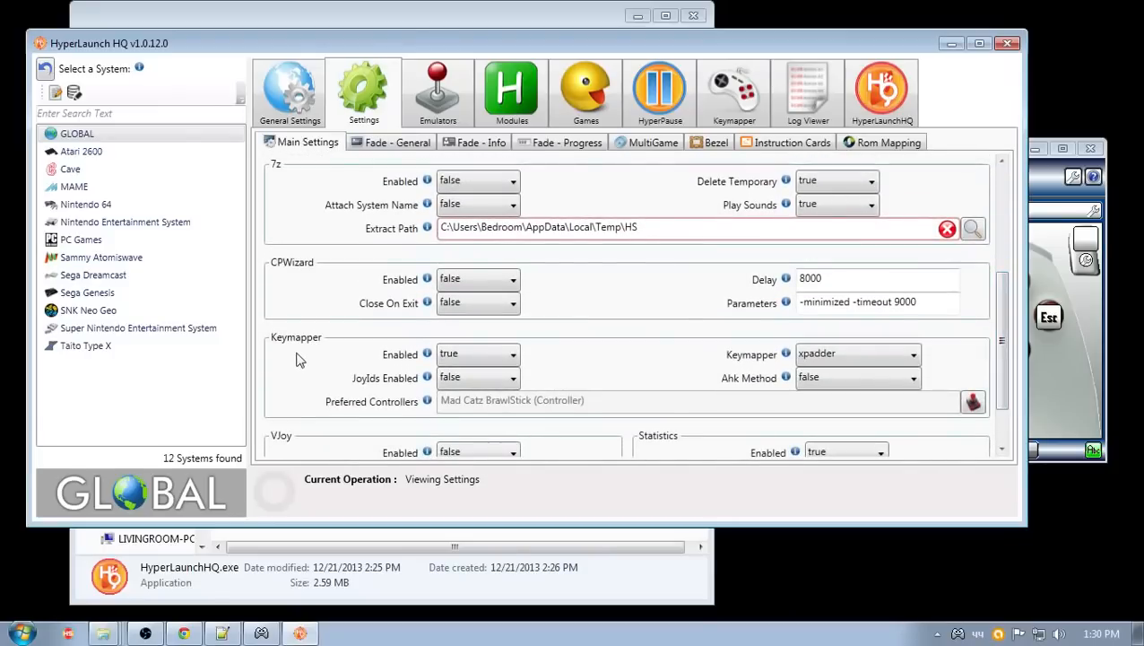
mouse_move(419, 361)
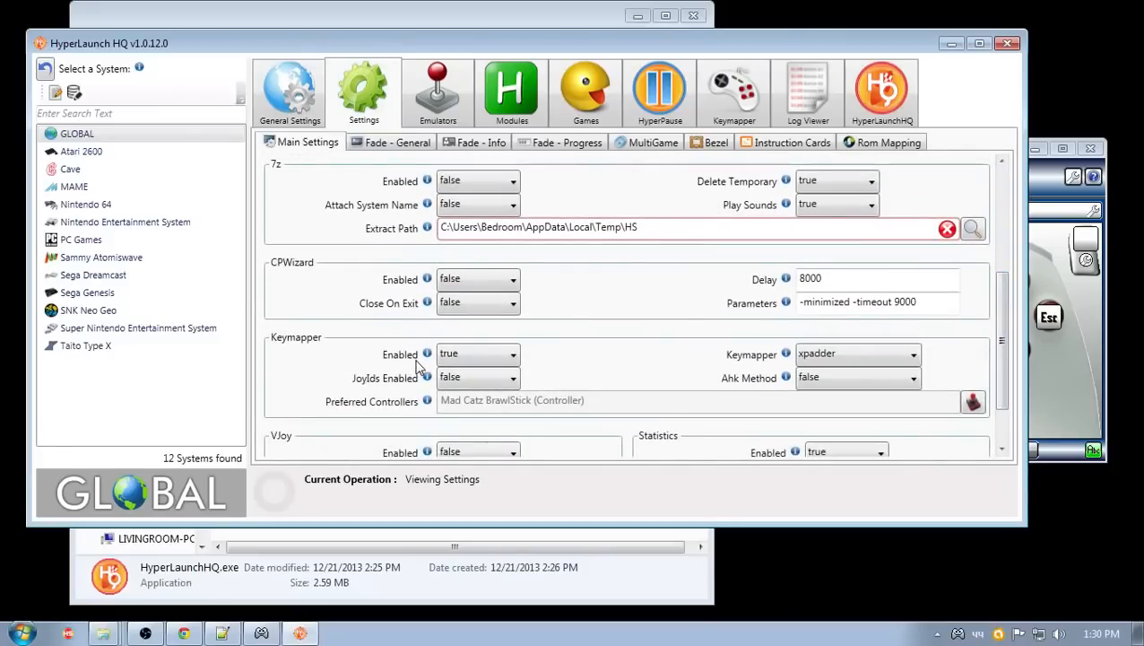
mouse_move(490, 413)
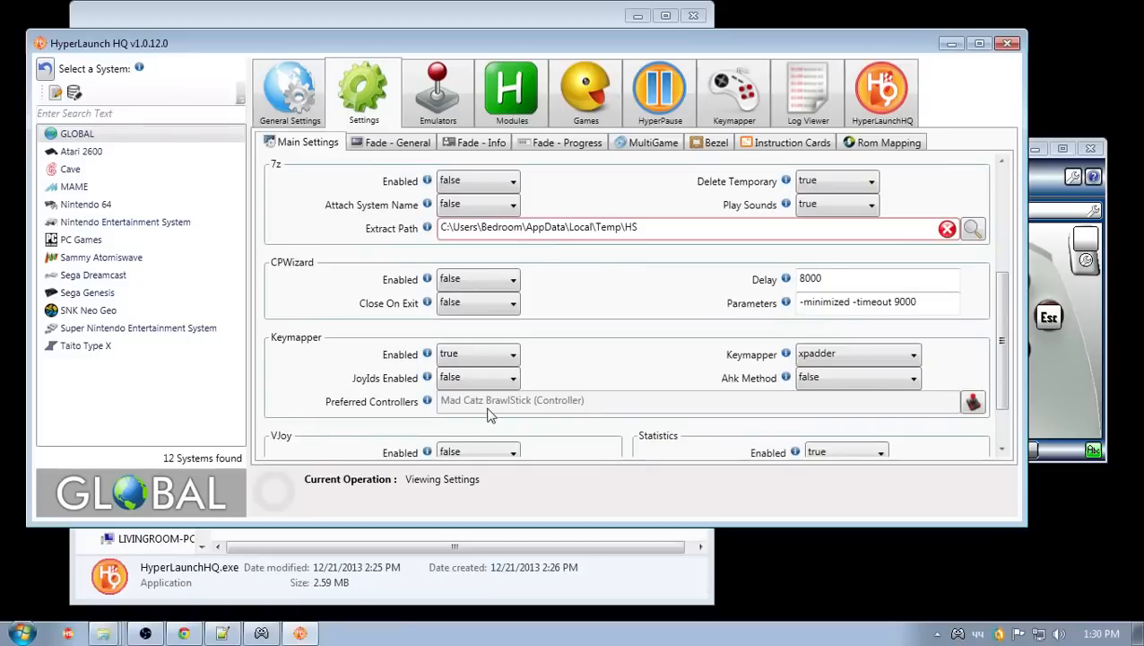
mouse_move(695, 405)
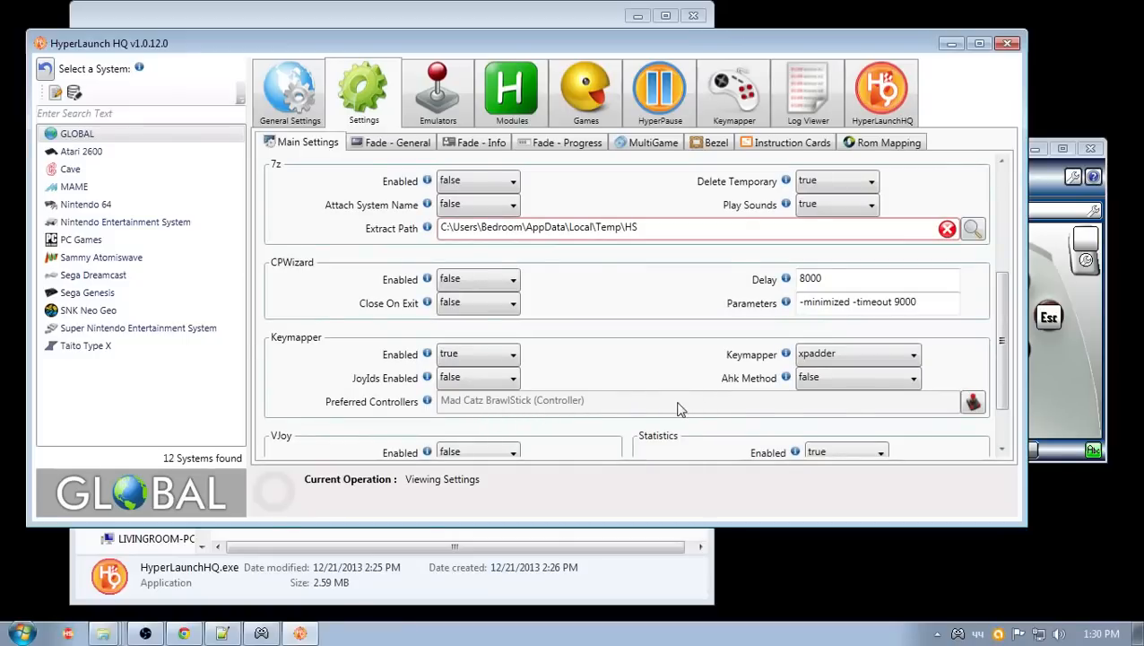
mouse_move(615, 407)
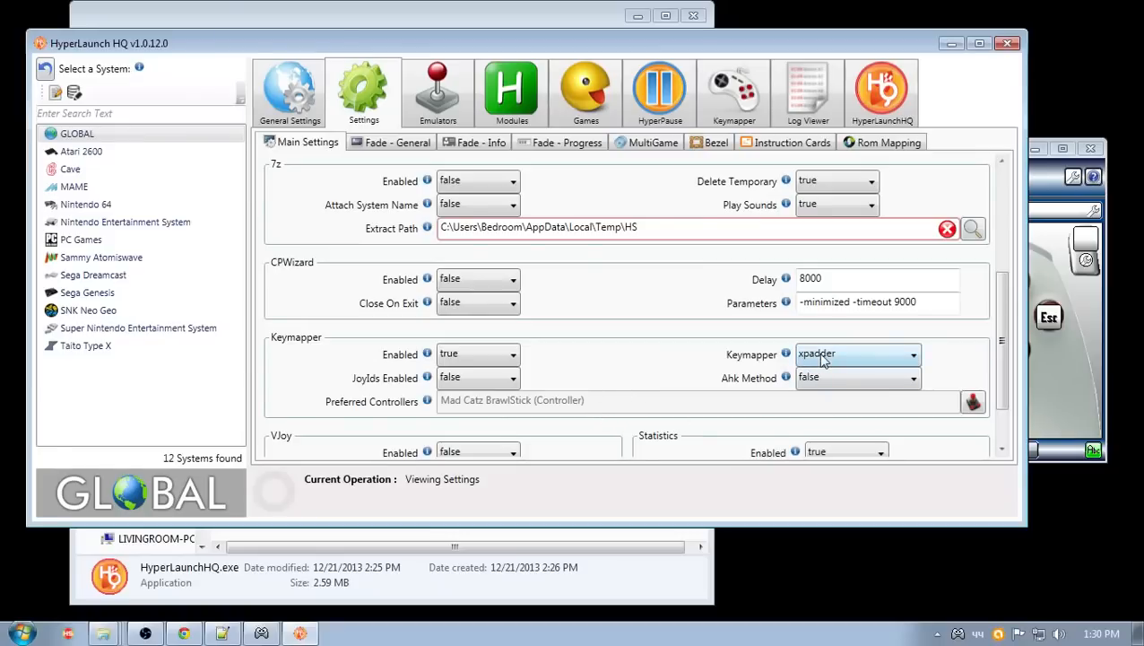
mouse_move(816, 368)
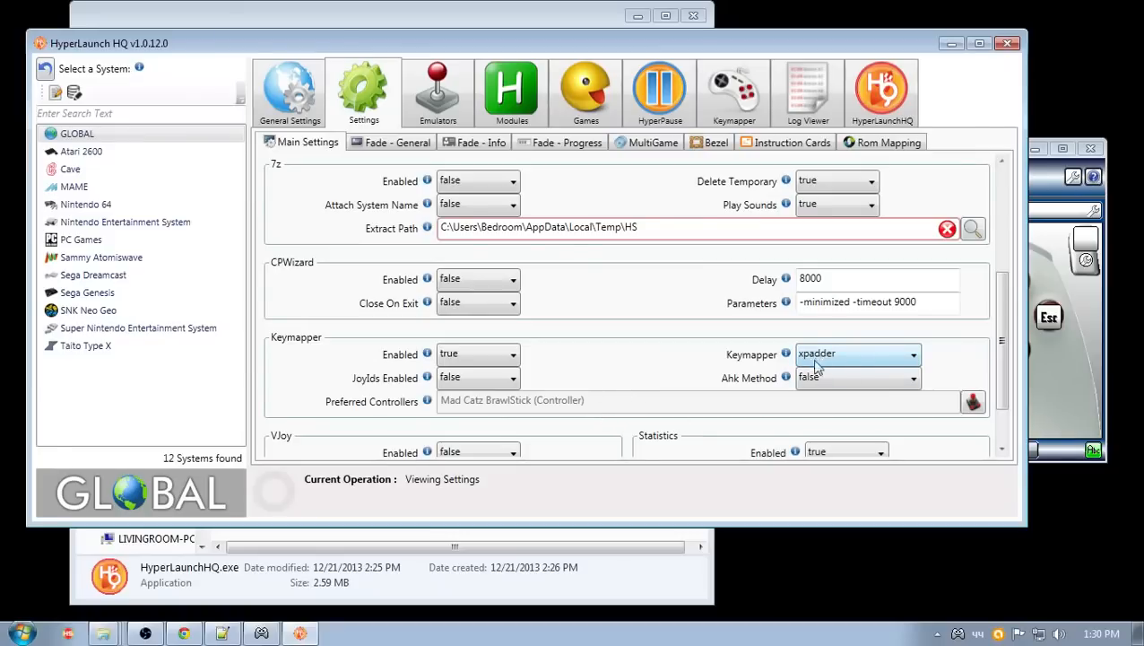
mouse_move(780, 383)
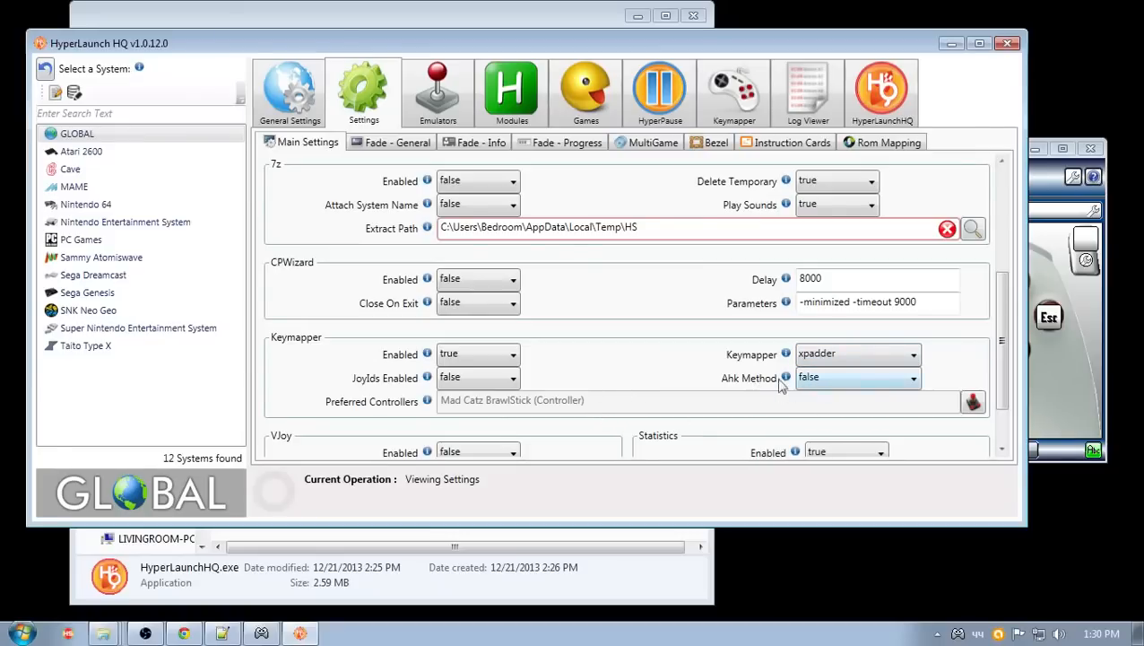
left_click(86, 293)
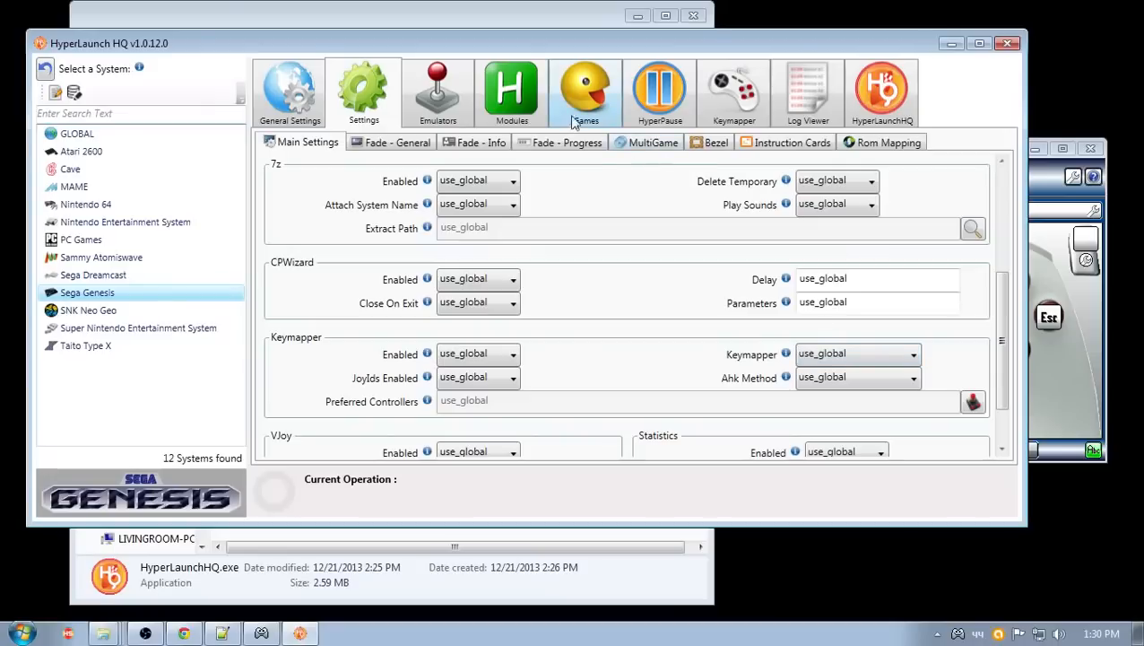
- Show the GLOBAL Xpadder profiles and select the player 1 HyperSpin profile for testing
left_click(734, 89)
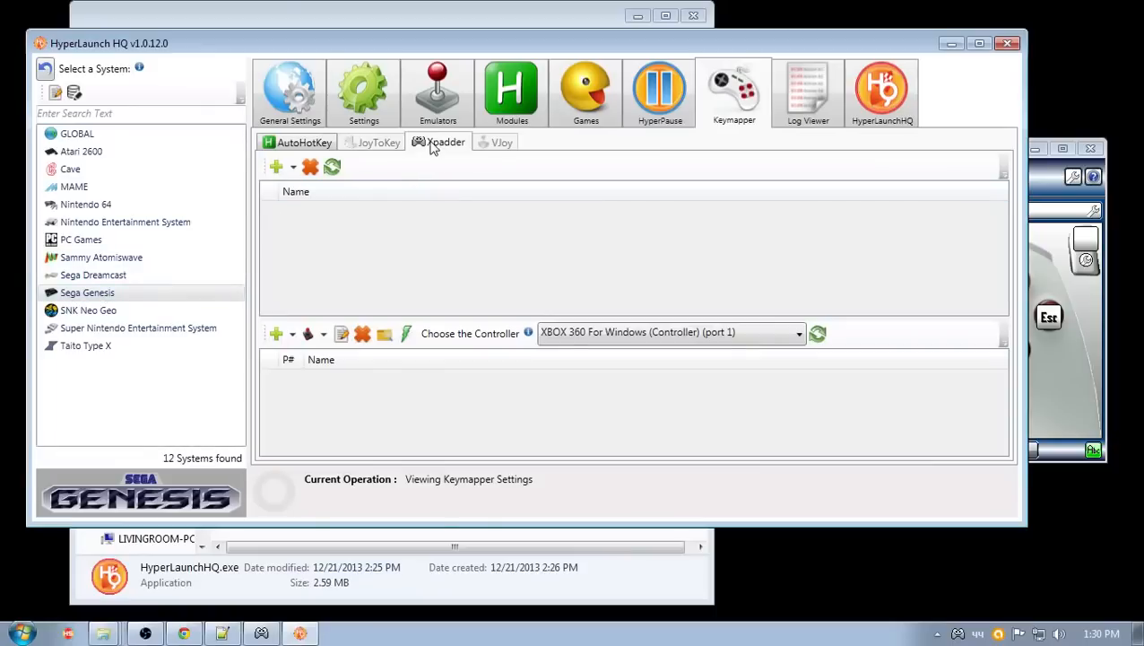
mouse_move(433, 144)
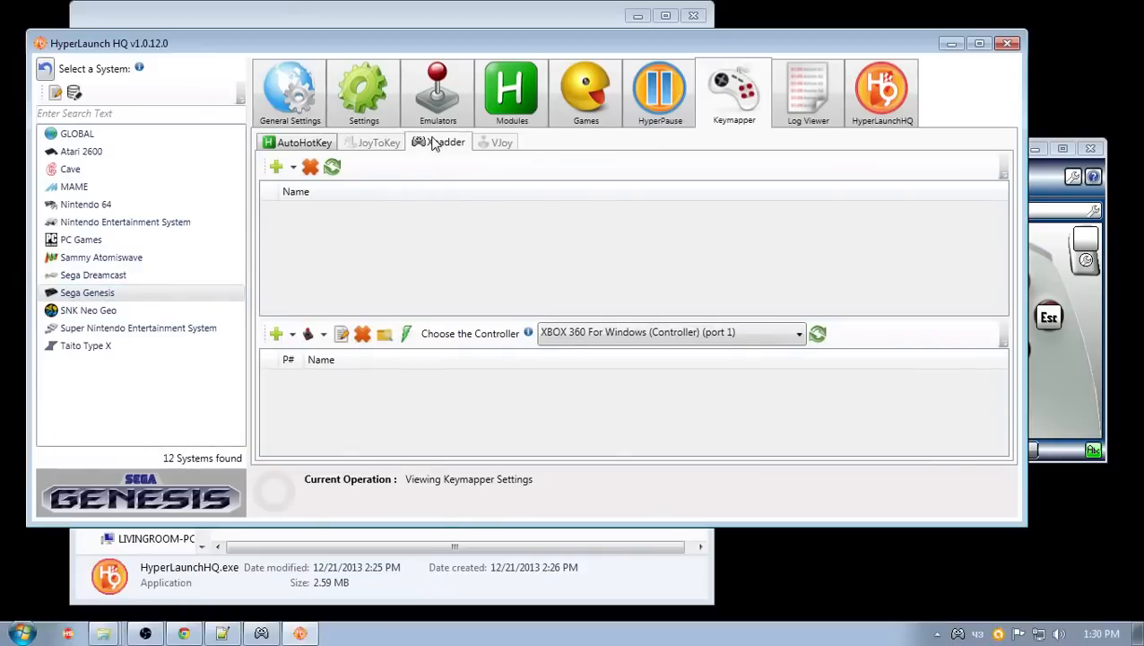
left_click(77, 133)
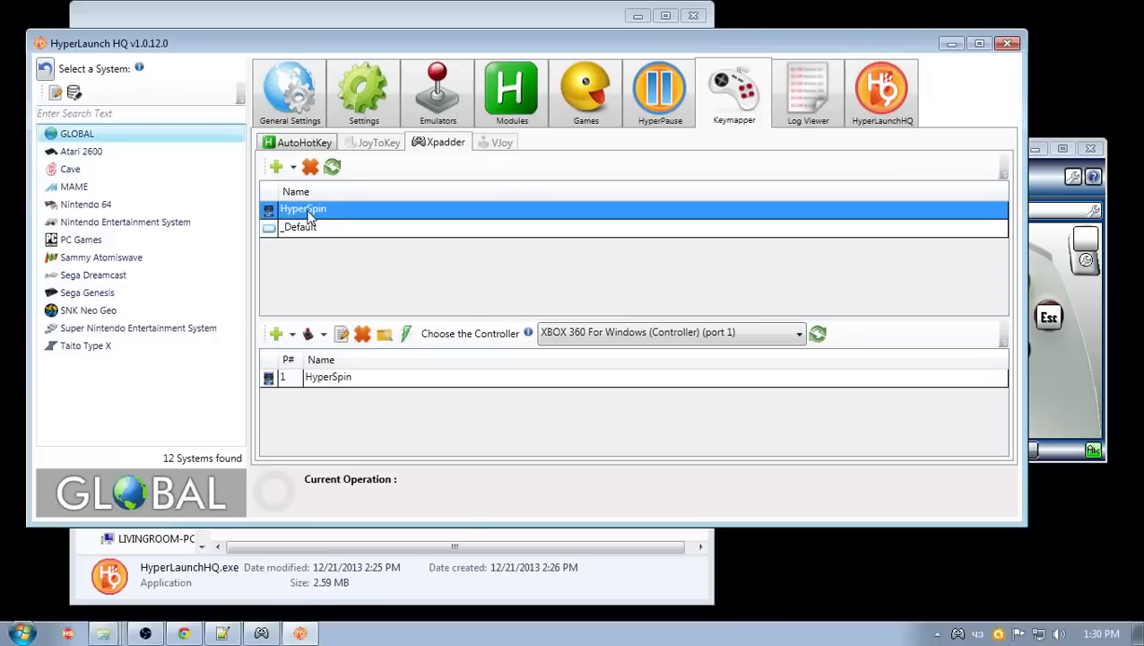
mouse_move(675, 45)
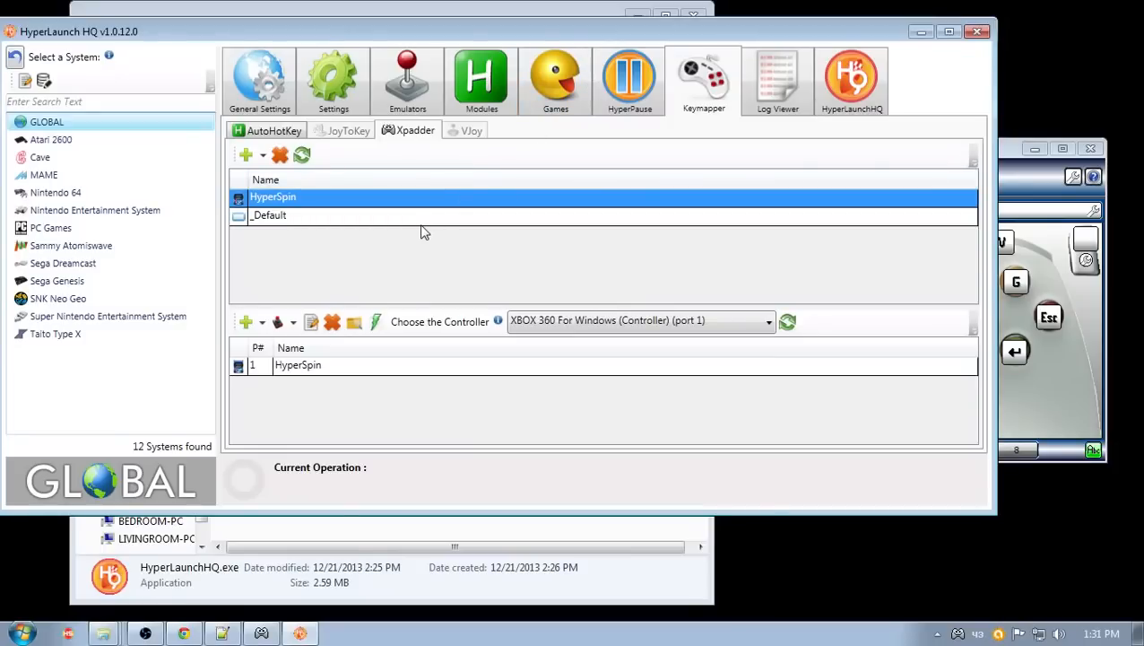
mouse_move(324, 378)
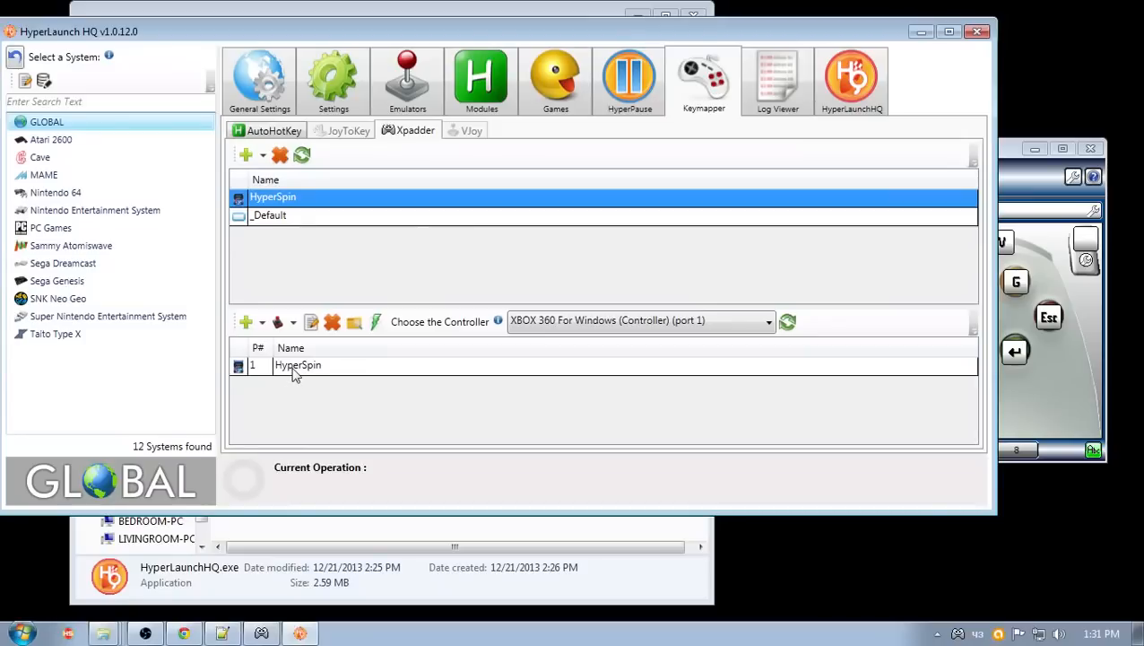
left_click(298, 365)
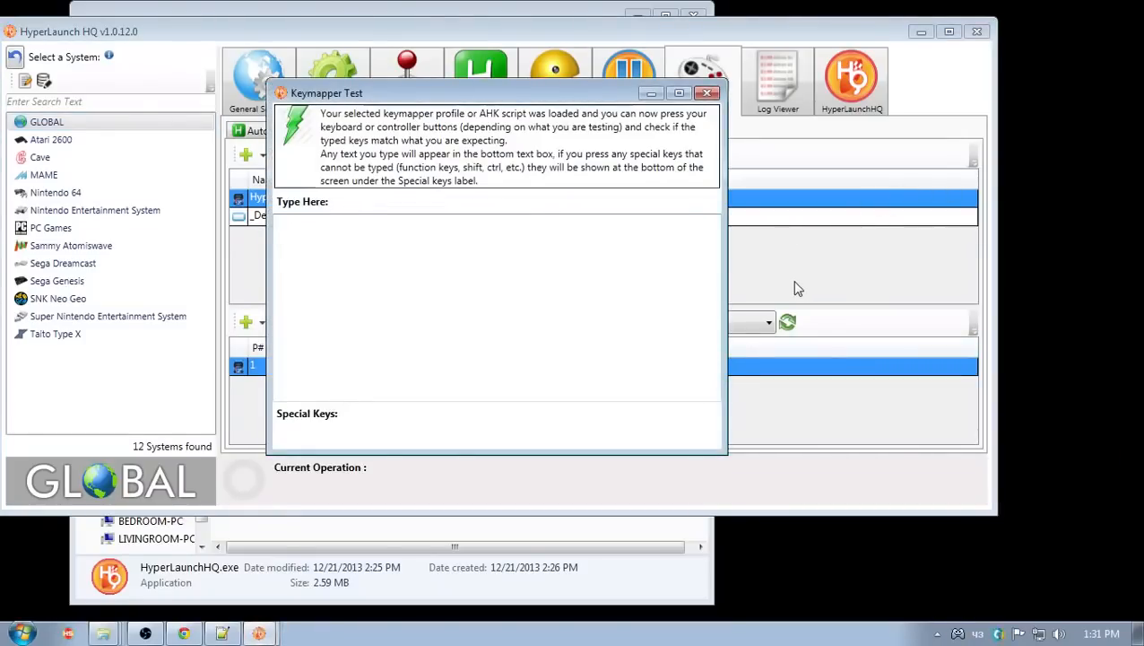
- Test that the HyperSpin profile sends Up, Down and Escape, then close the Keymapper Test window
key("Up")
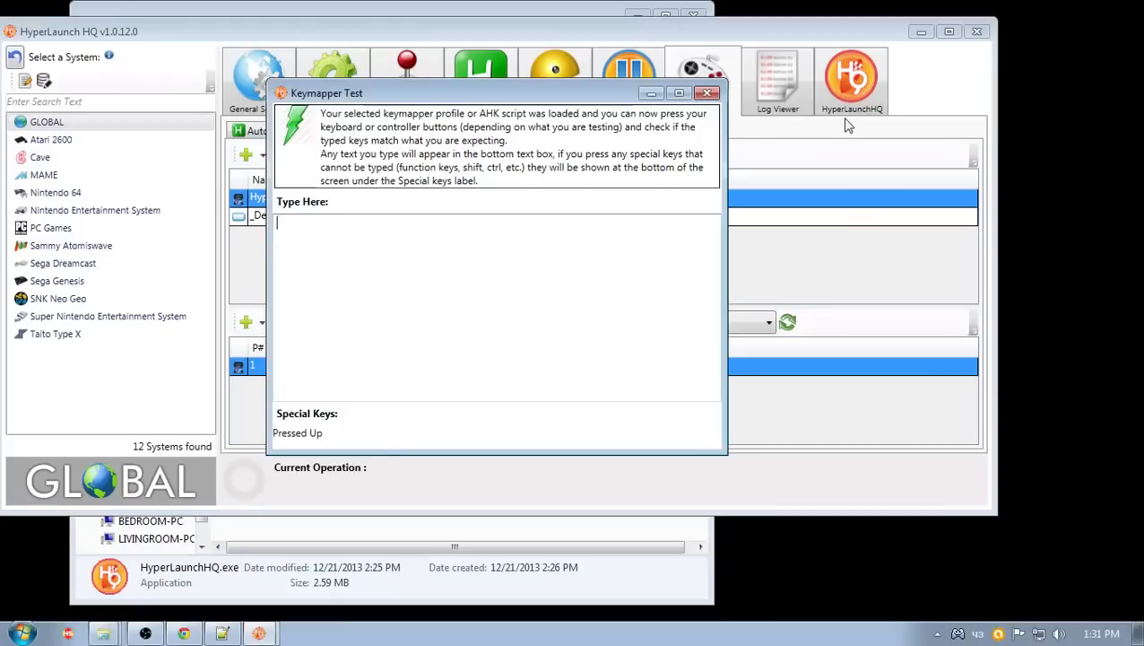
mouse_move(334, 438)
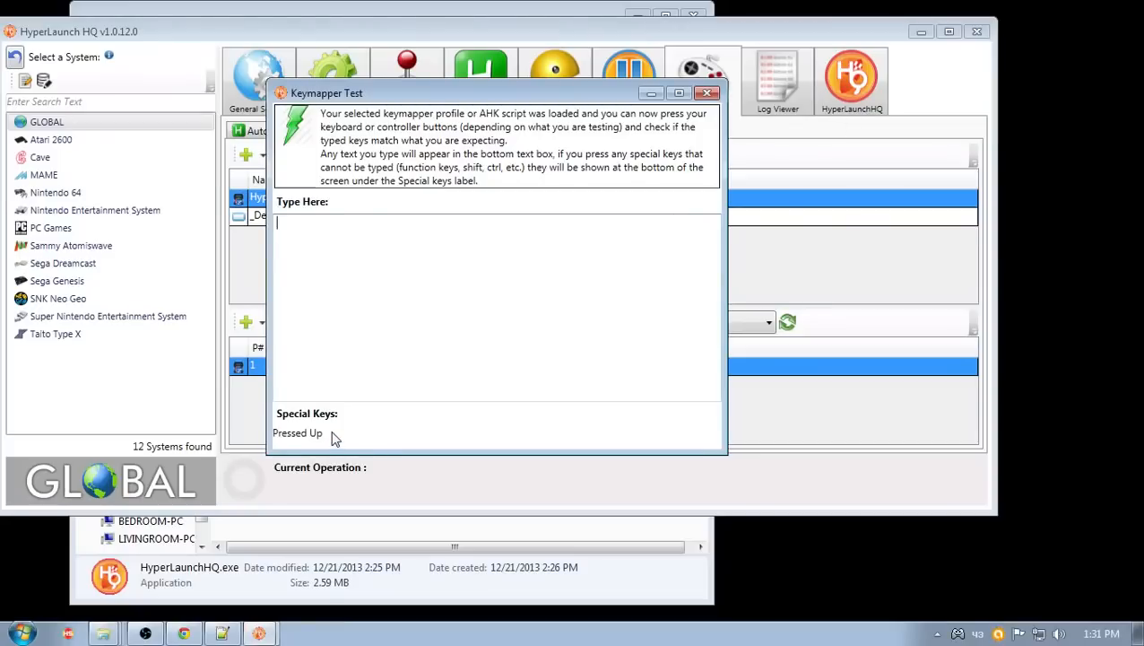
key("Down")
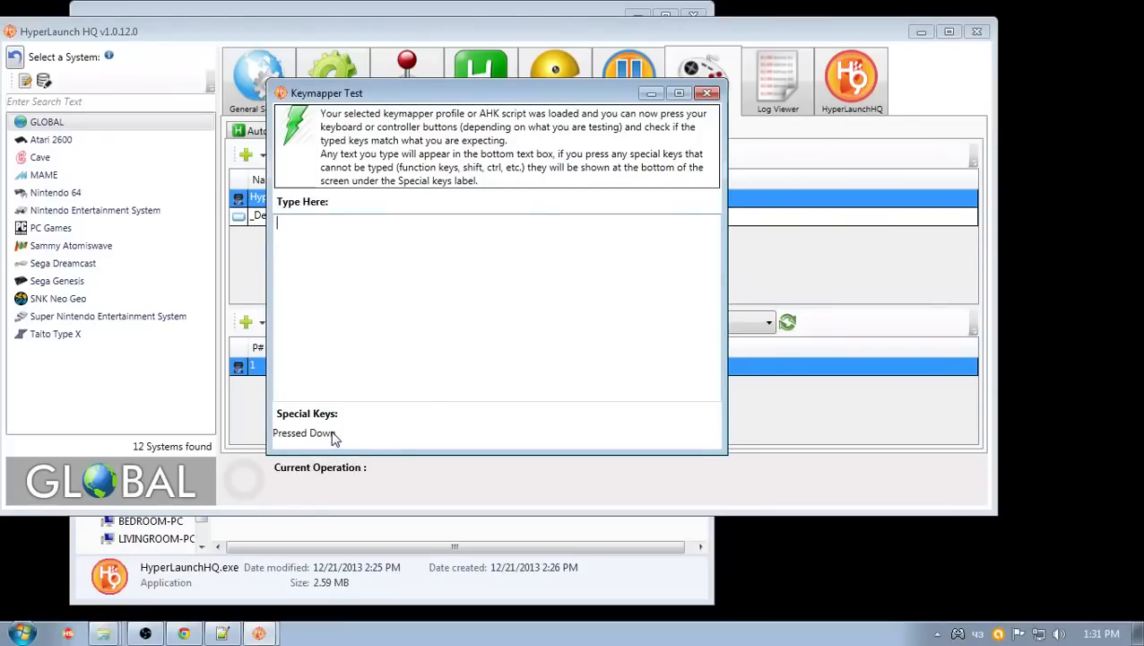
key("Return")
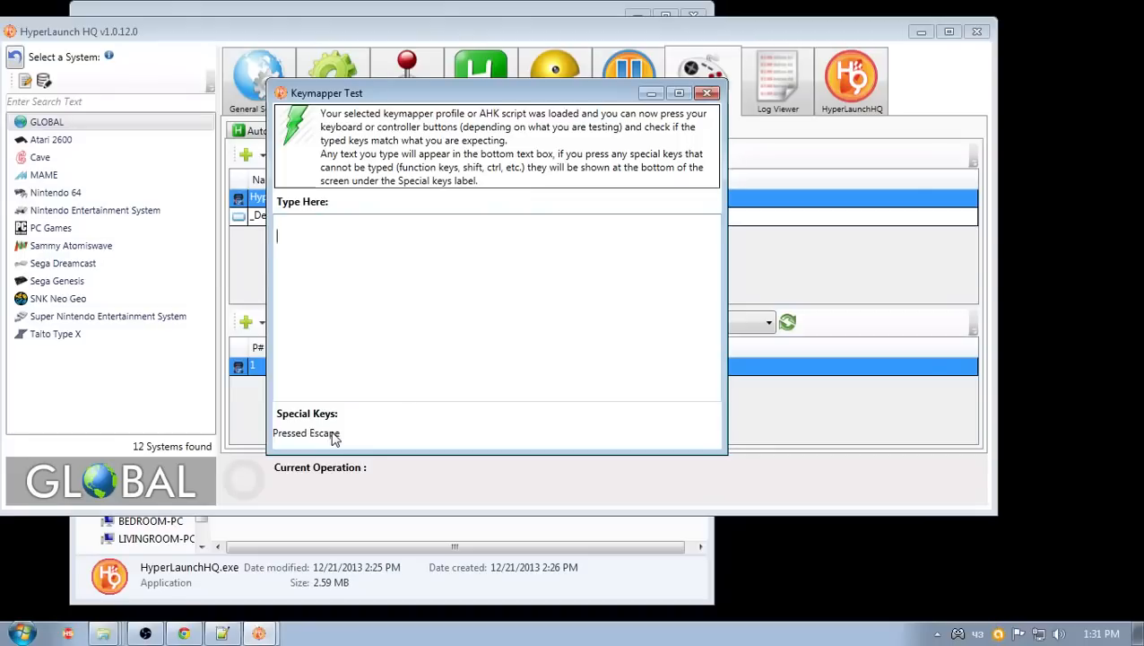
mouse_move(707, 93)
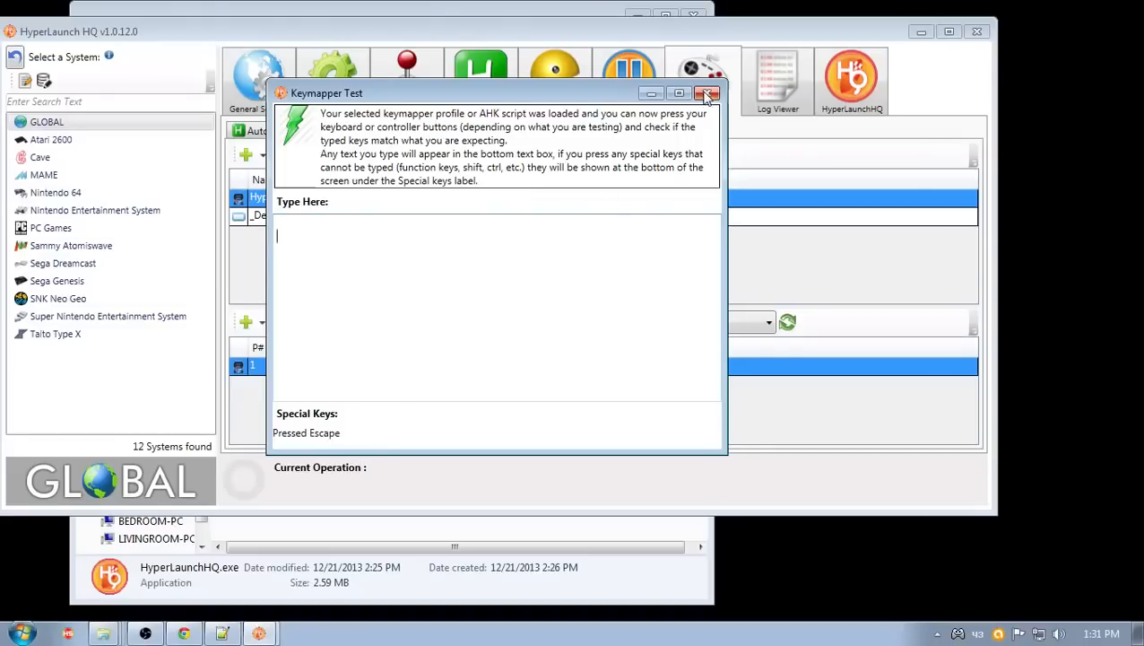
left_click(707, 90)
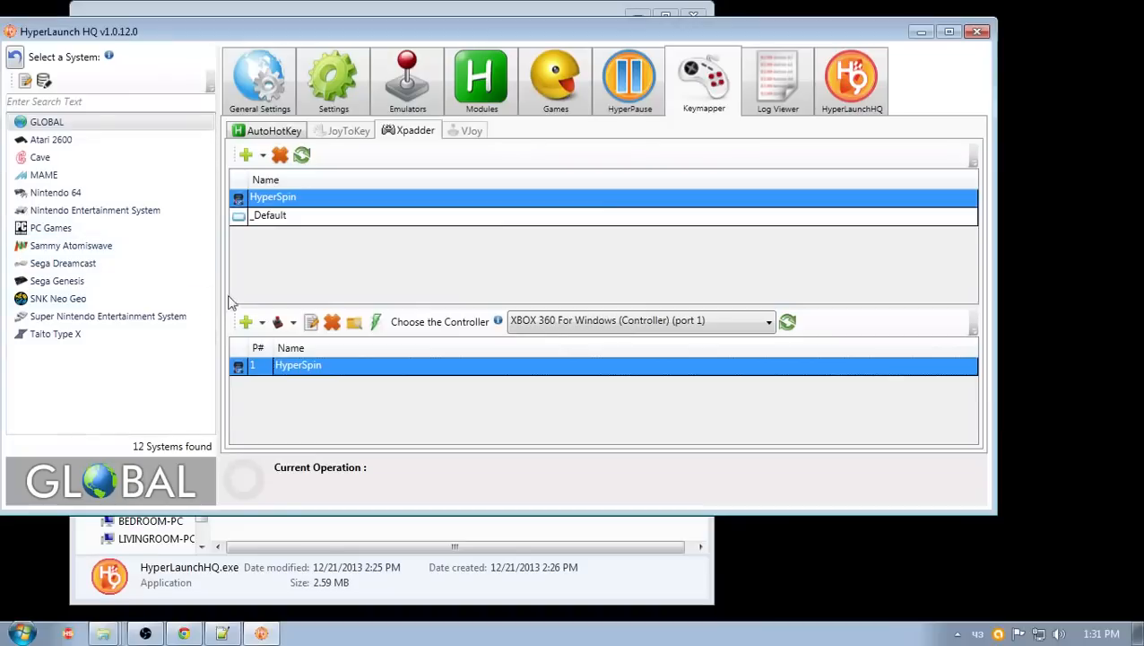
mouse_move(50, 267)
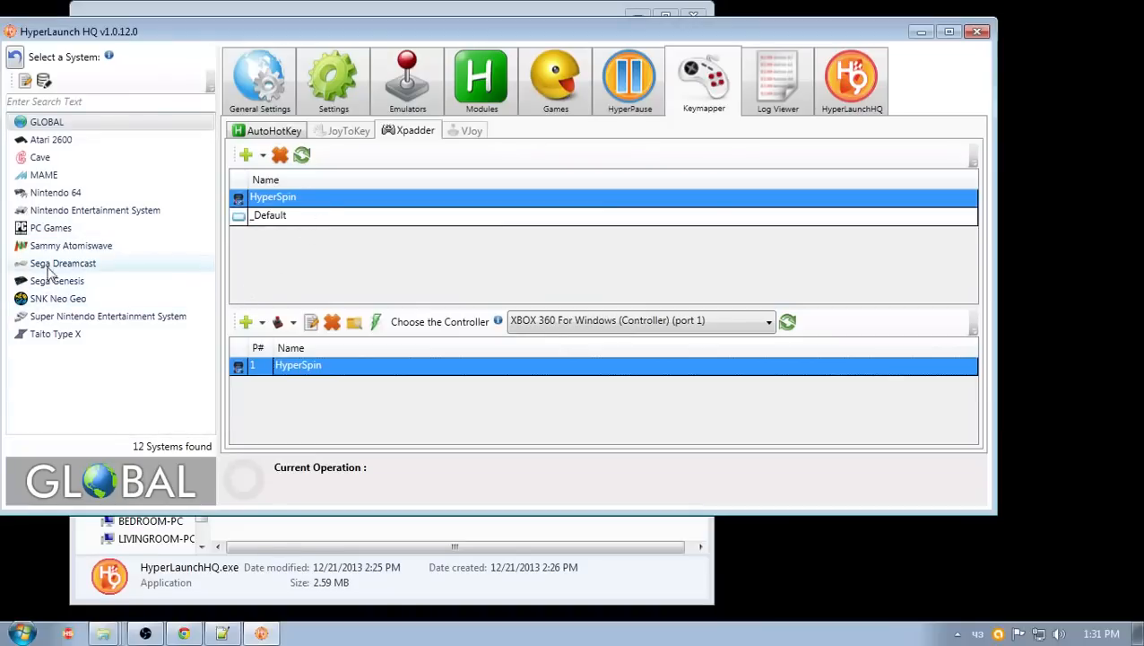
- Select Sega Genesis, then browse Emulators > Sega Genesis in Explorer to reach Fusion
left_click(55, 279)
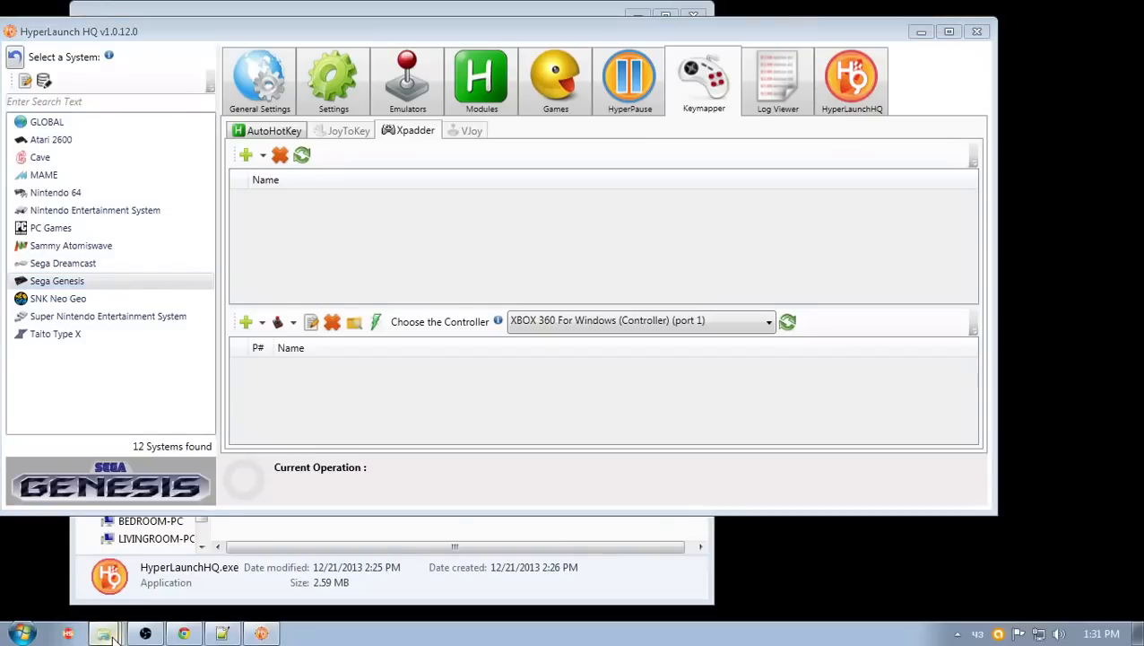
mouse_move(88, 565)
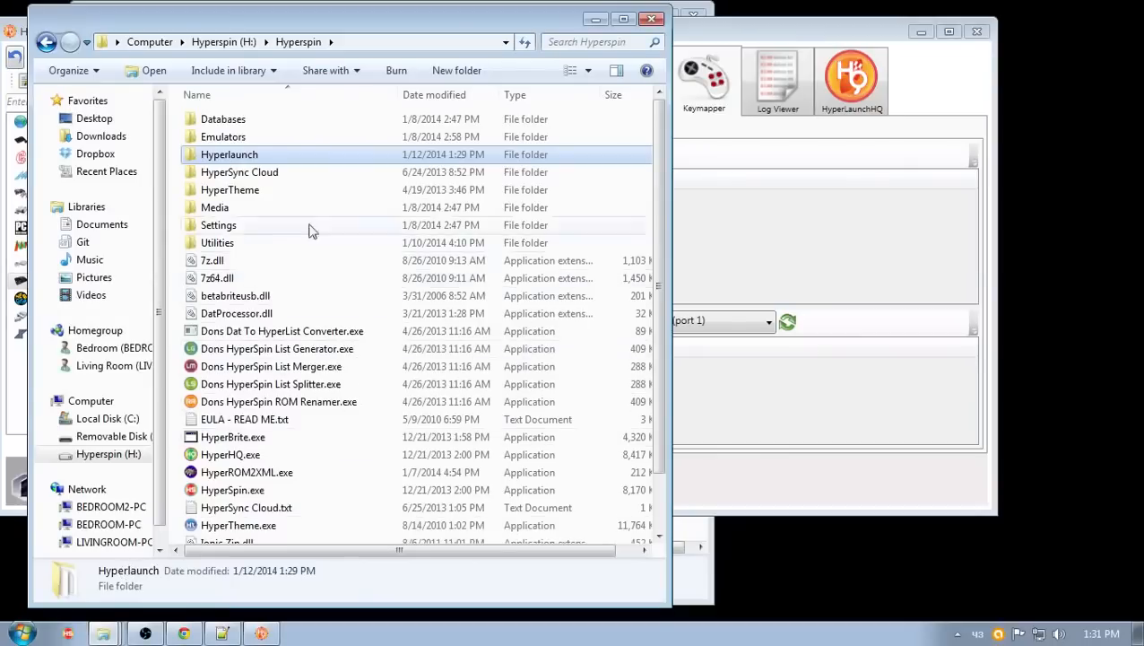
double_click(223, 136)
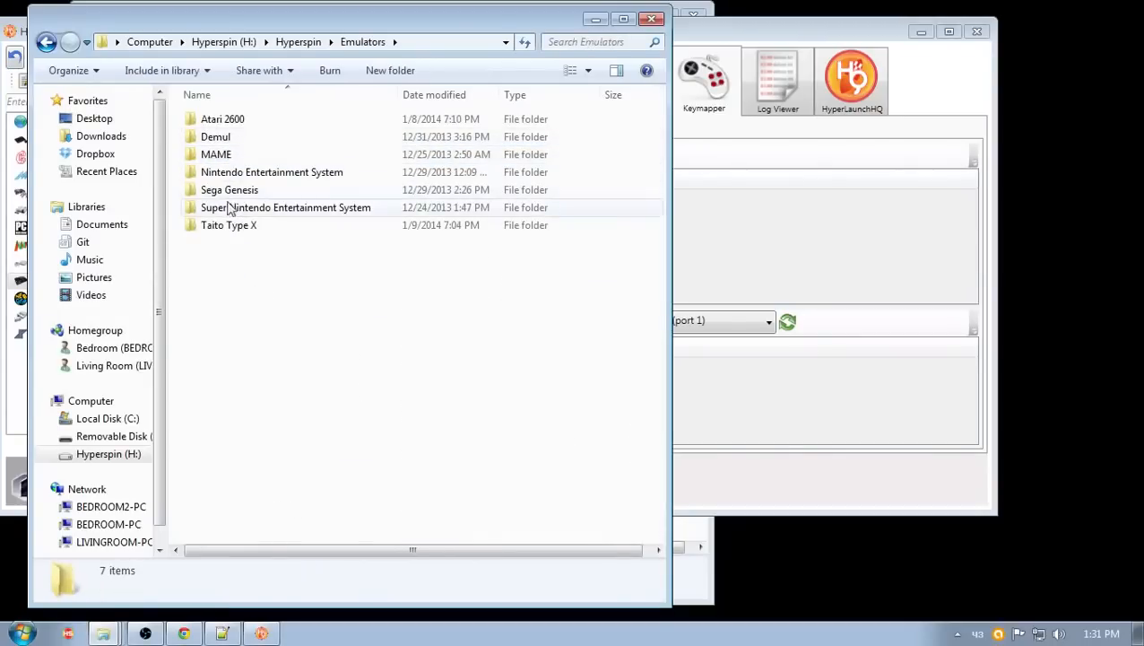
double_click(228, 189)
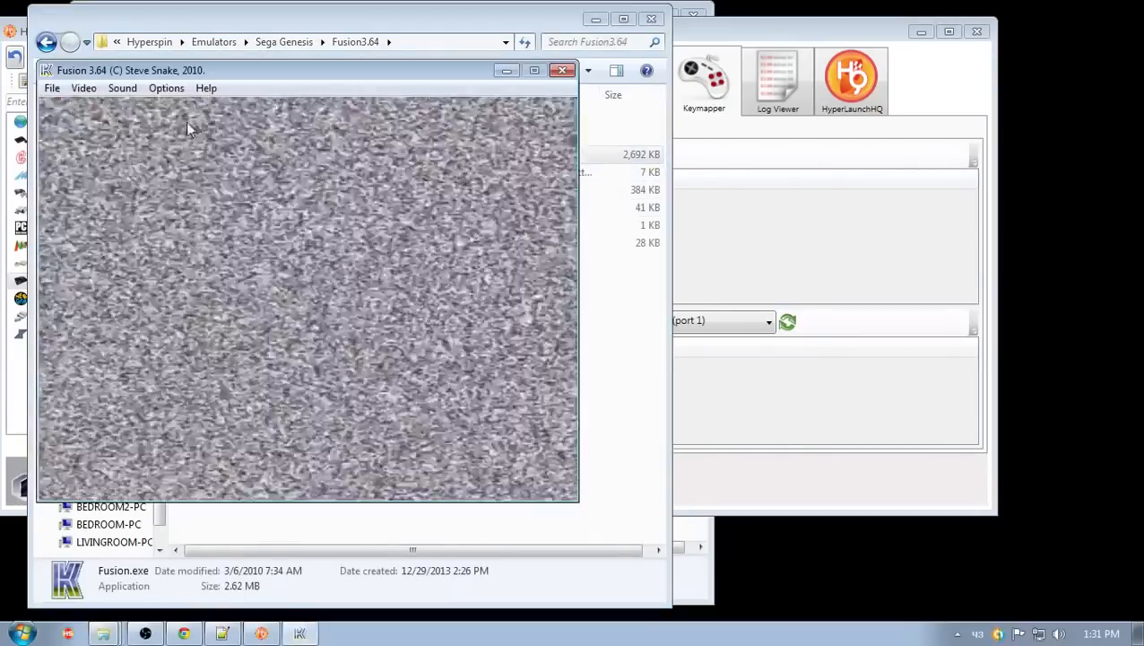
- Review Fusion's Port 1 controller key definitions via Options > Set Config, then close the emulator
left_click(166, 88)
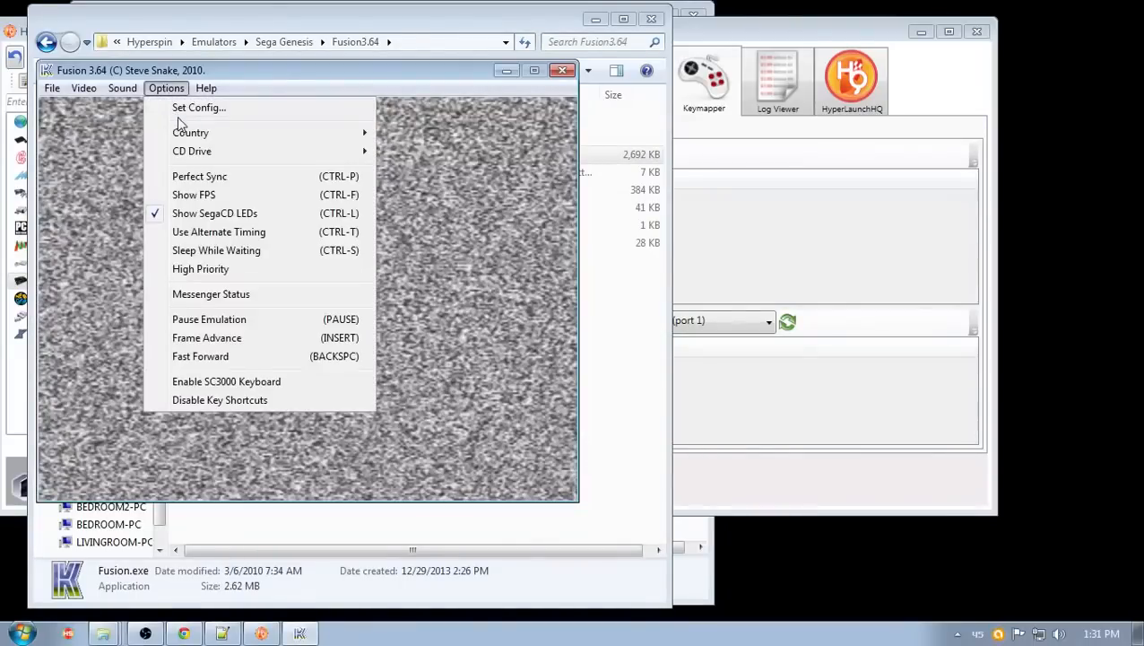
left_click(198, 108)
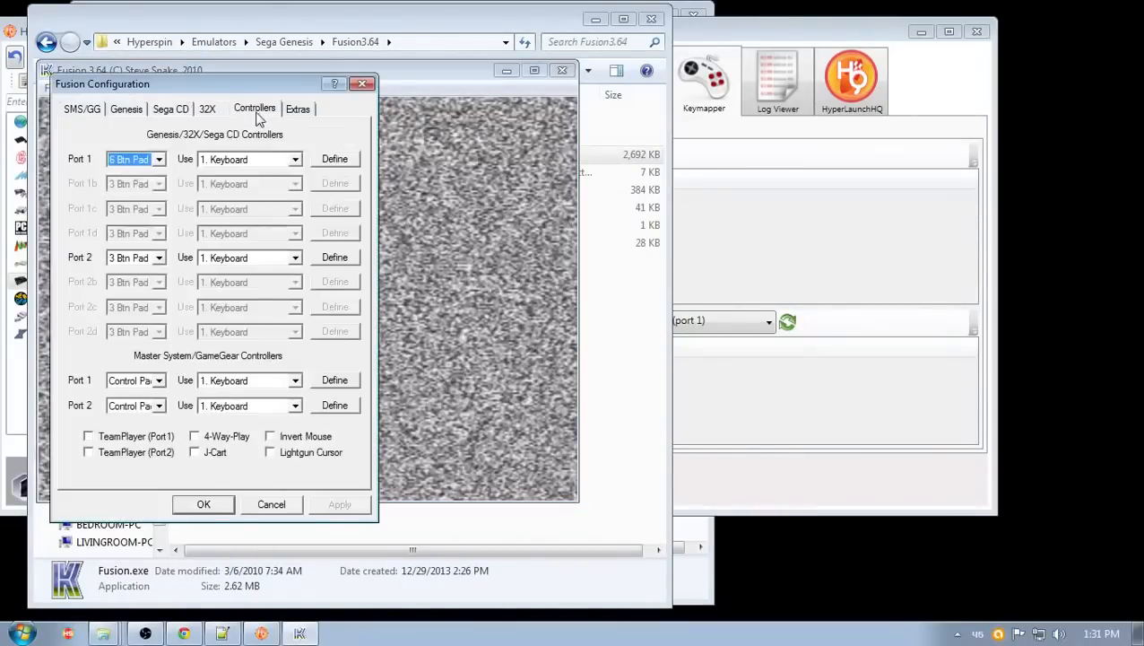
mouse_move(270, 164)
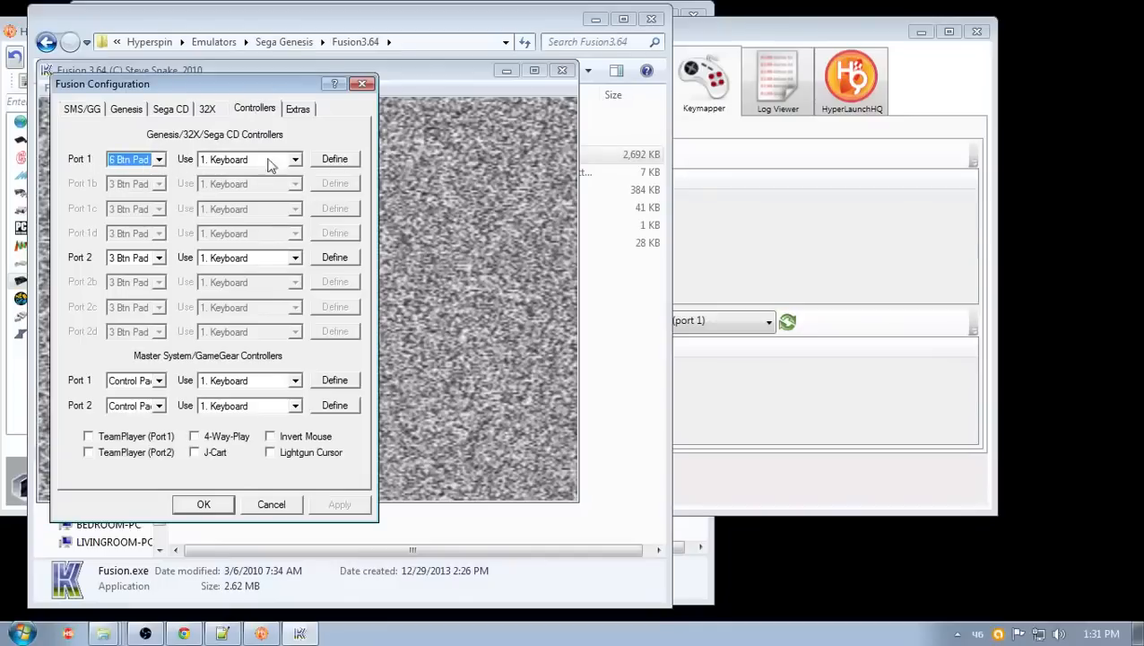
mouse_move(240, 457)
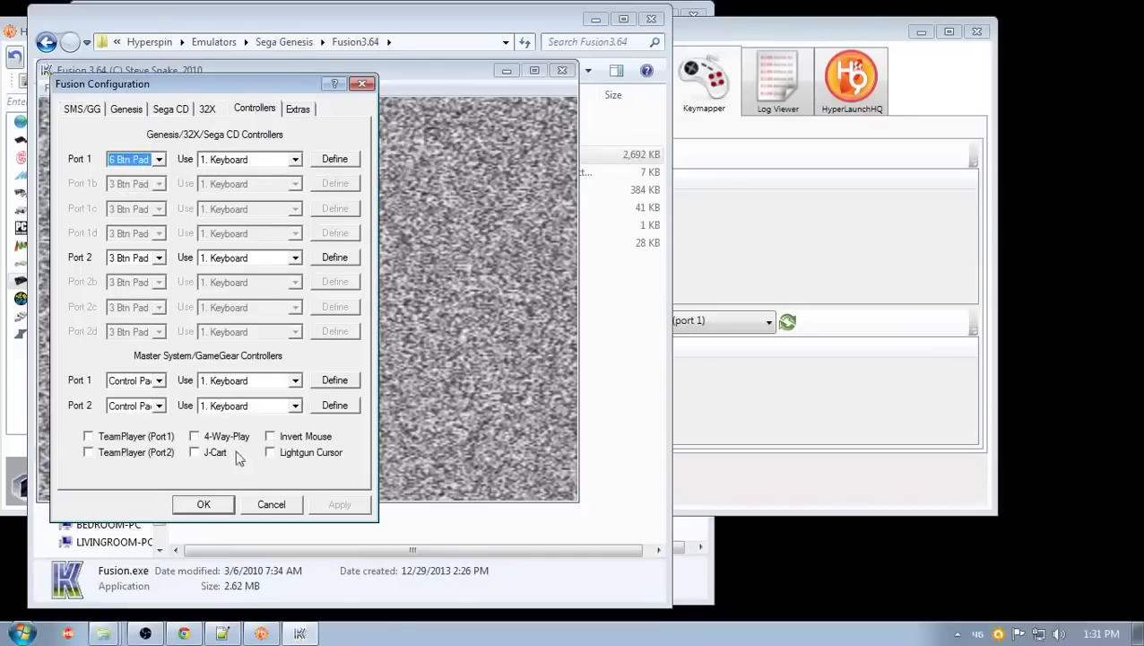
mouse_move(375, 141)
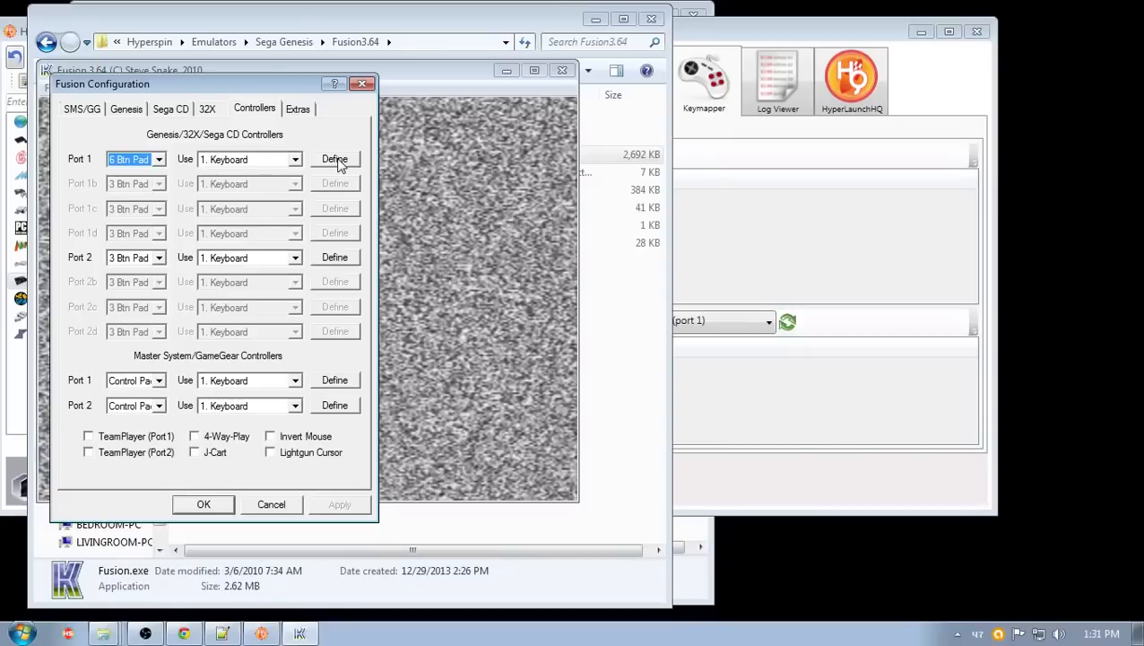
left_click(334, 159)
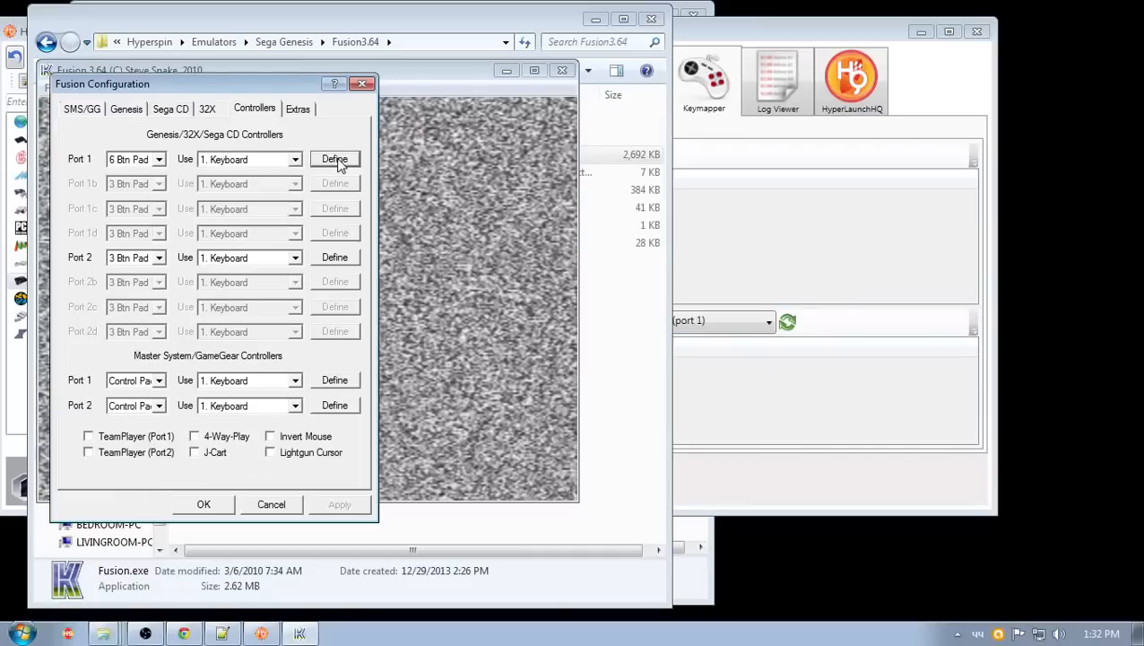
mouse_move(345, 269)
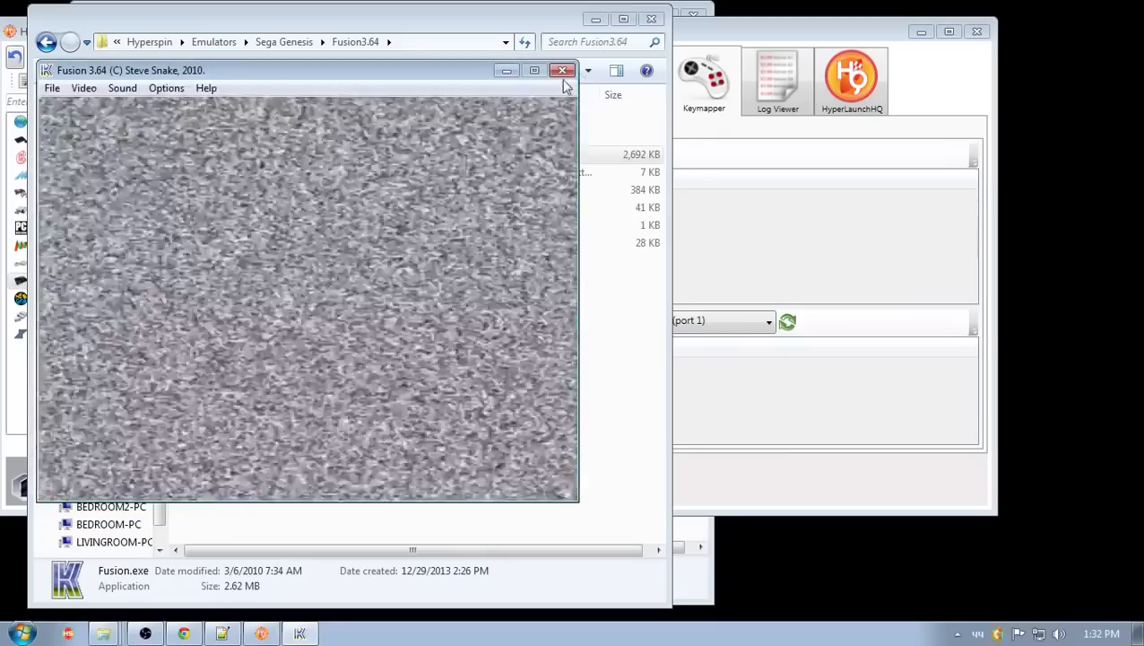
left_click(55, 87)
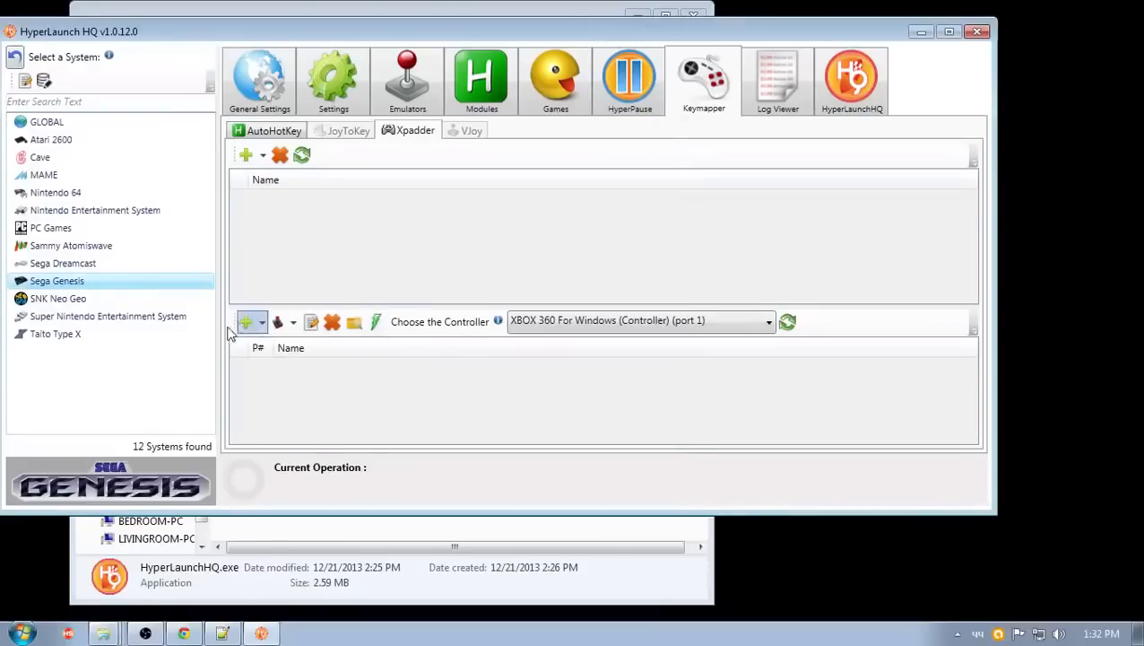
mouse_move(119, 244)
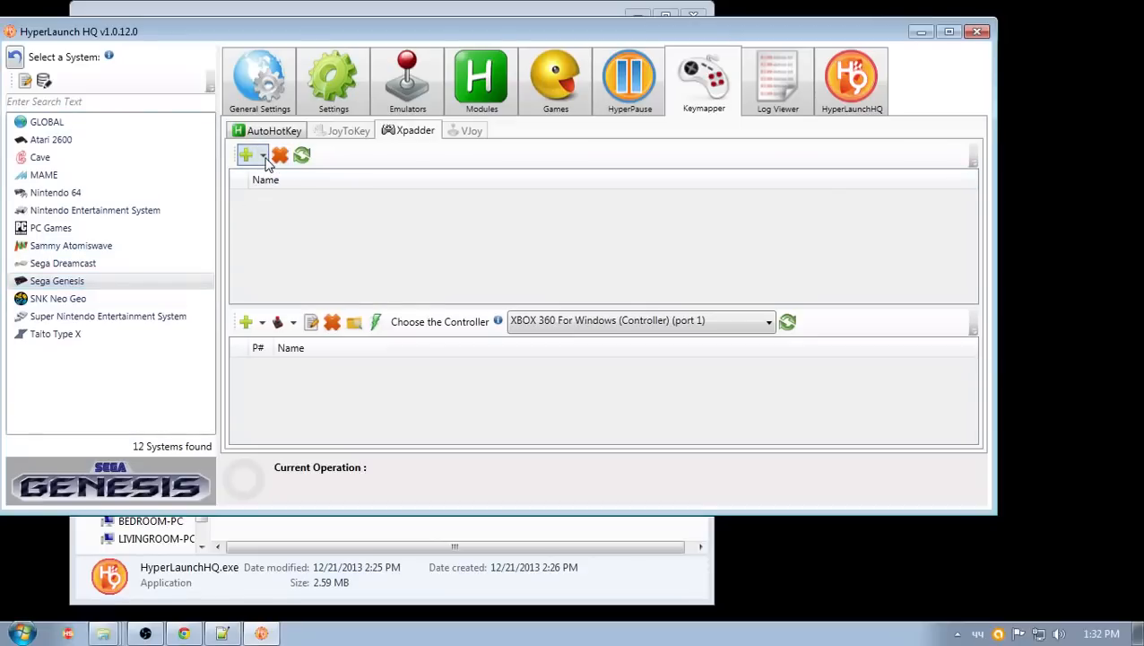
mouse_move(285, 182)
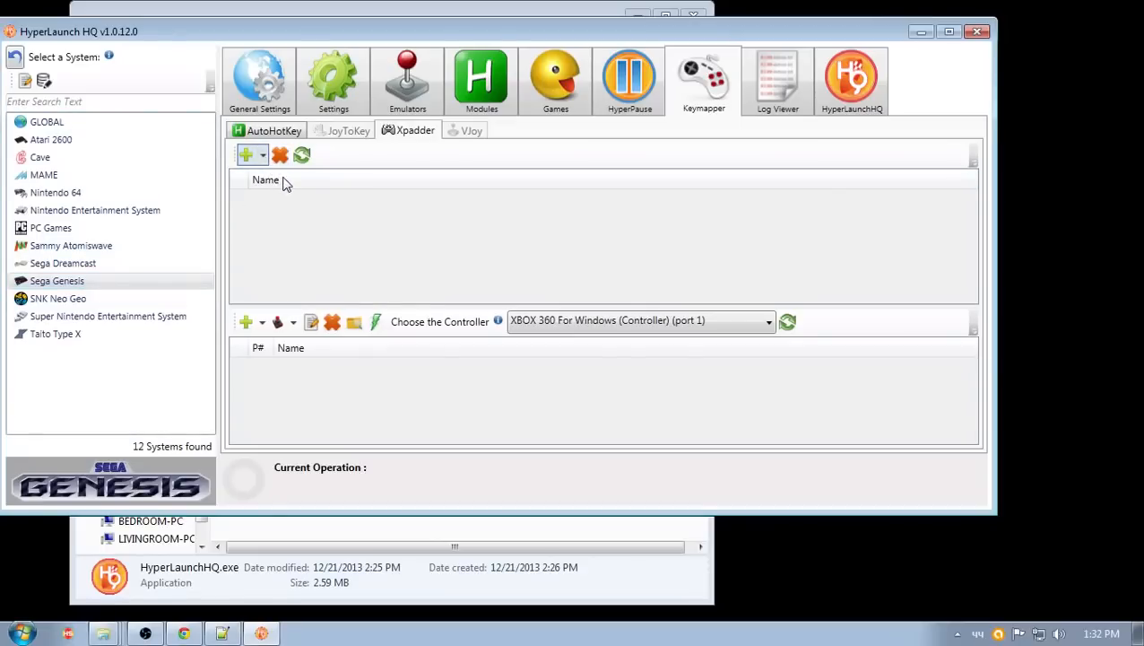
- Add a new Xpadder emulator profile for Sega Genesis with the green + button
left_click(245, 154)
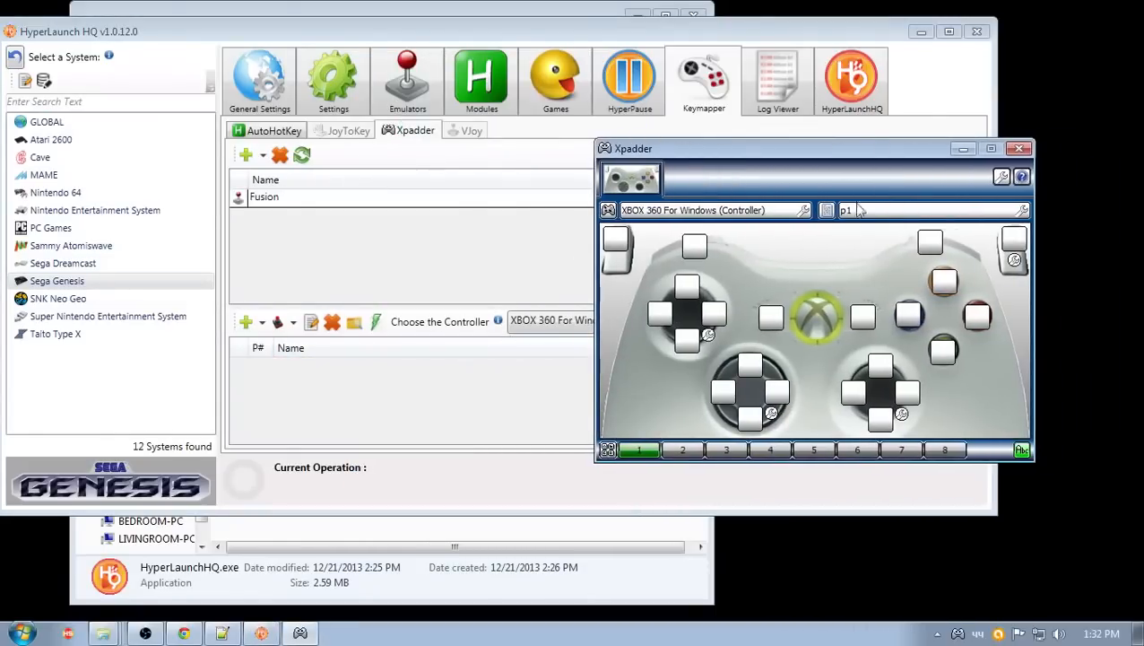
mouse_move(738, 343)
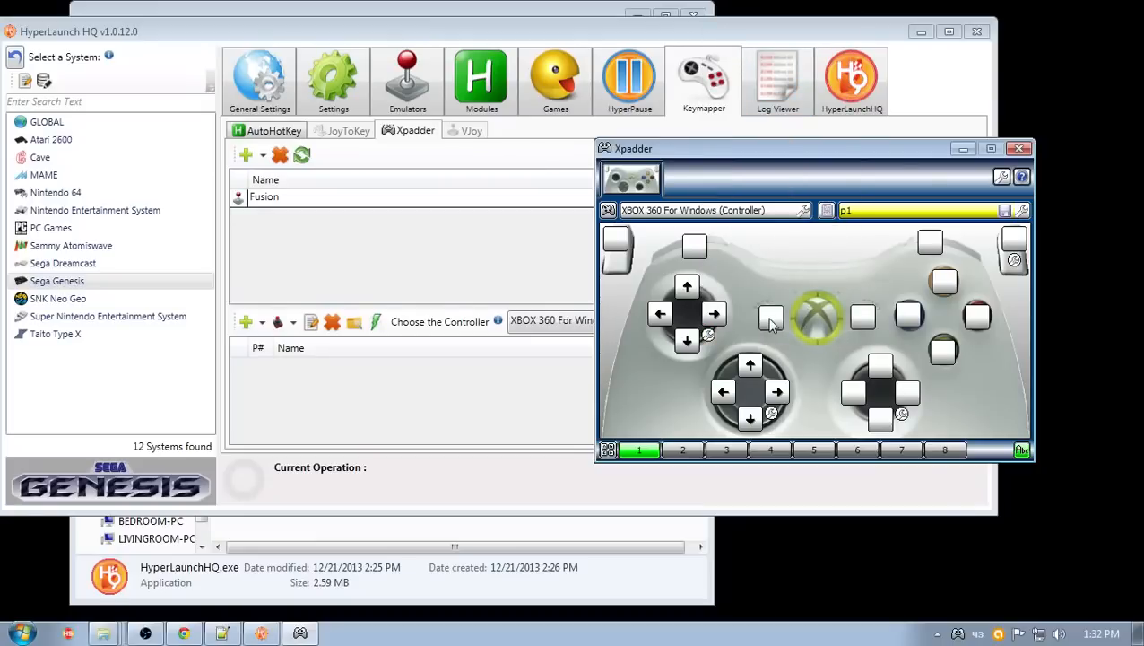
- Assign Fusion keys to the back, start and right bumper (D) buttons, saving profile p1
left_click(771, 321)
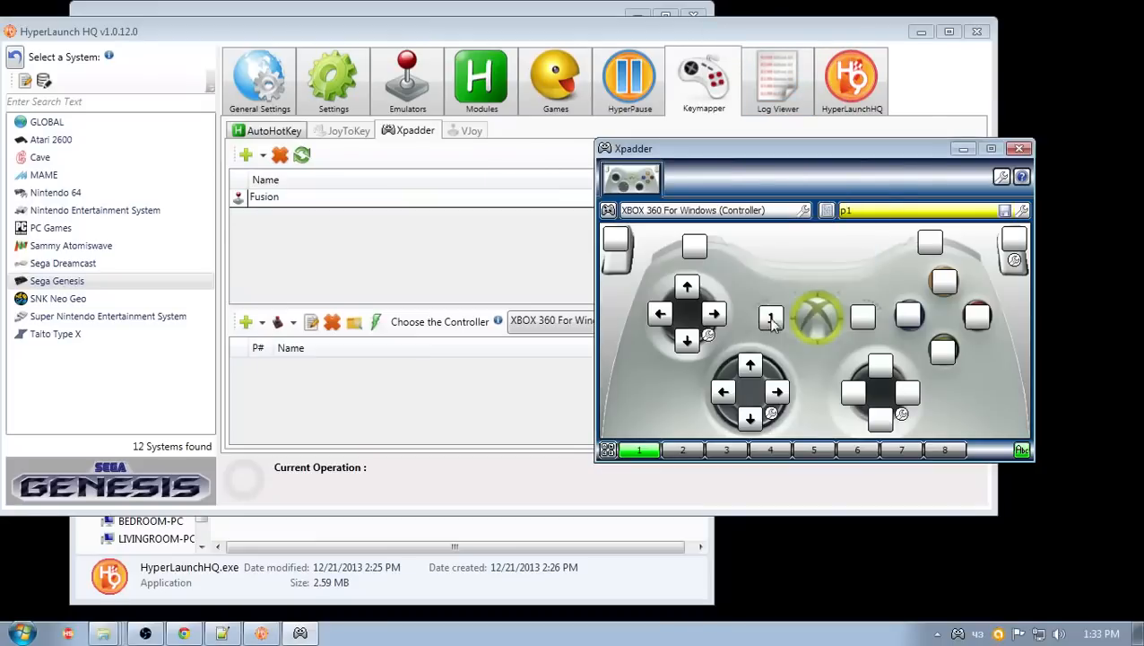
left_click(770, 319)
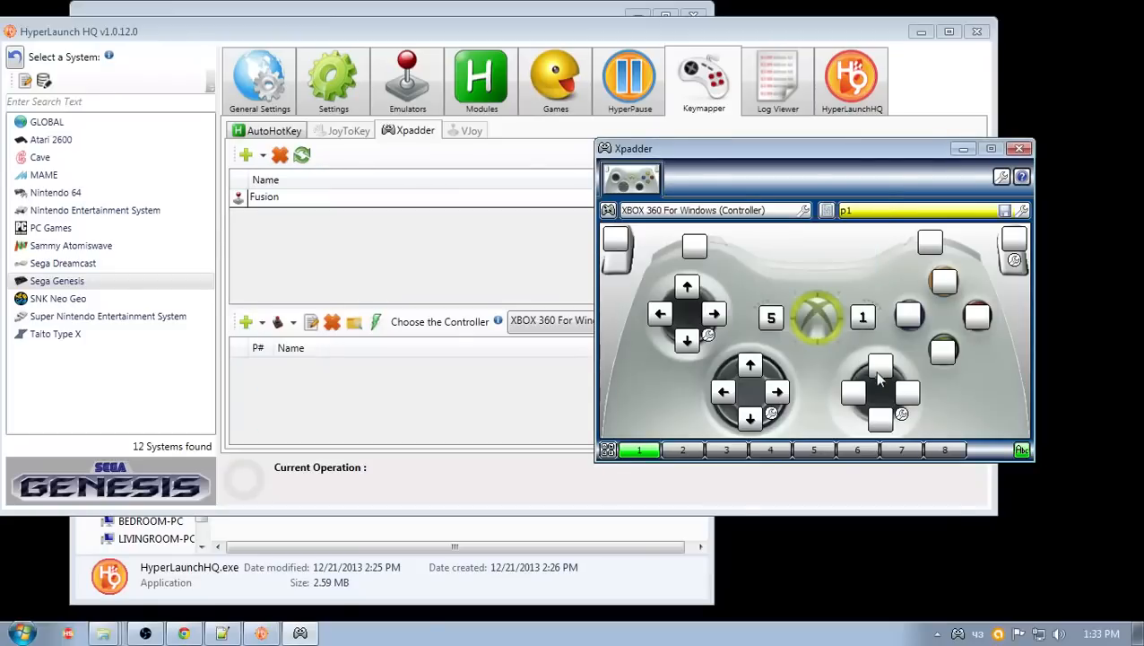
mouse_move(934, 371)
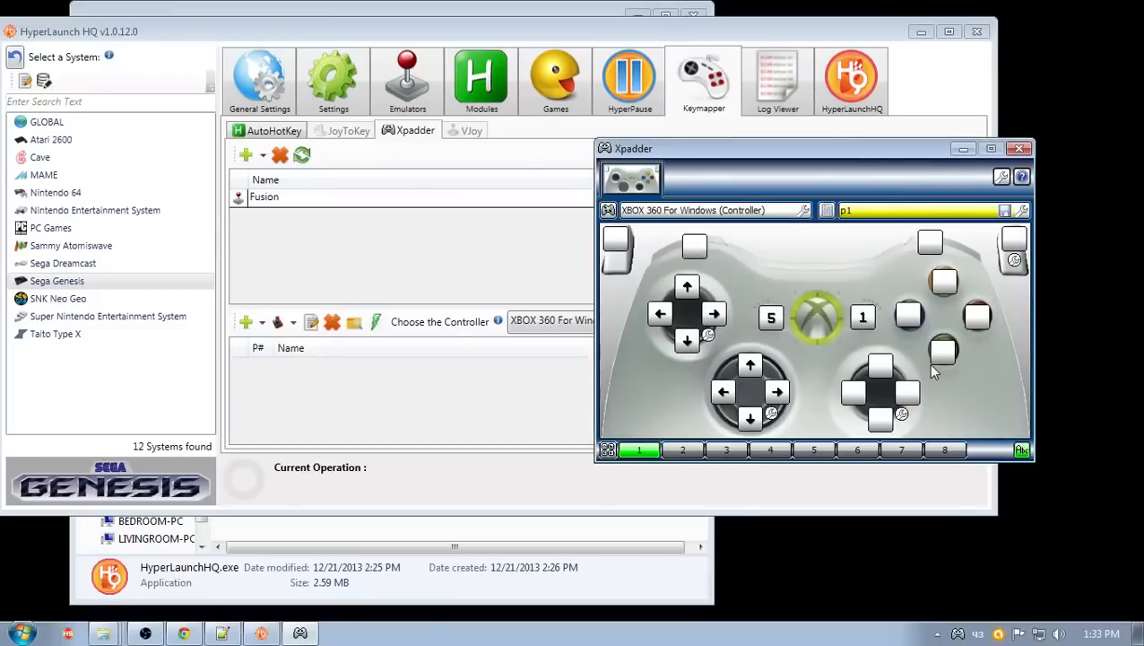
mouse_move(943, 359)
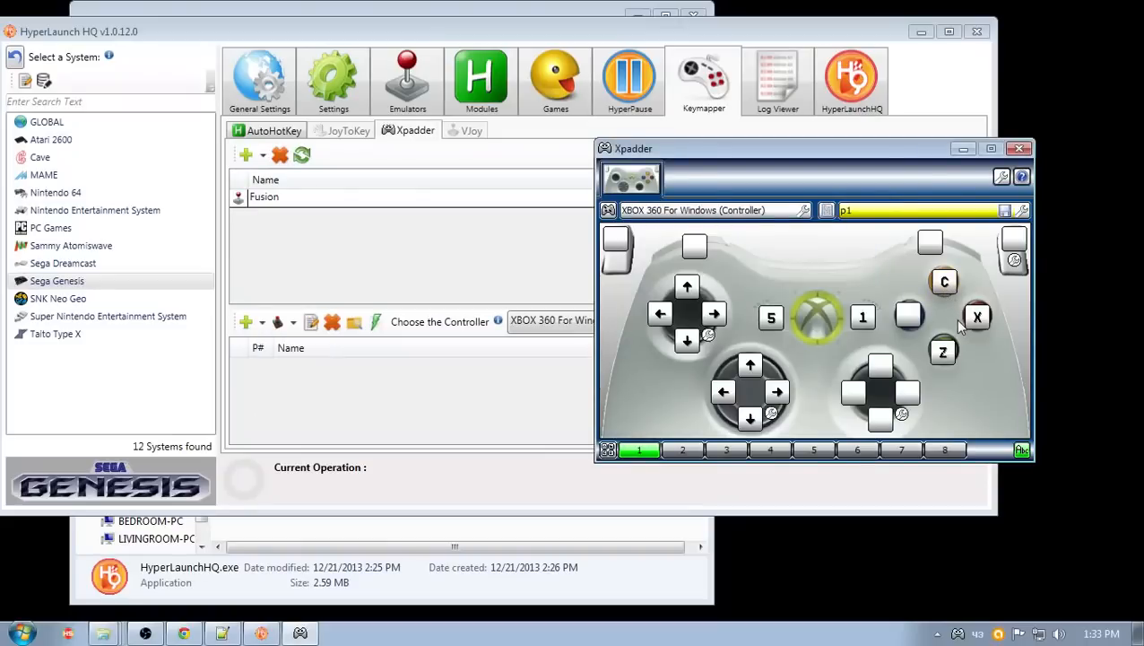
mouse_move(948, 320)
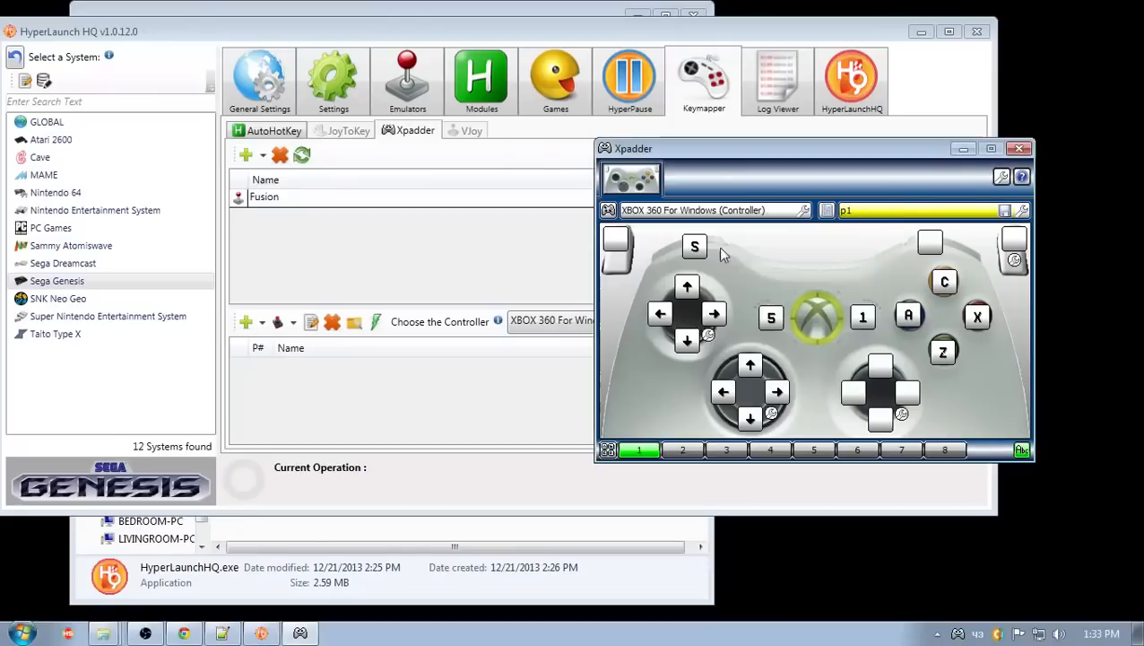
left_click(928, 243)
type("S")
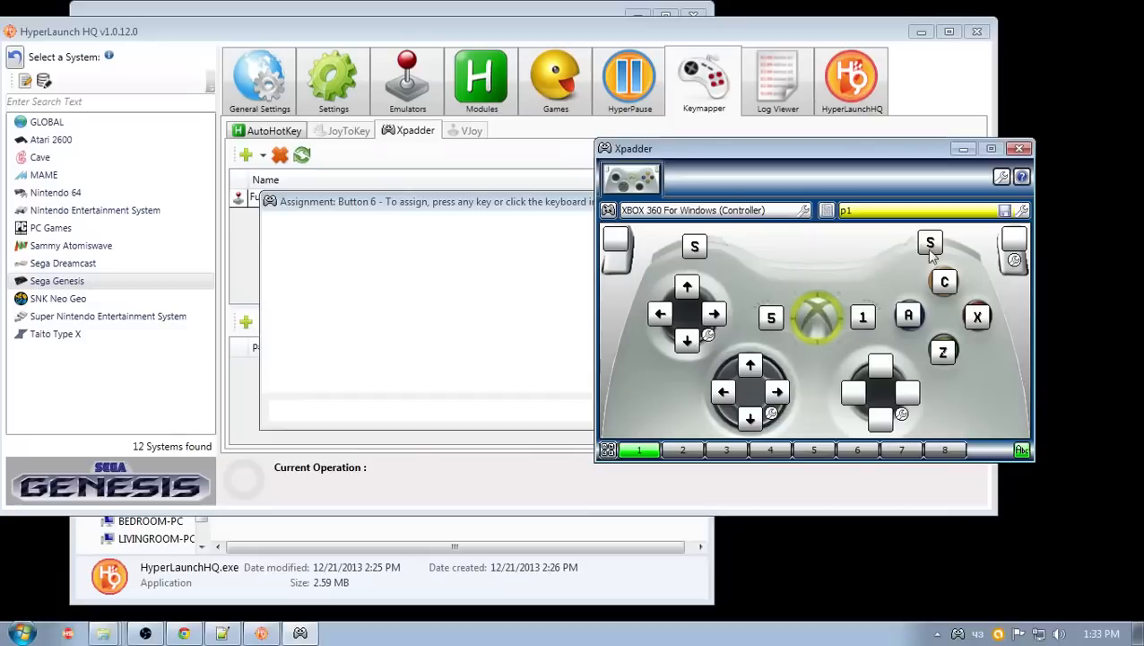
left_click(929, 244)
type("D")
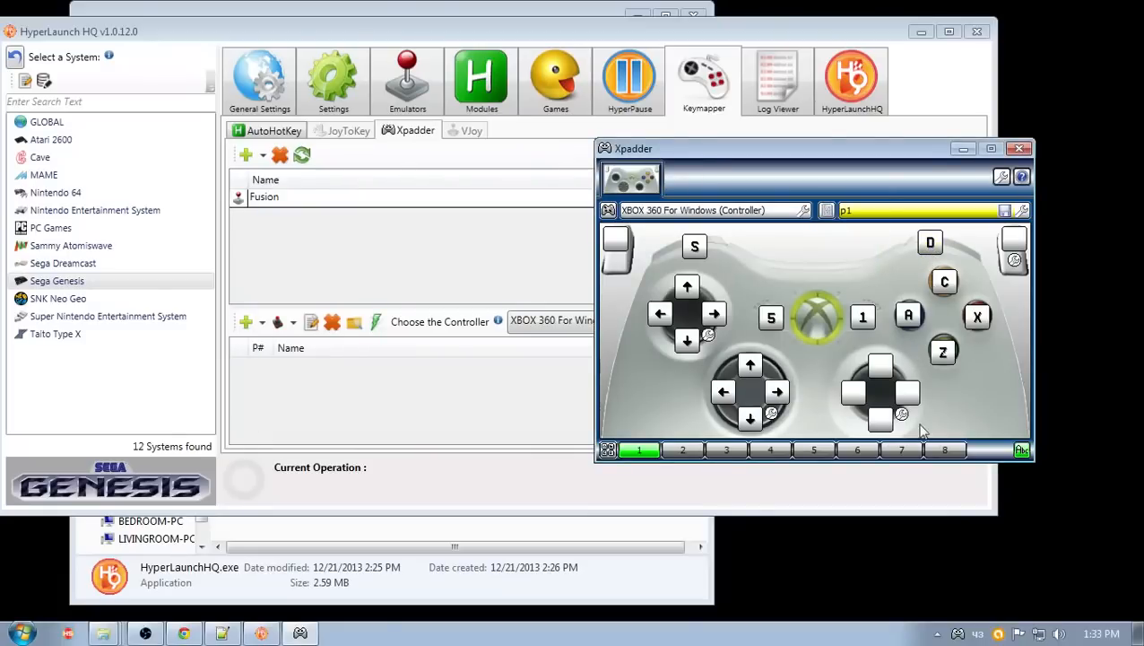
mouse_move(720, 309)
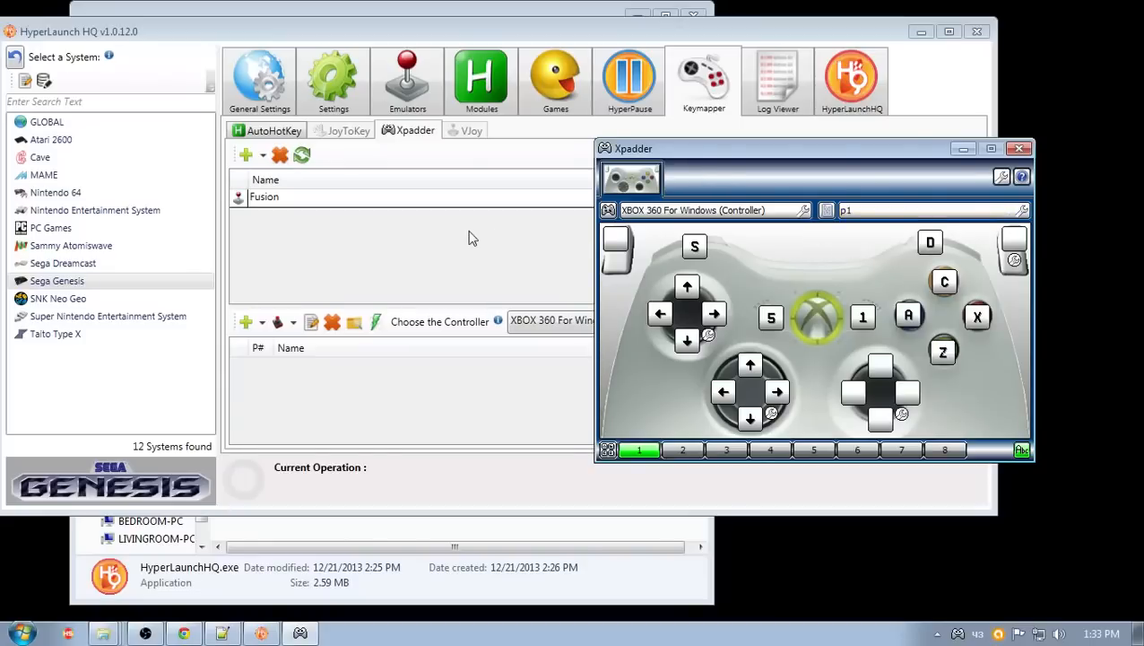
left_click_drag(633, 148, 695, 148)
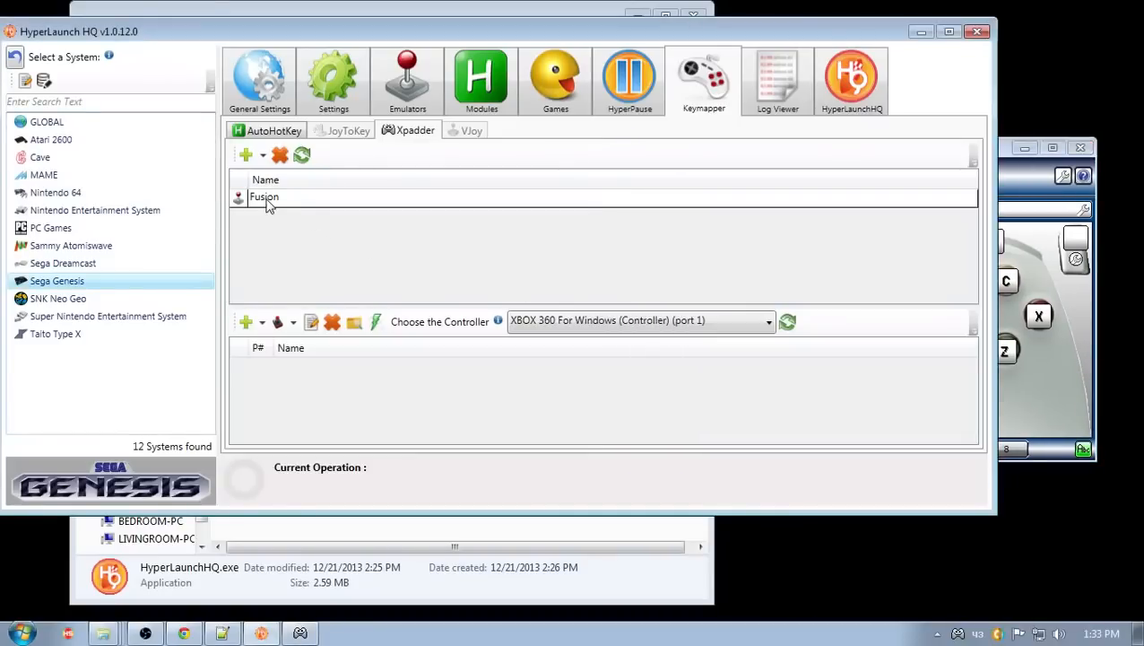
- Run a live Keymapper test of the Fusion profile, registering zxacsd from the controller, then close it
left_click(265, 197)
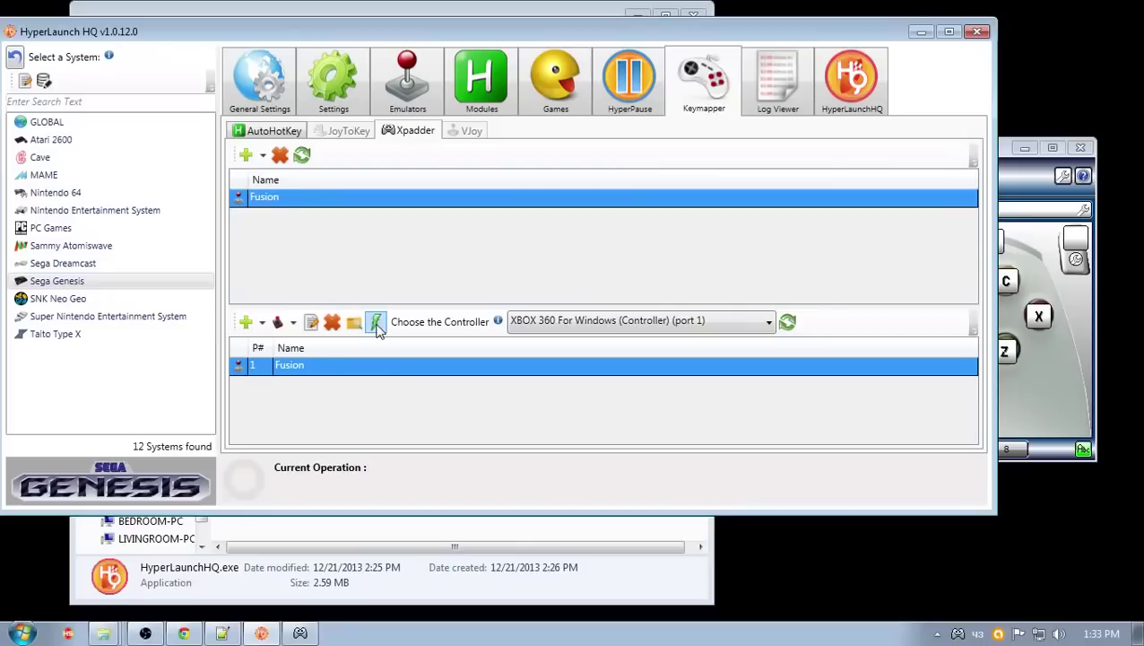
left_click(376, 321)
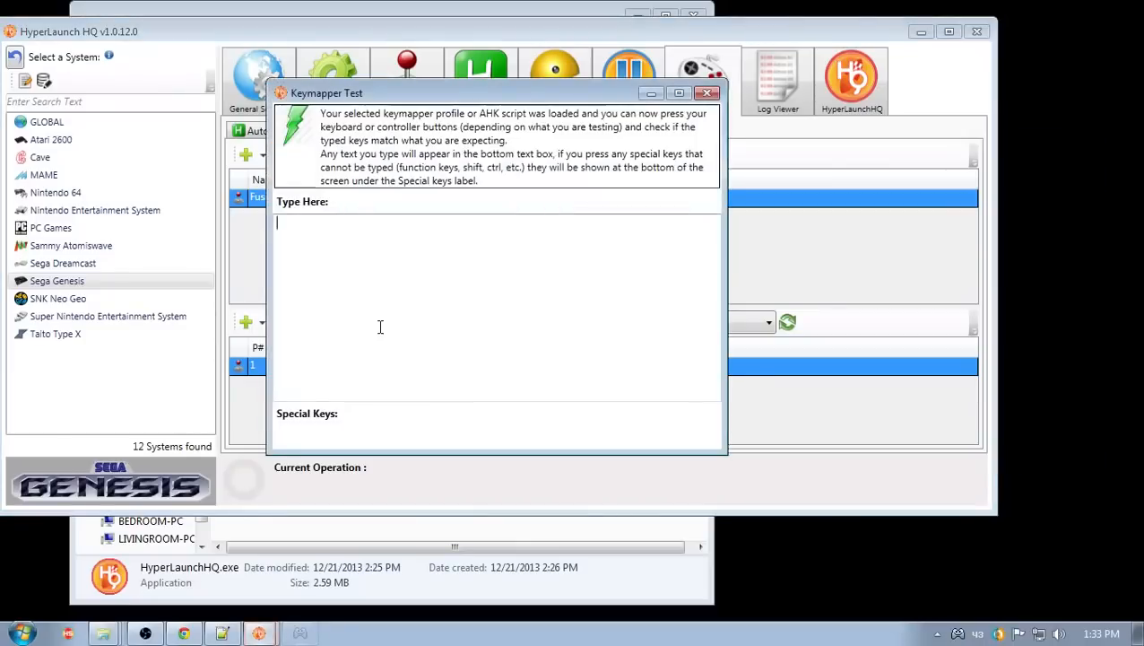
key("Up")
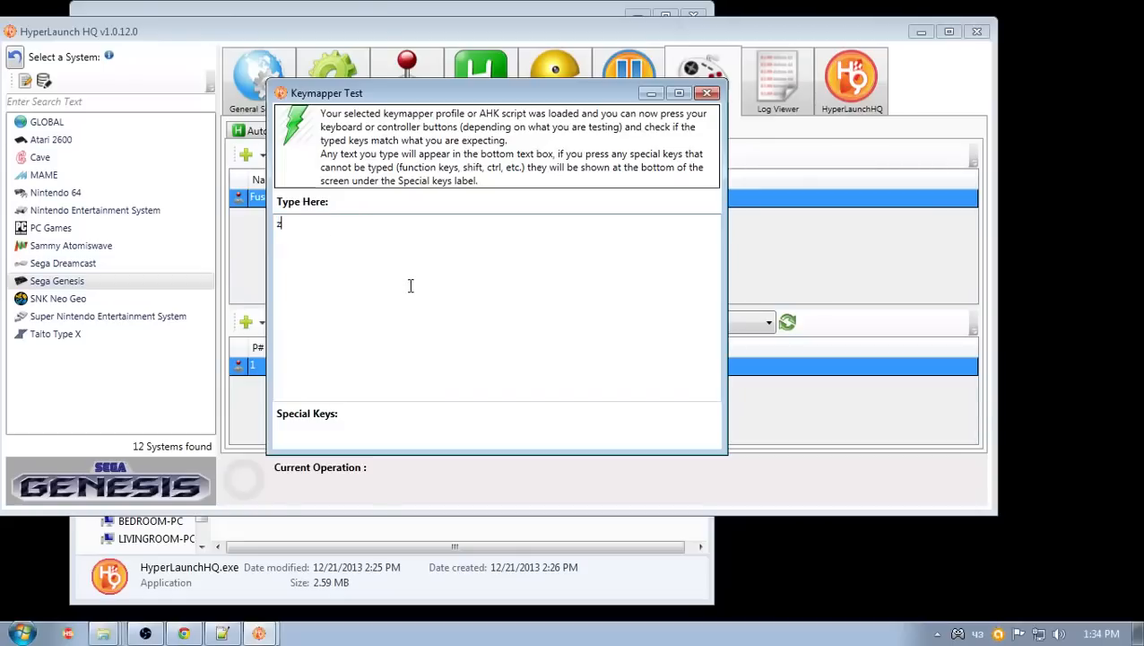
type("x")
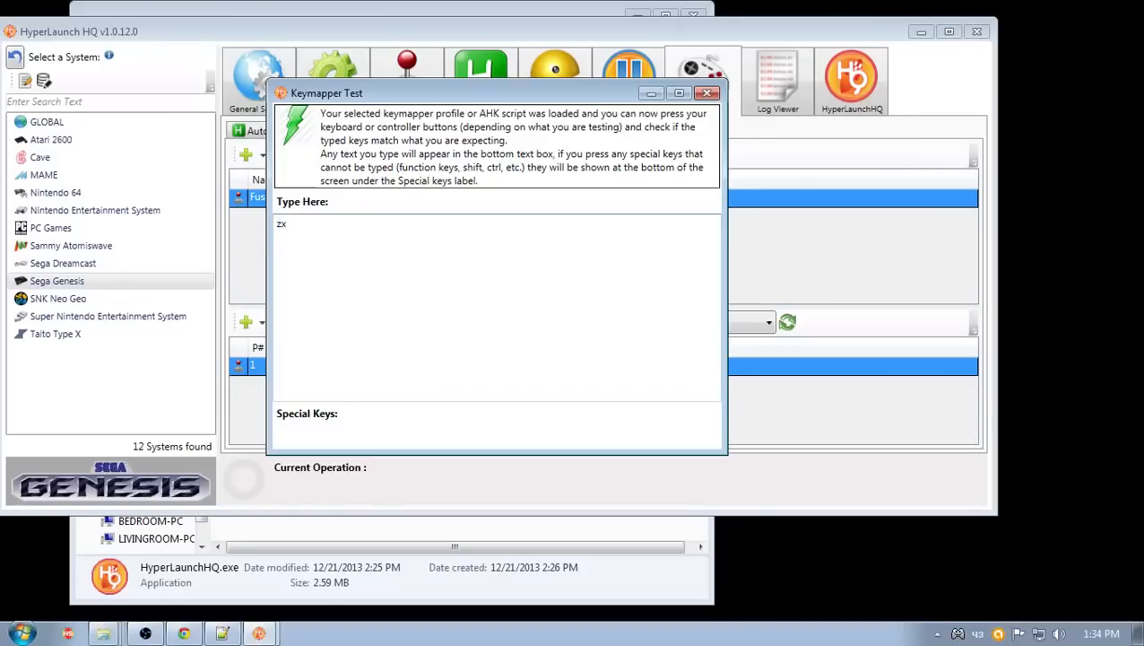
type("ad")
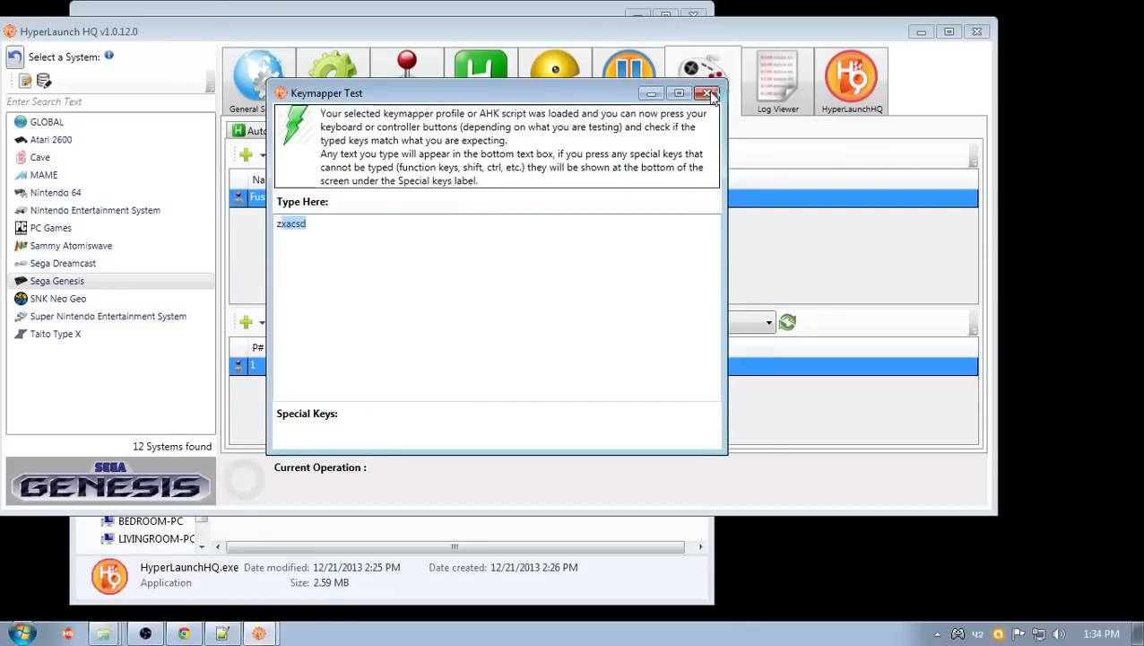
left_click(702, 92)
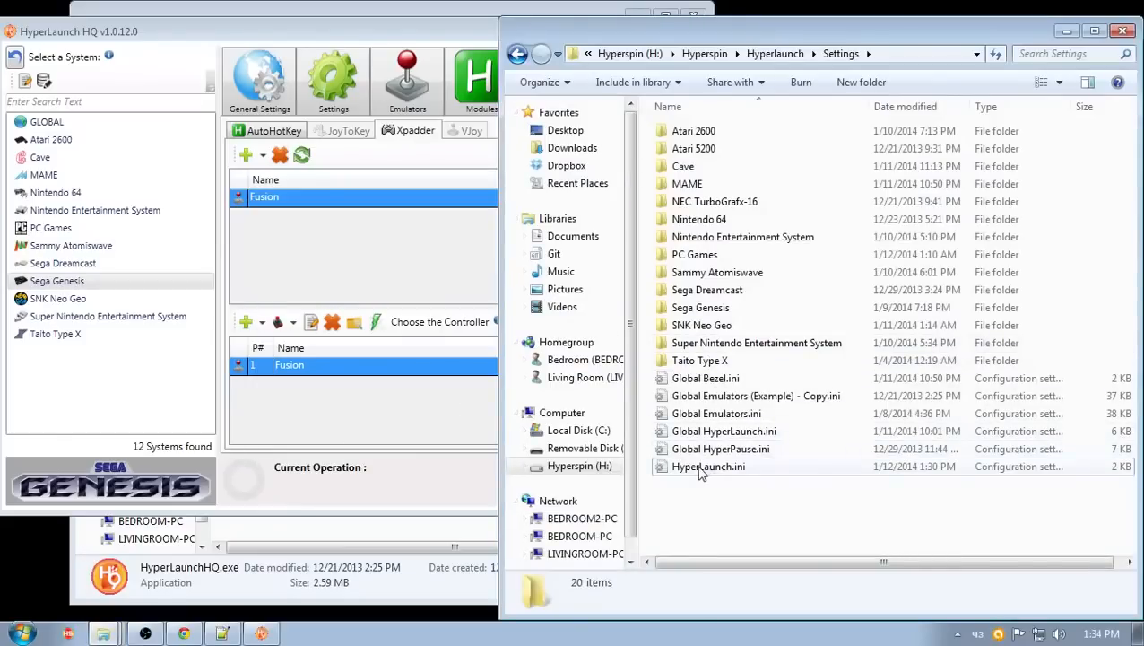
- View HyperLaunch.ini in Notepad++, confirm Keymapper_FrontEnd_Profile is xpadder, and close it
left_click(708, 467)
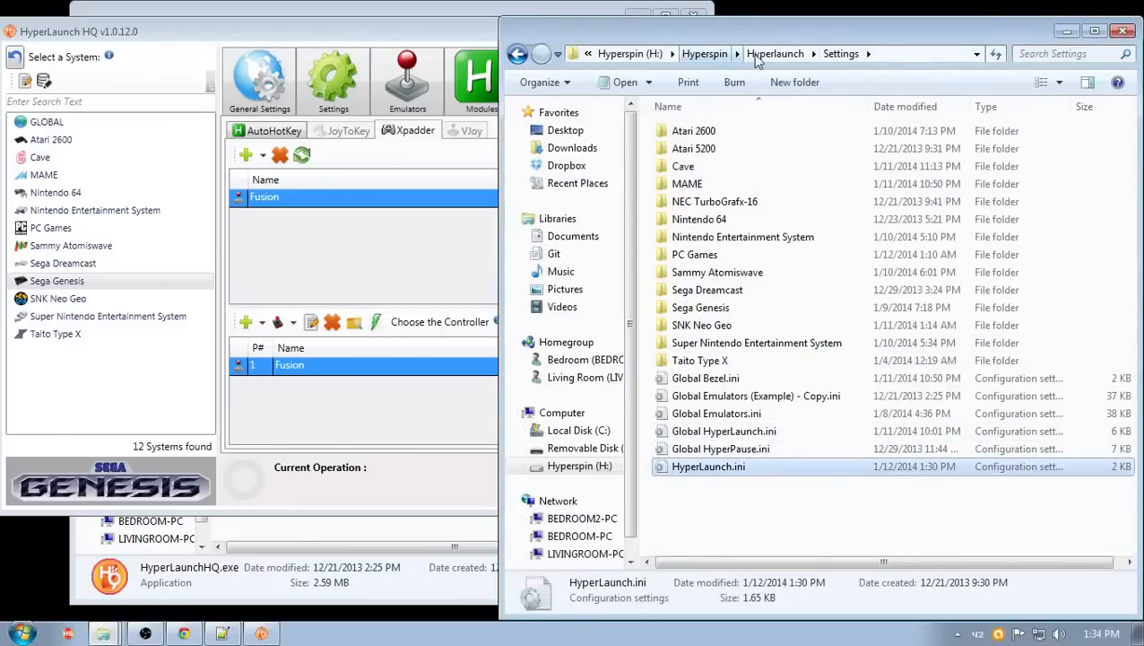
mouse_move(706, 474)
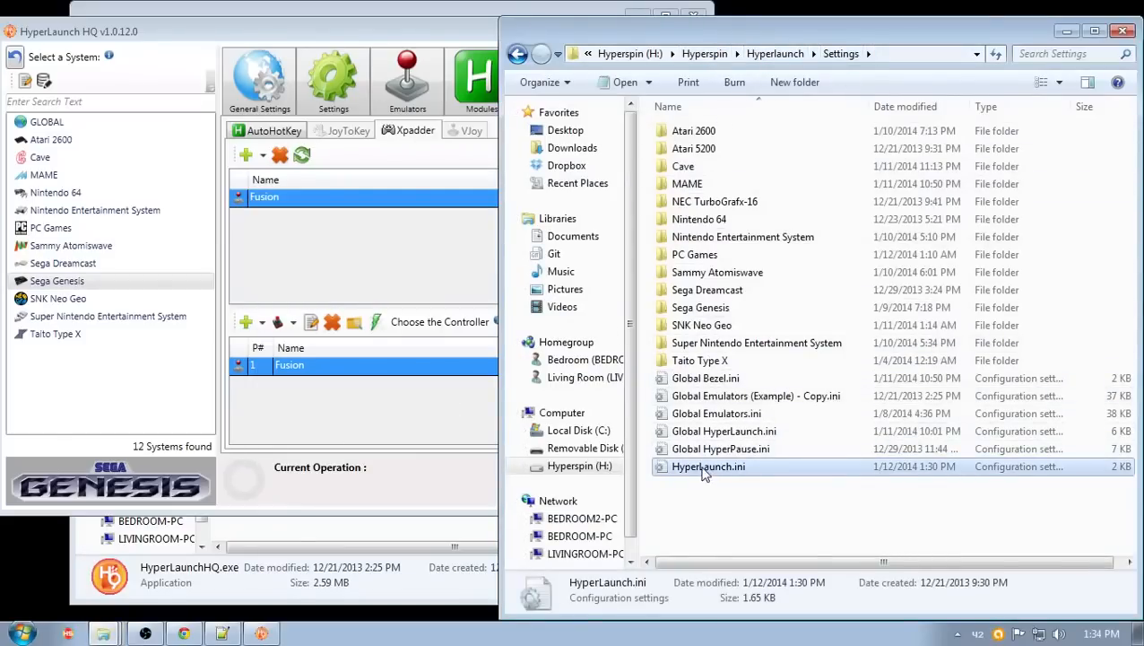
right_click(706, 467)
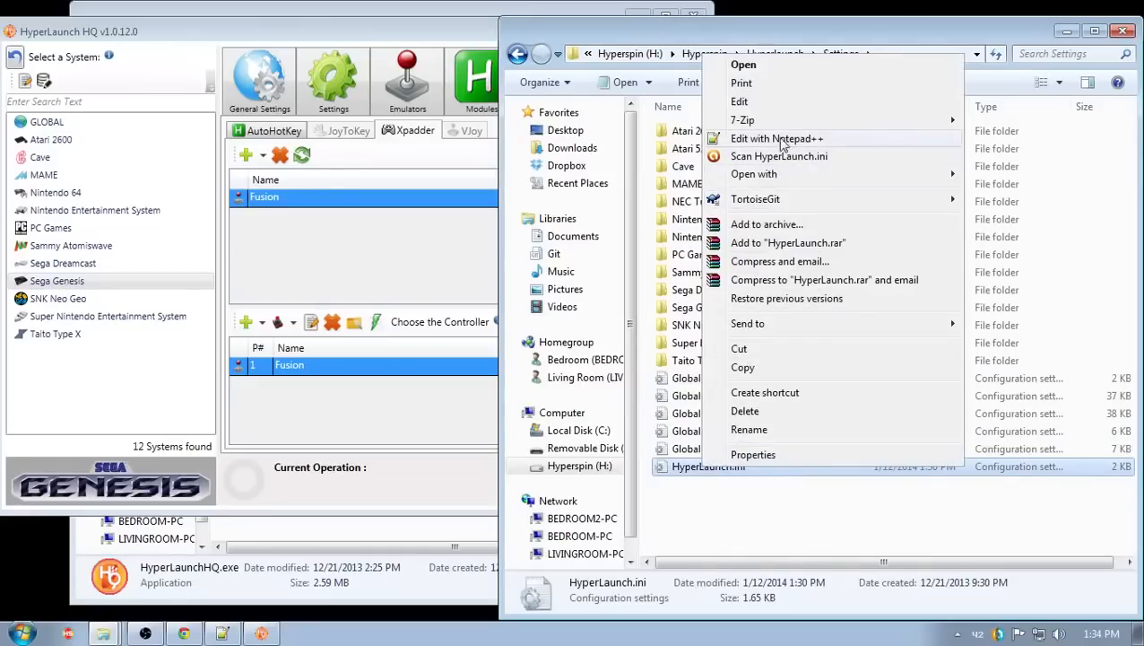
left_click(777, 138)
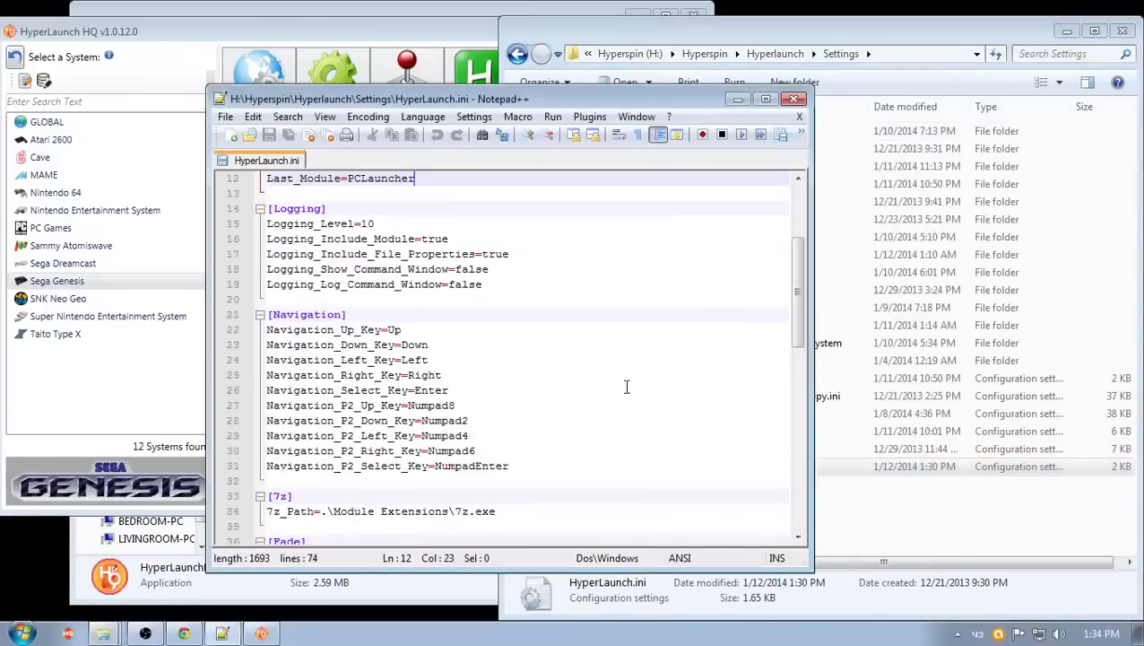
scroll("down", 3)
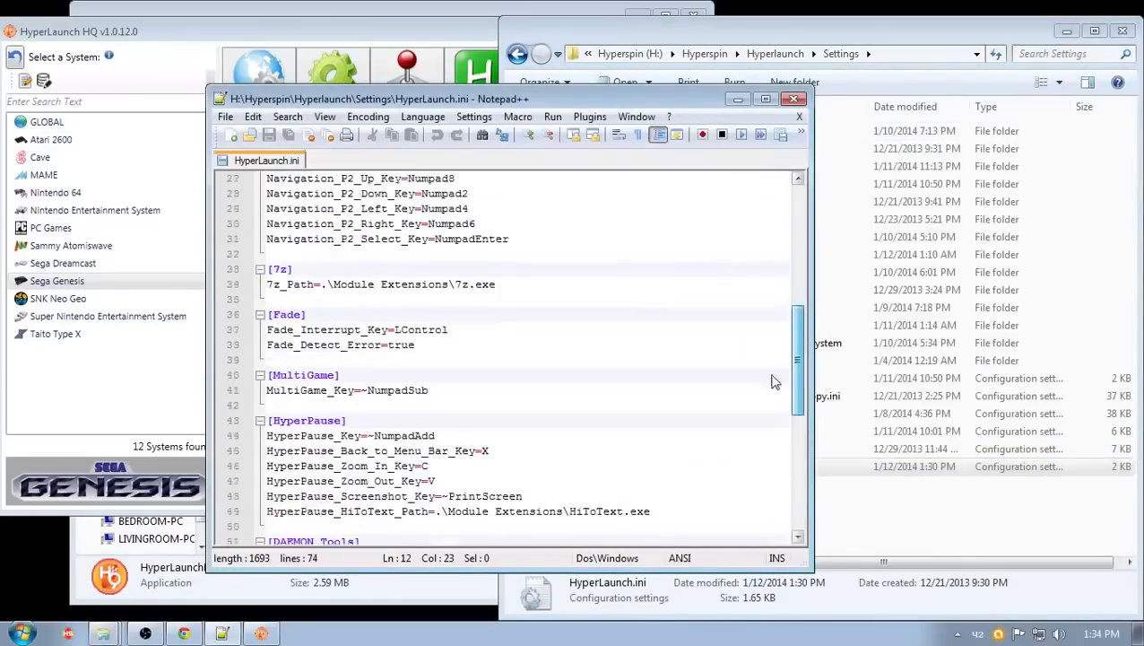
scroll("down", 3)
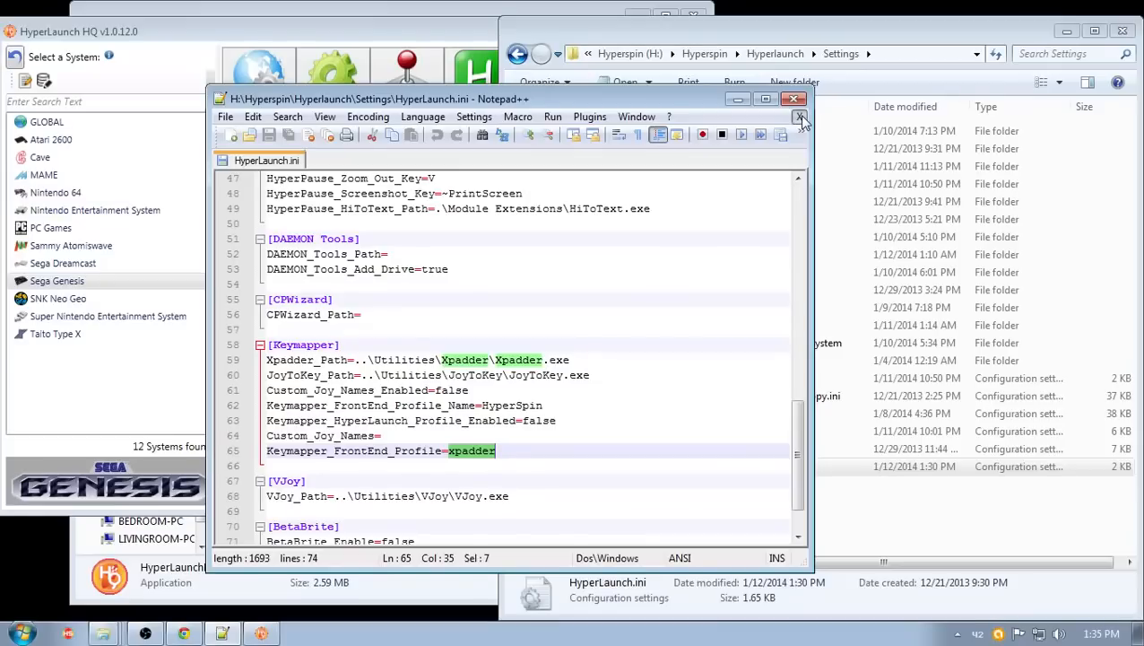
left_click(799, 97)
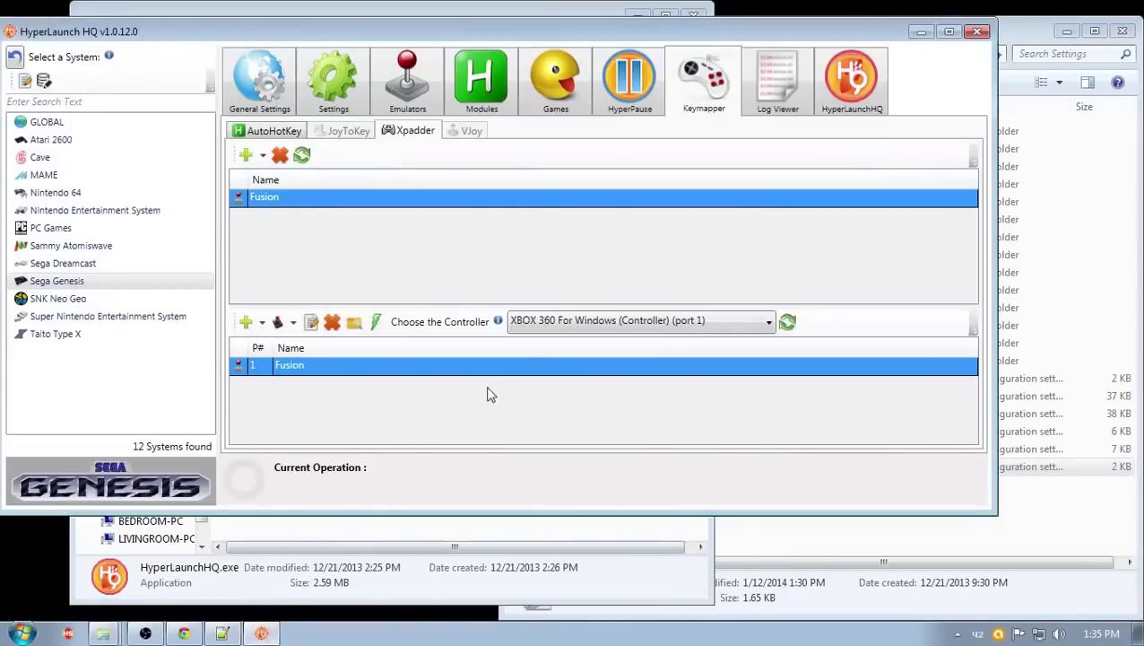
mouse_move(575, 160)
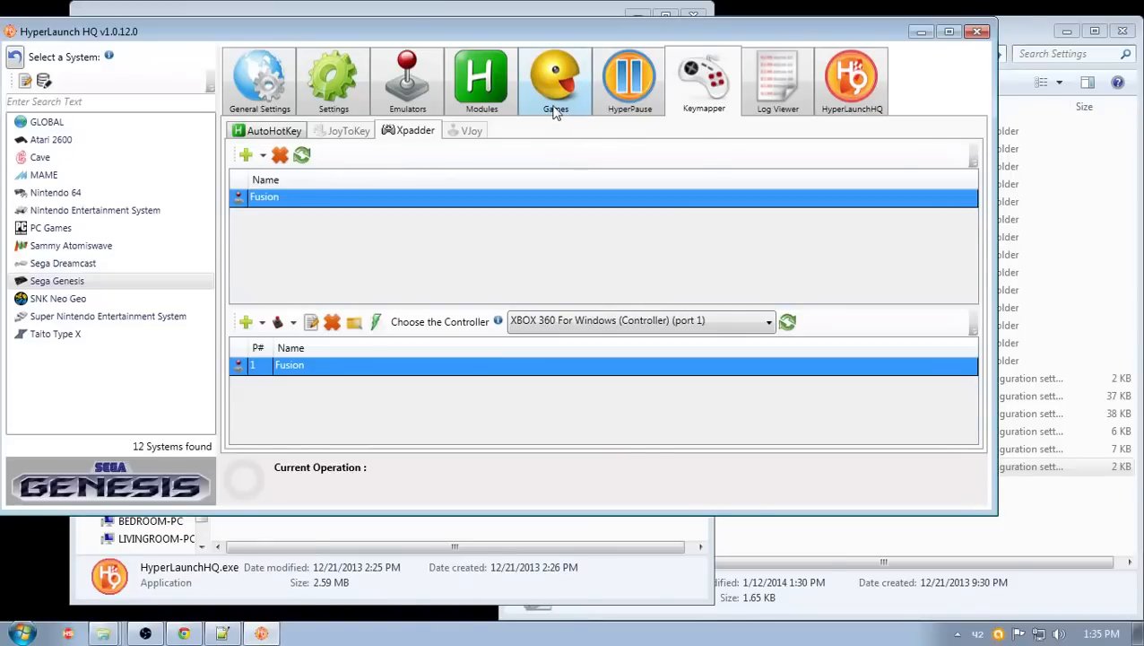
mouse_move(544, 39)
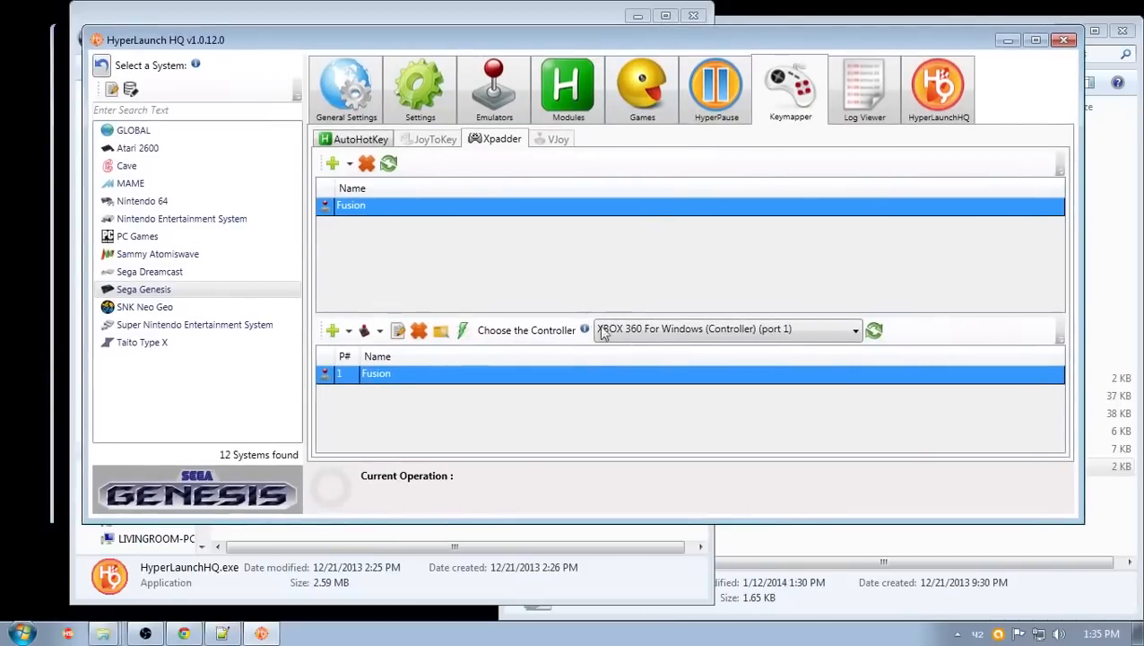
mouse_move(643, 333)
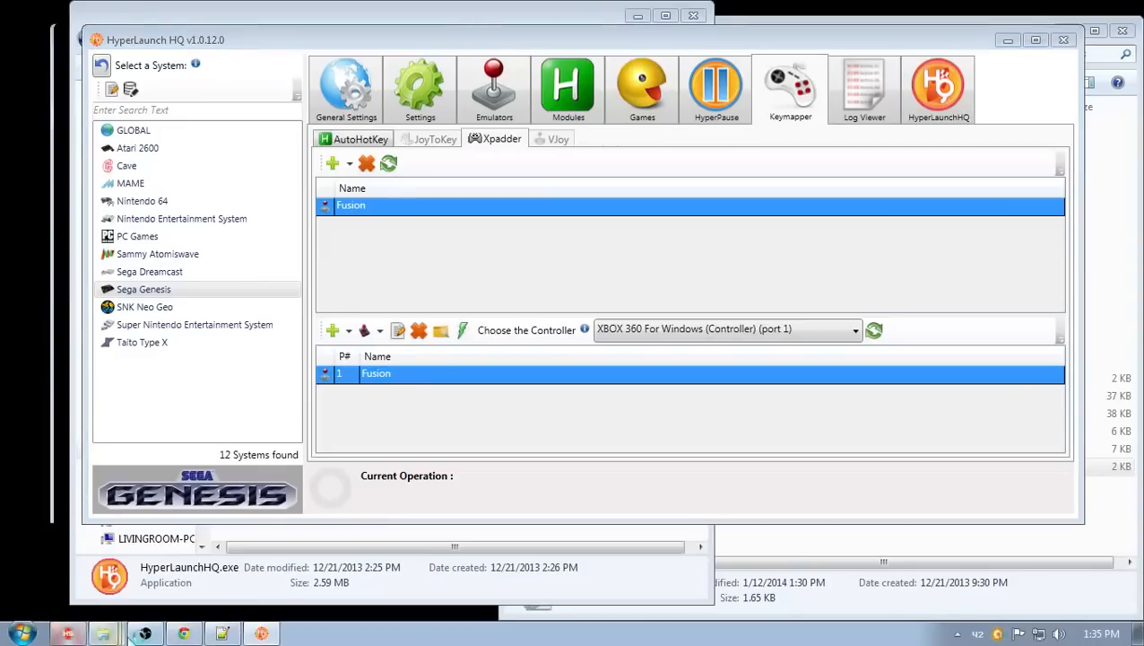
mouse_move(176, 623)
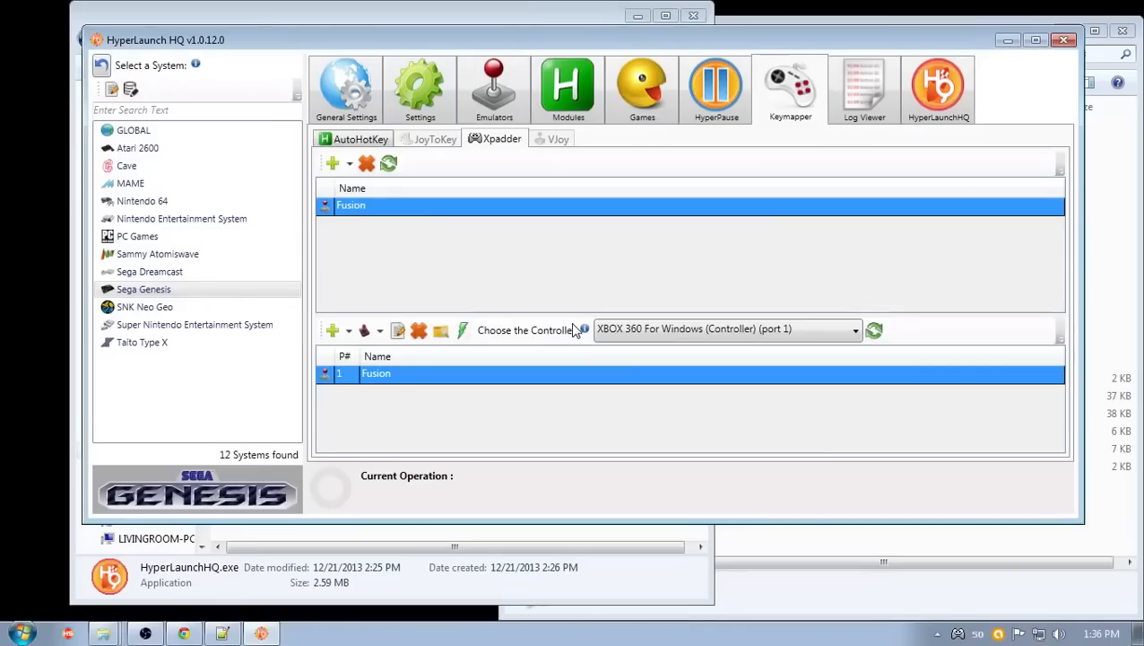
mouse_move(265, 201)
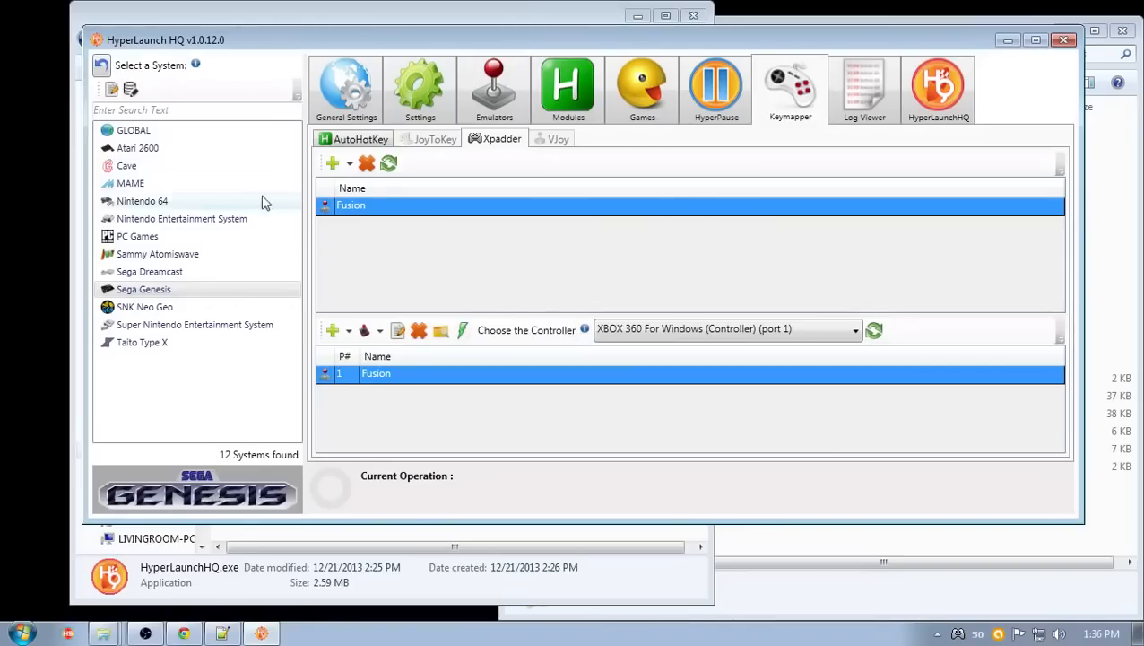
- Select the GLOBAL system to list its HyperSpin and _Default Xpadder profiles
left_click(132, 130)
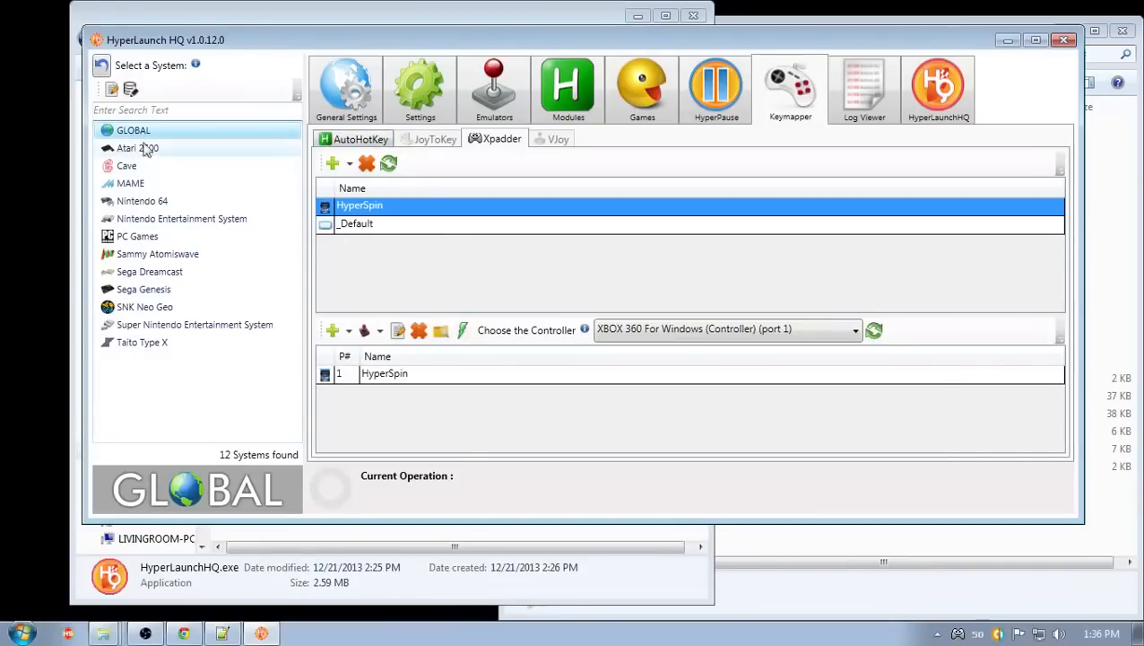
- Check the global Controls settings, where Exit Emulator Key reads ~Esc|5&1
left_click(418, 86)
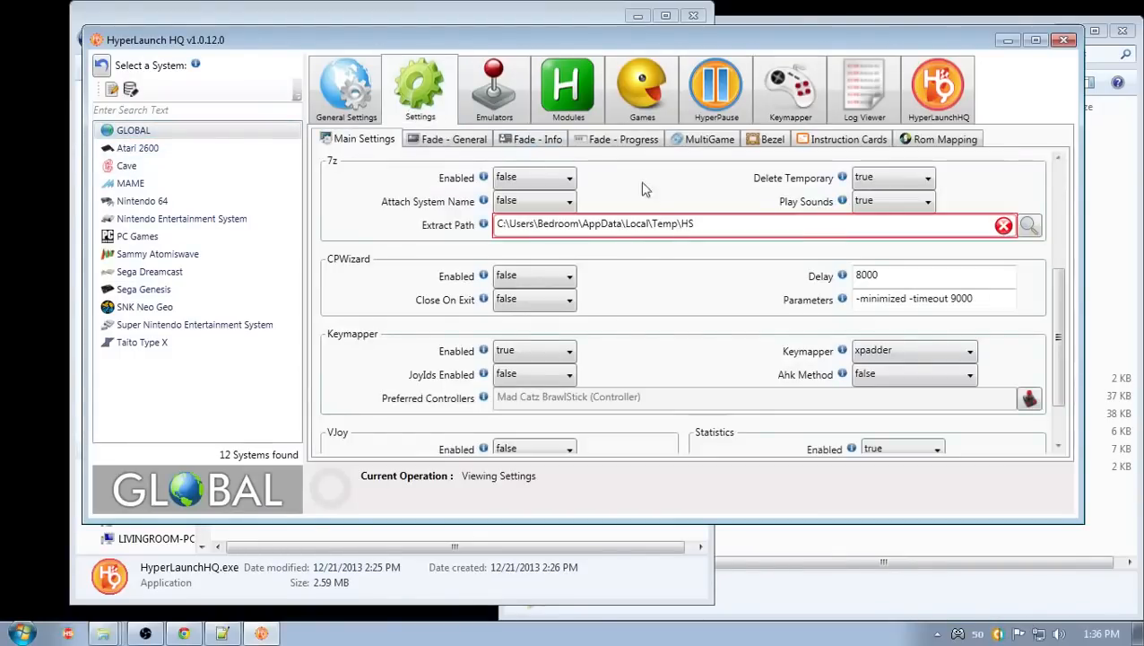
mouse_move(829, 375)
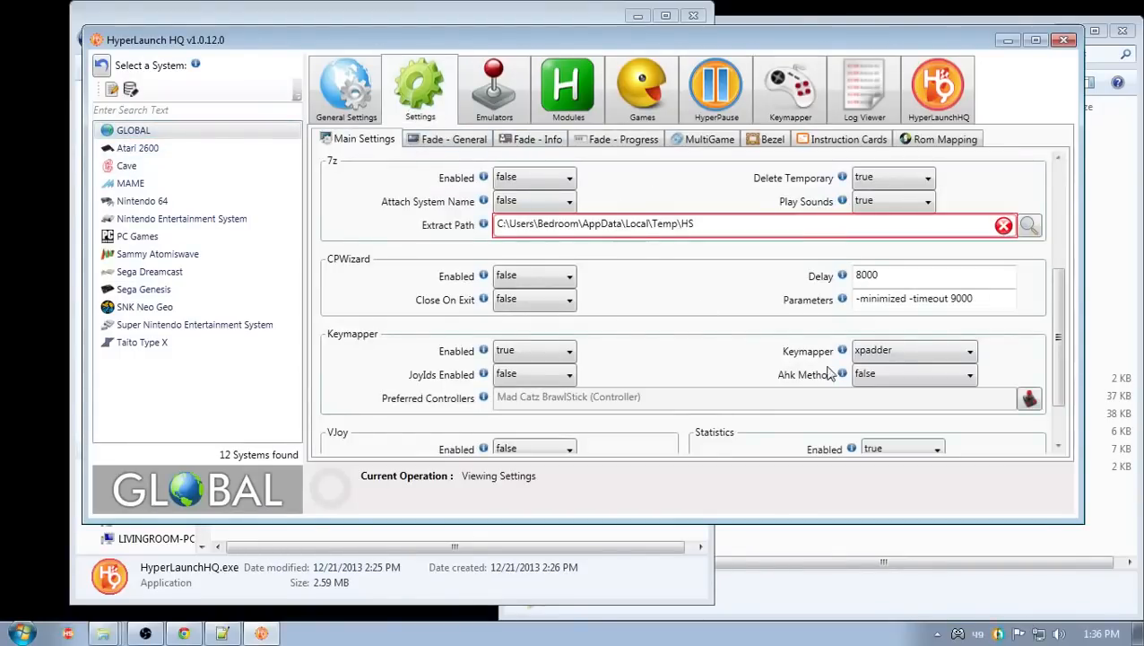
left_click(347, 85)
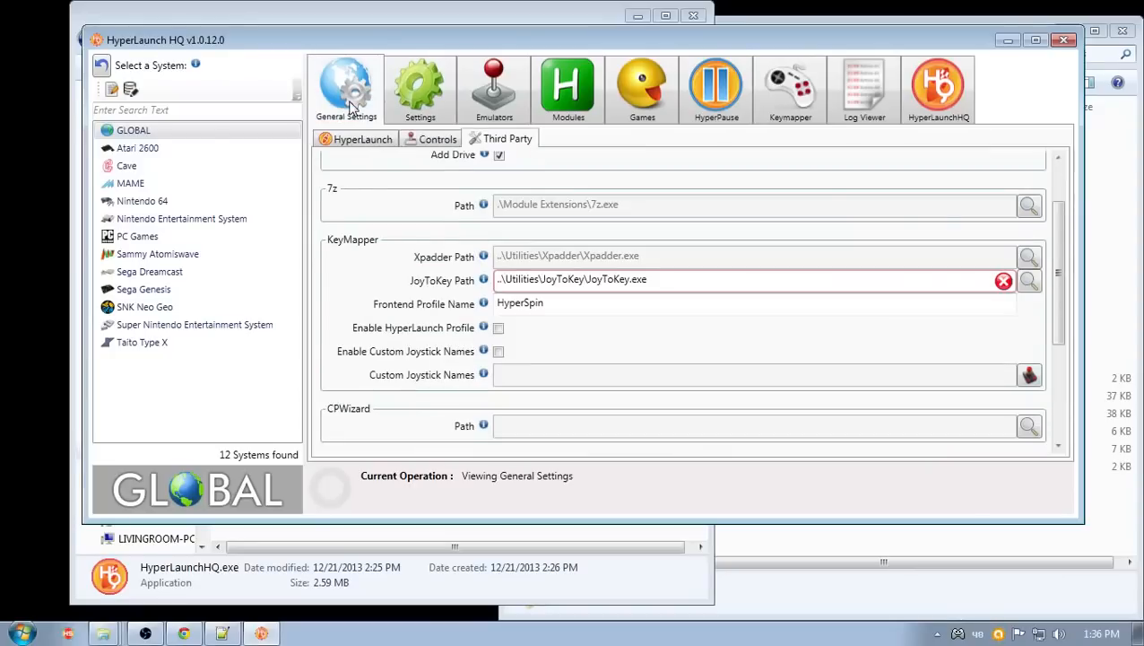
left_click(437, 138)
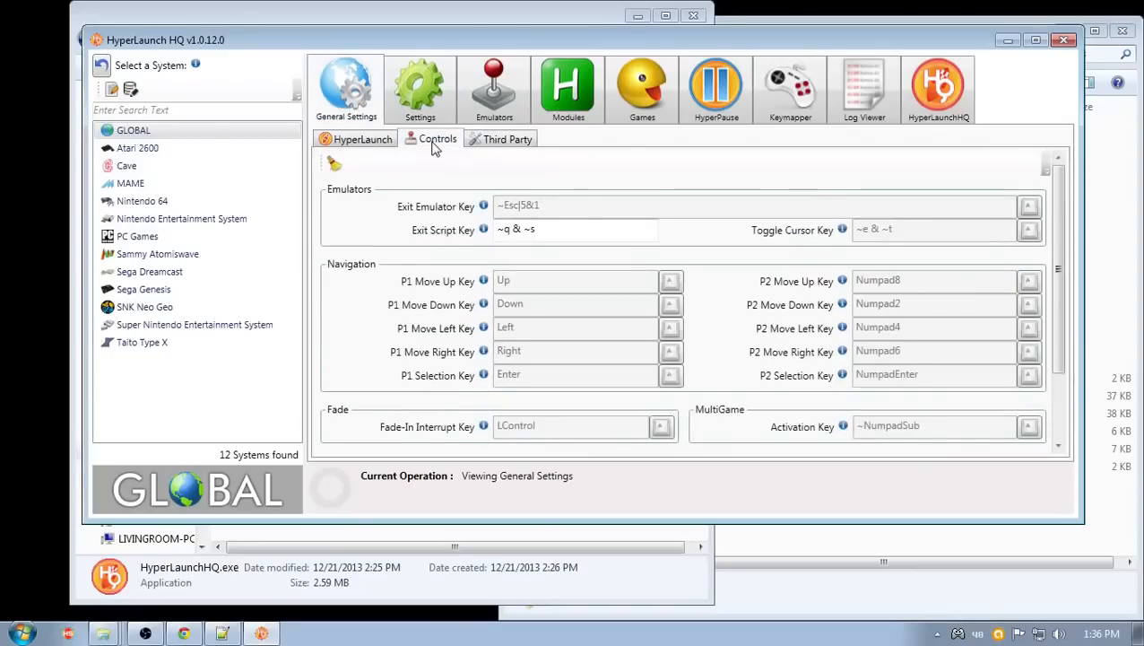
mouse_move(500, 221)
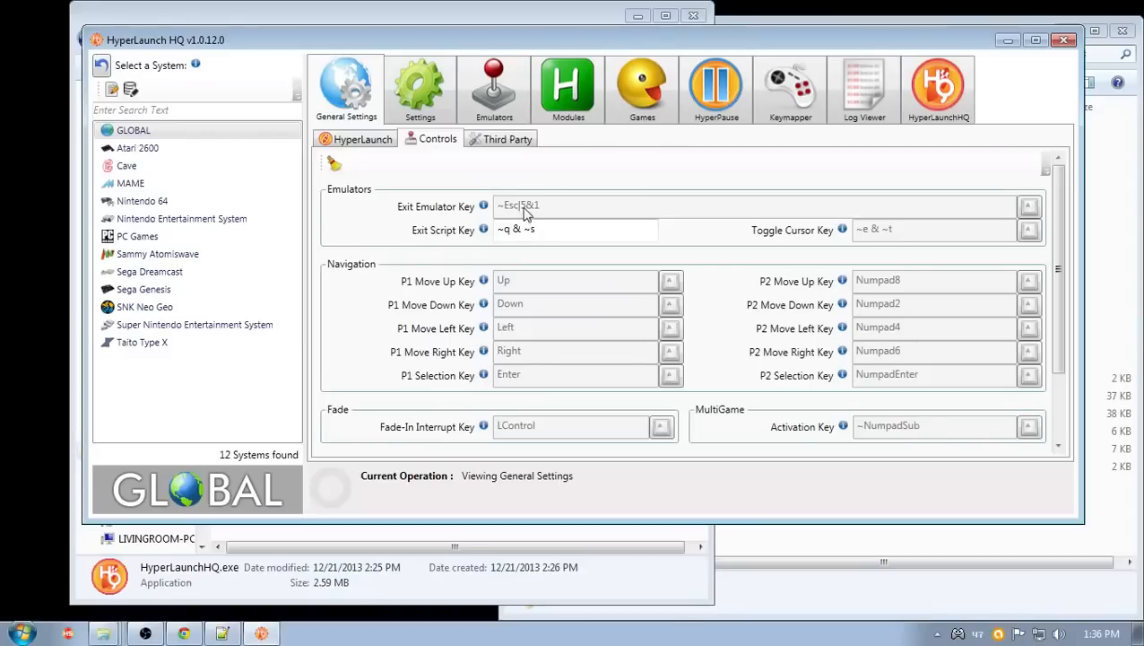
mouse_move(1035, 212)
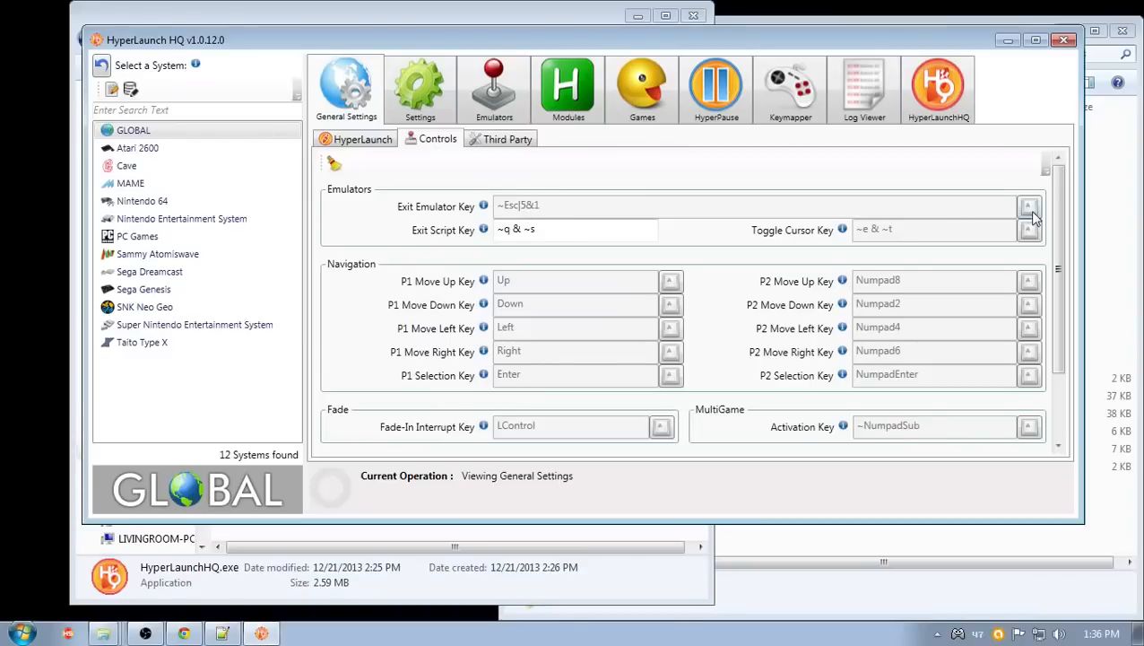
left_click(1026, 202)
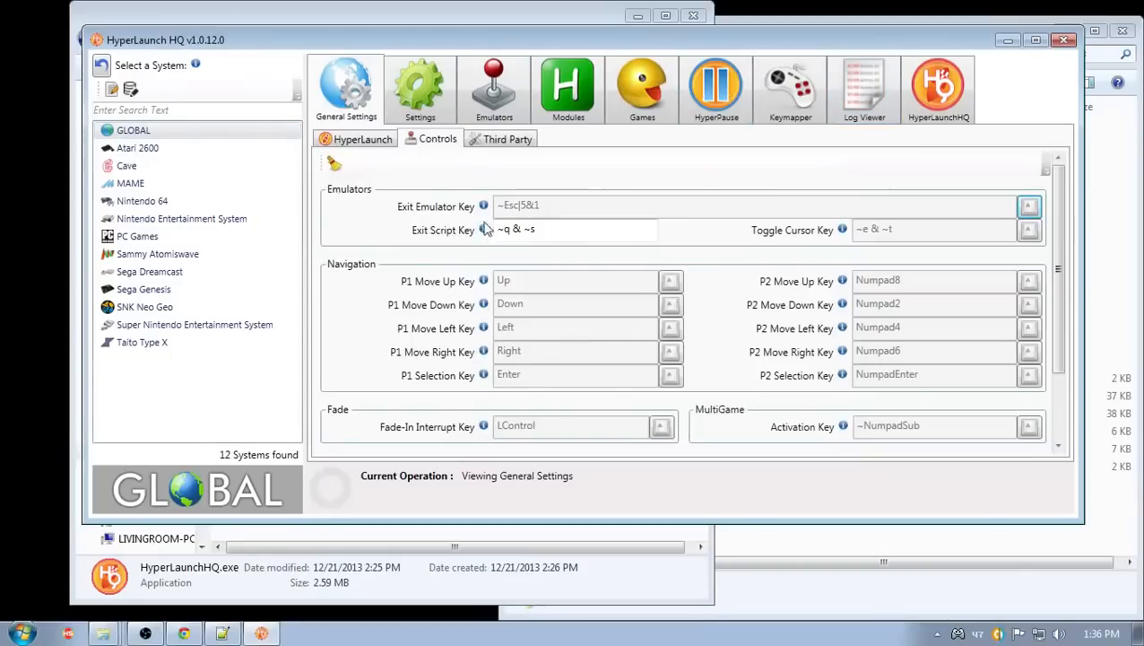
mouse_move(507, 215)
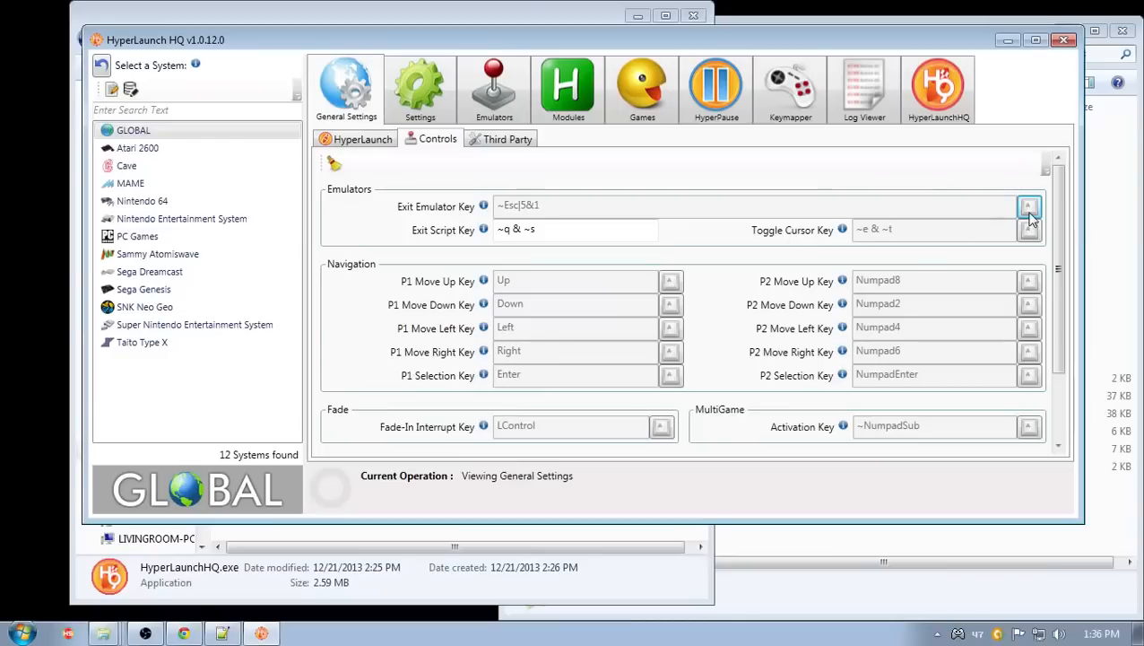
mouse_move(1032, 220)
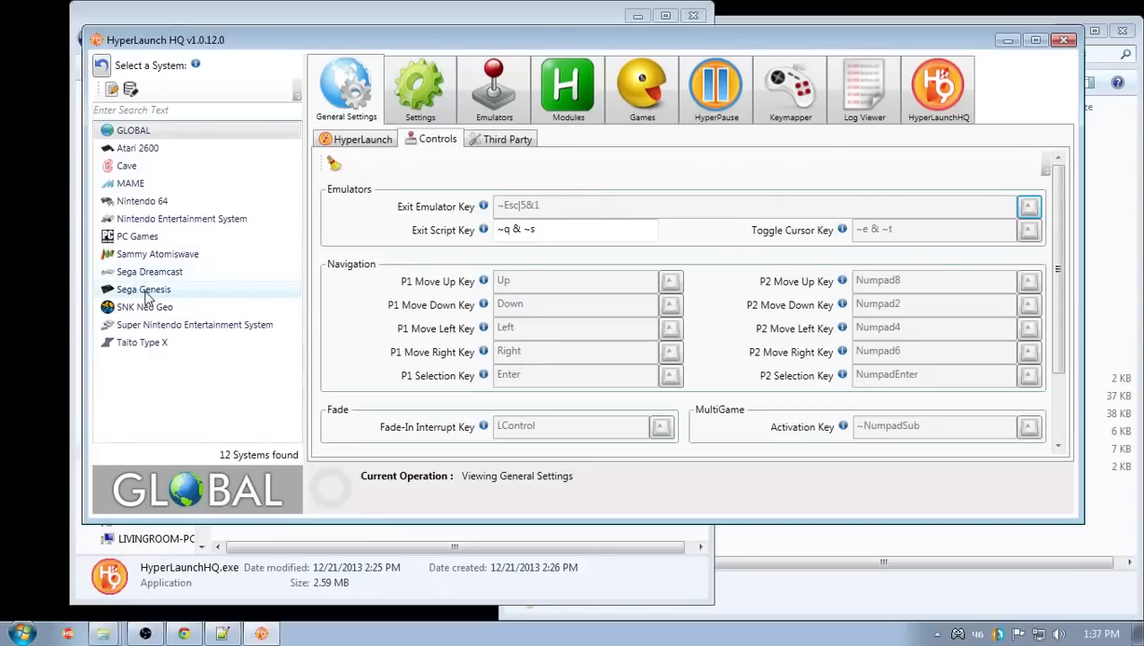
- Return to Sega Genesis's Keymapper, showing the Fusion Xpadder profile for player 1
left_click(142, 289)
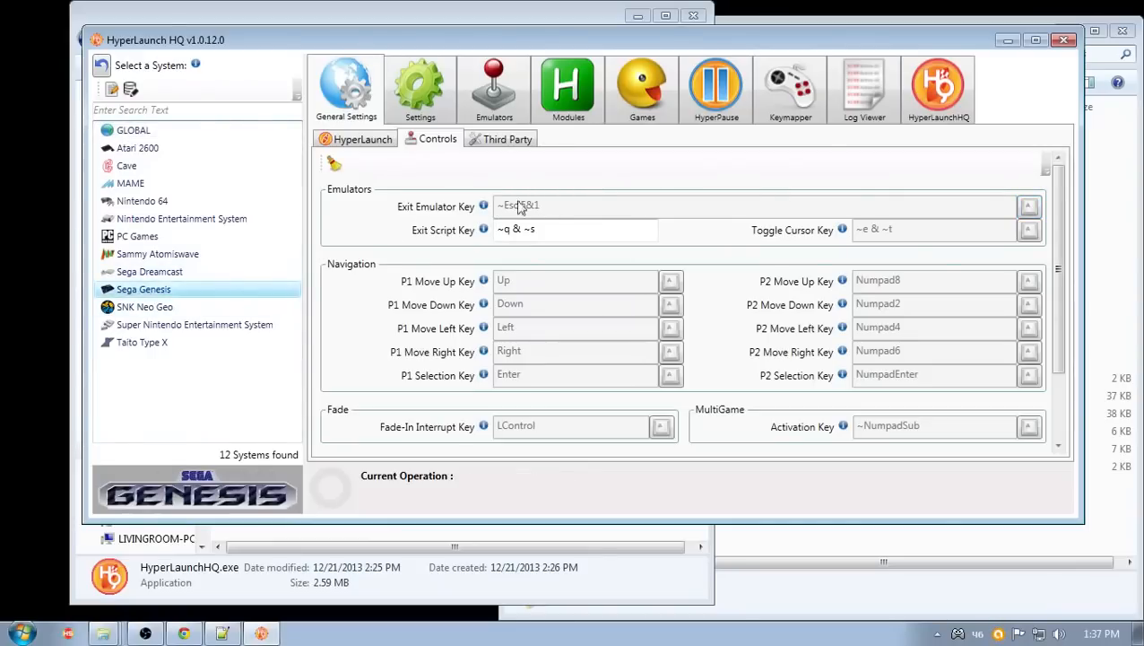
mouse_move(797, 93)
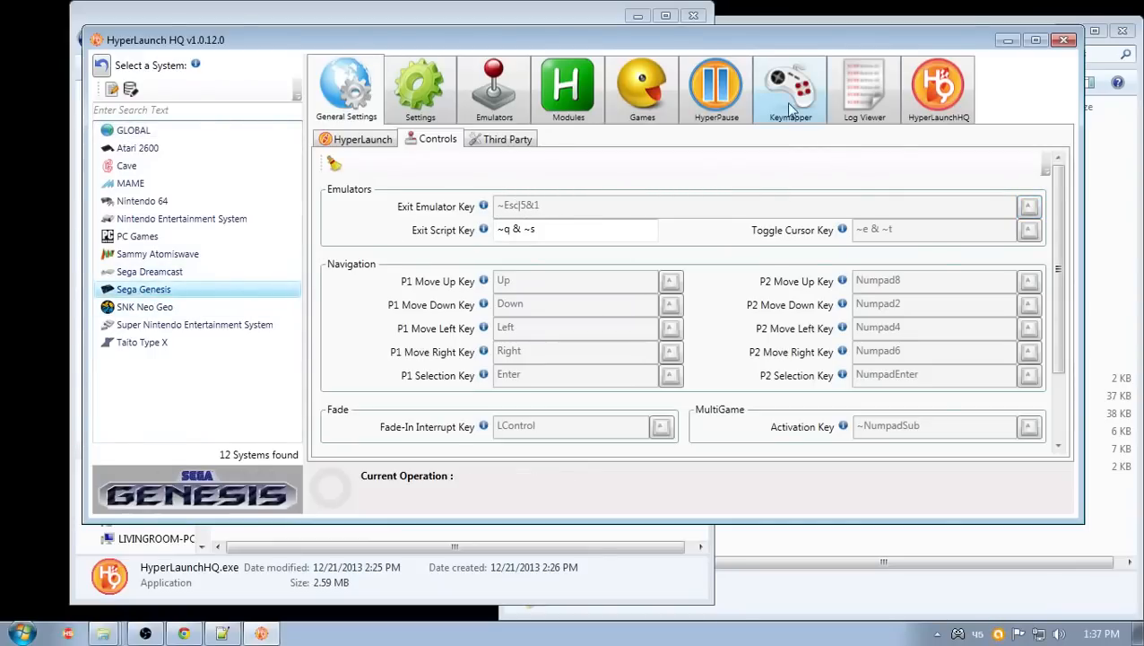
left_click(790, 85)
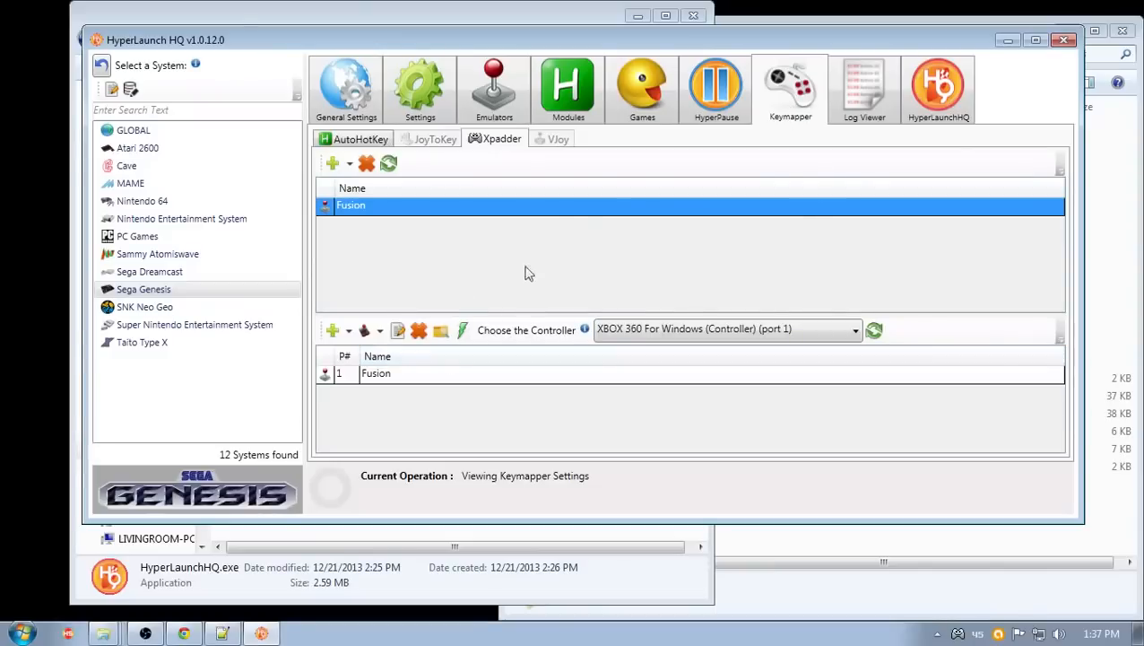